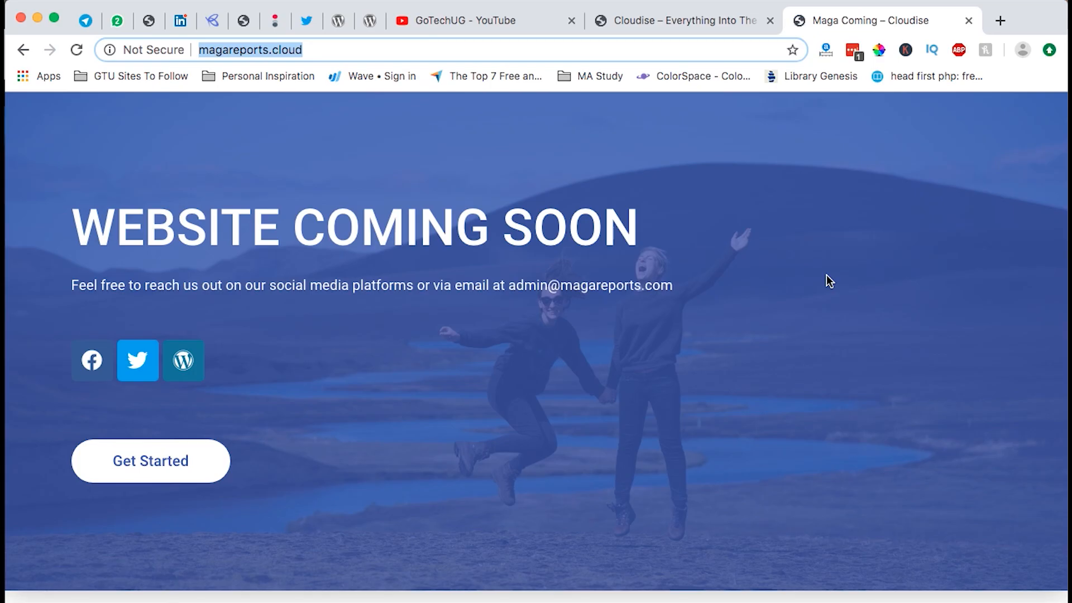
Look over the live Cloudise homepage, then move to the WordPress admin dashboard window.
click(676, 20)
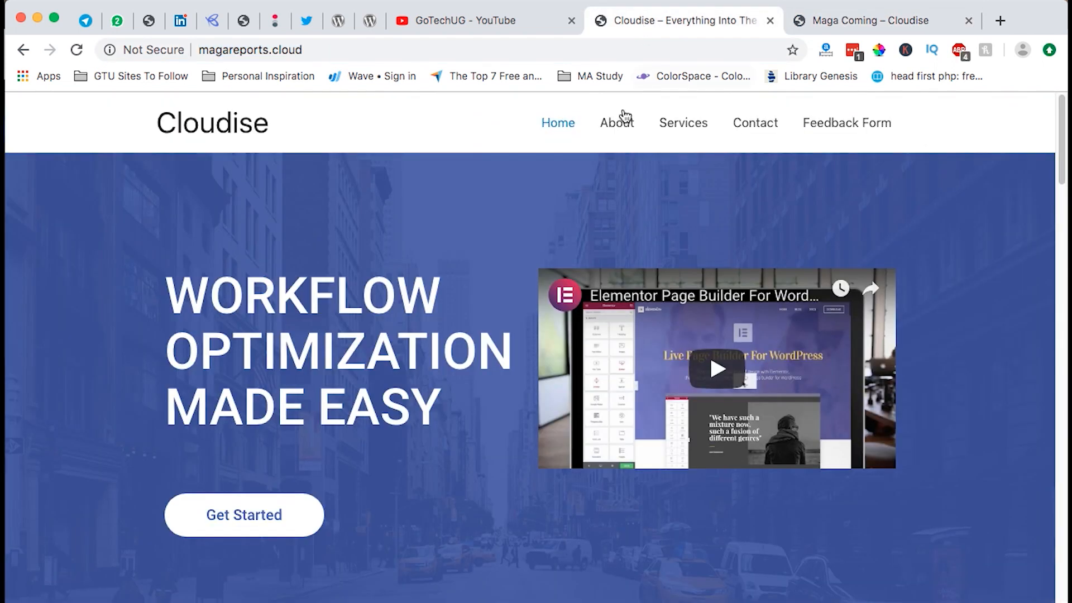
scroll(down, 3)
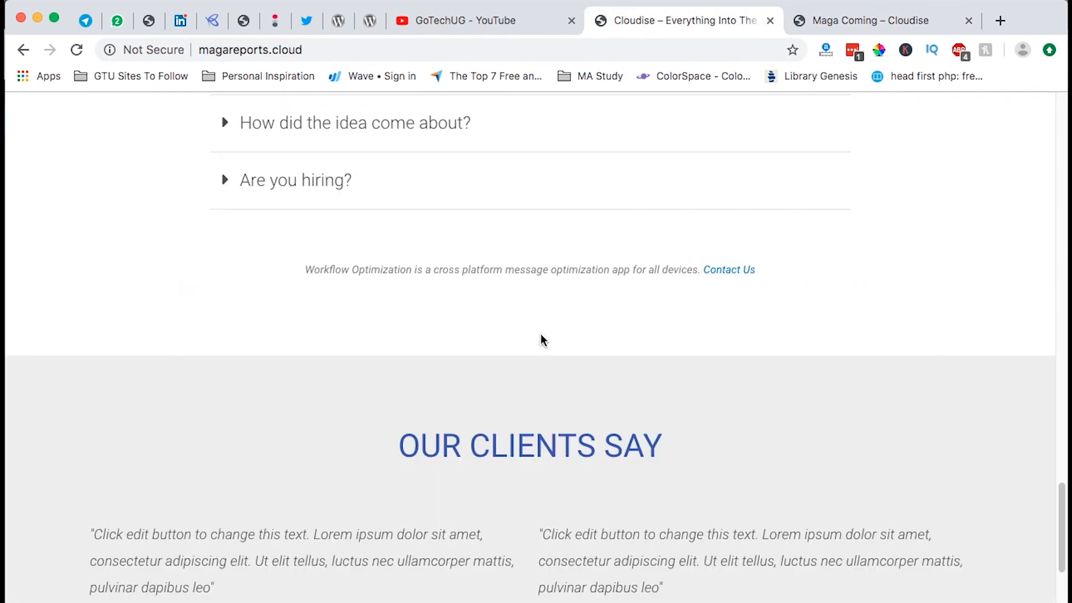
click(875, 20)
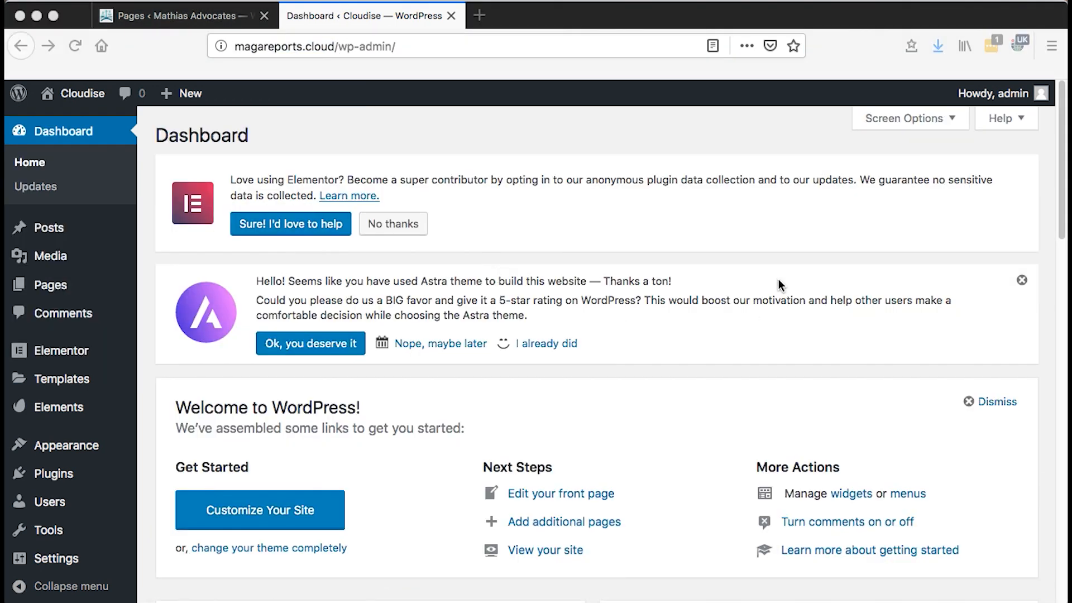
mouse_move(61, 350)
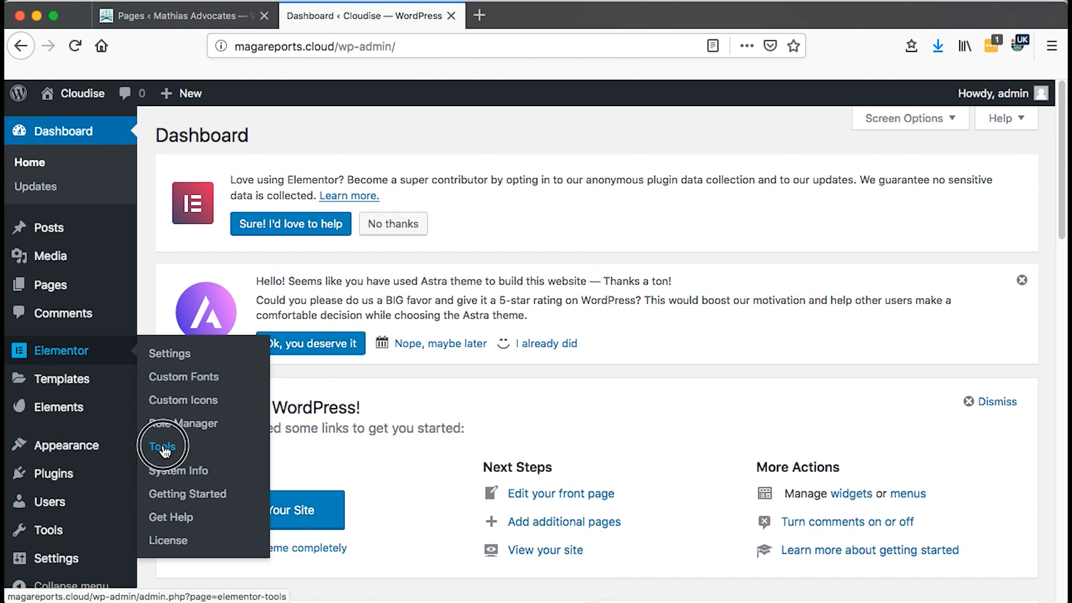
Go to Elementor Tools and show the Maintenance Mode settings.
click(163, 446)
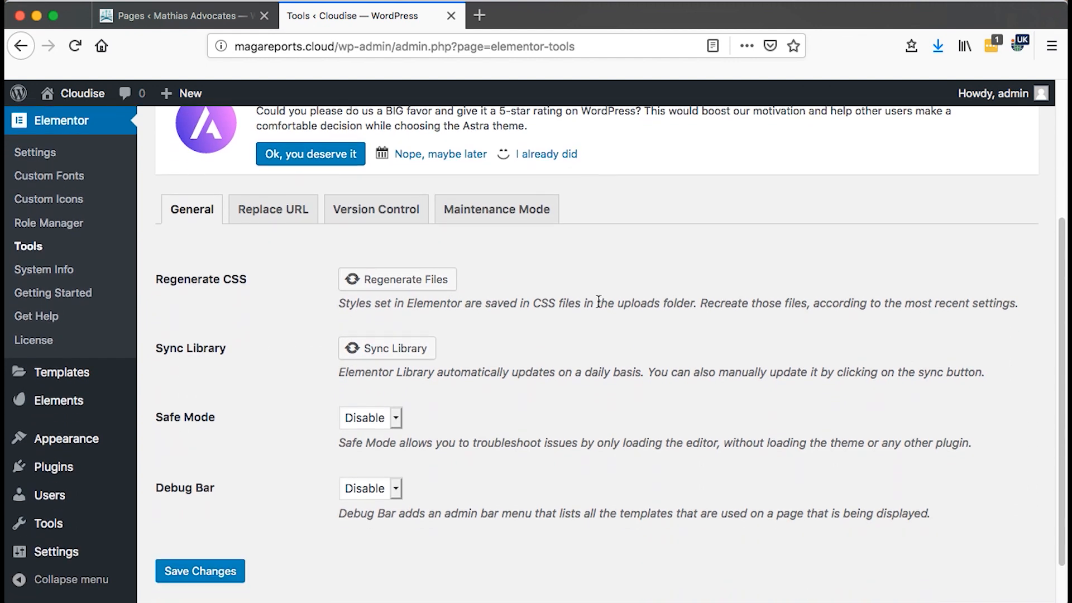
click(496, 209)
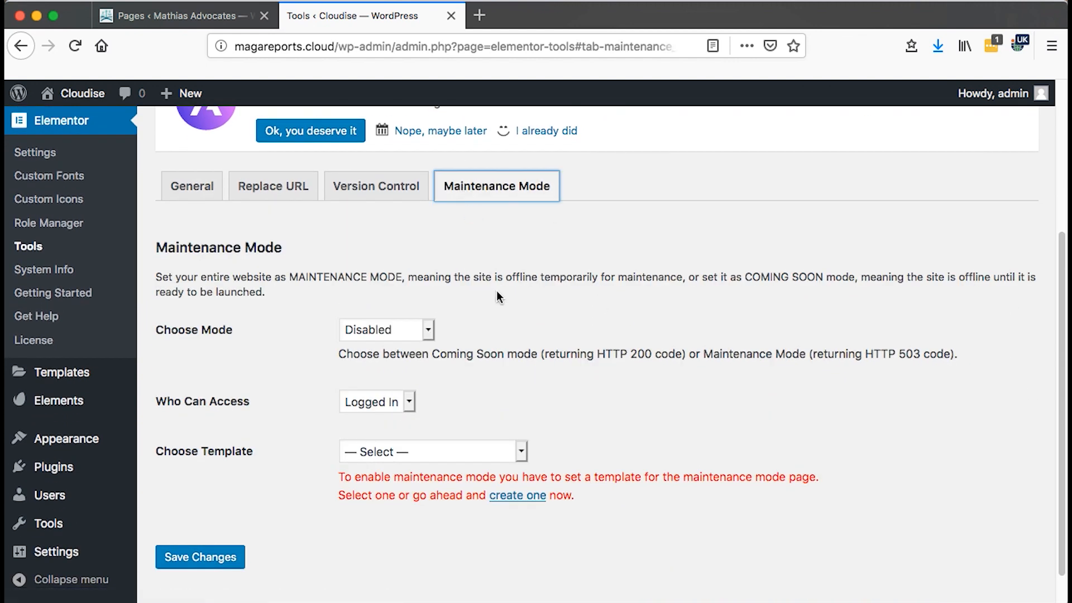
mouse_move(598, 399)
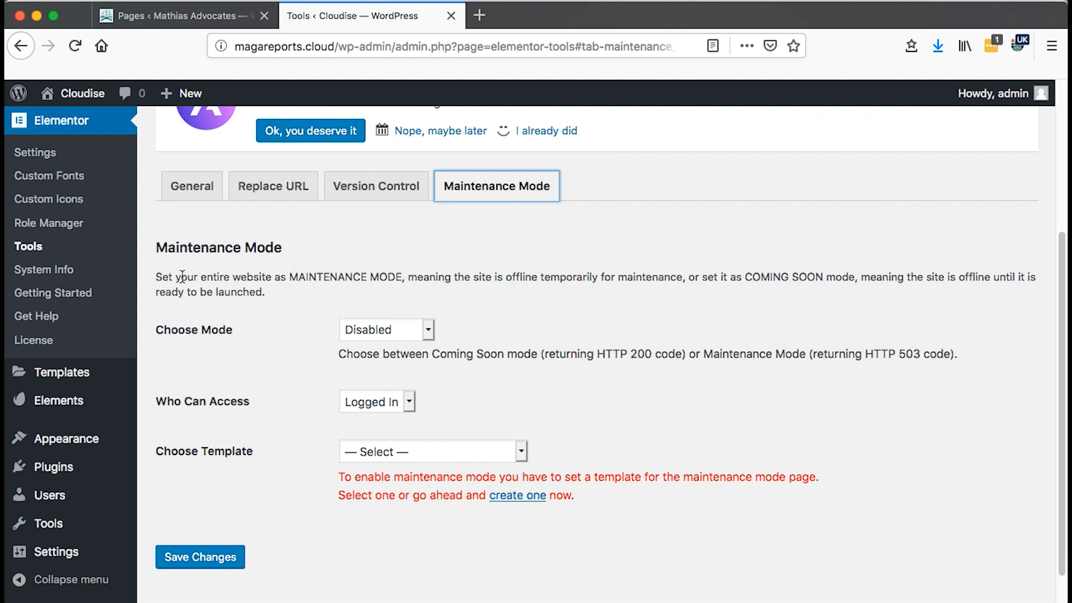
mouse_move(370, 271)
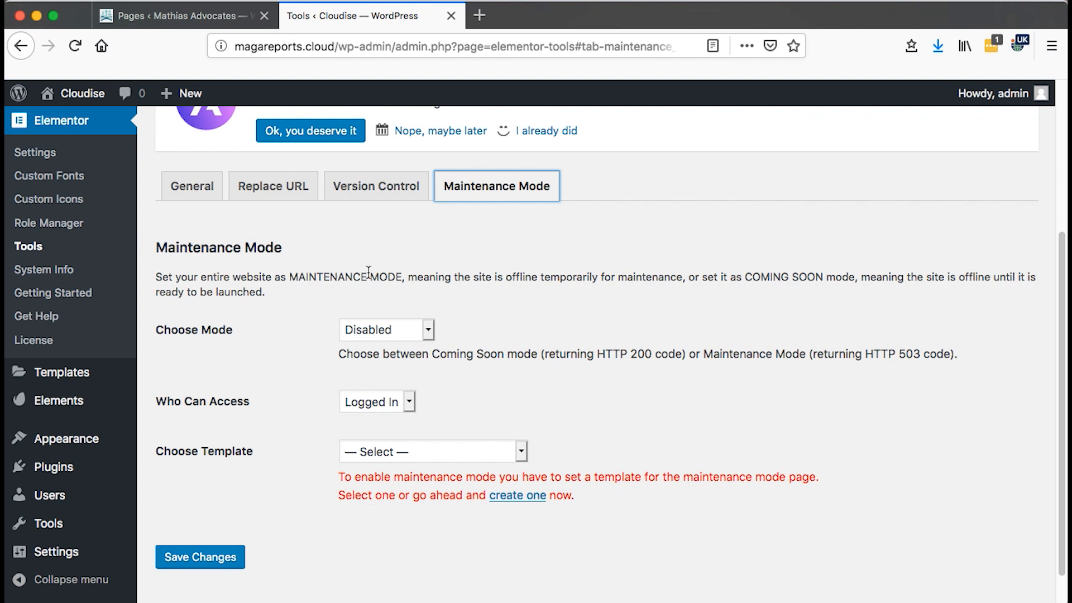
mouse_move(551, 278)
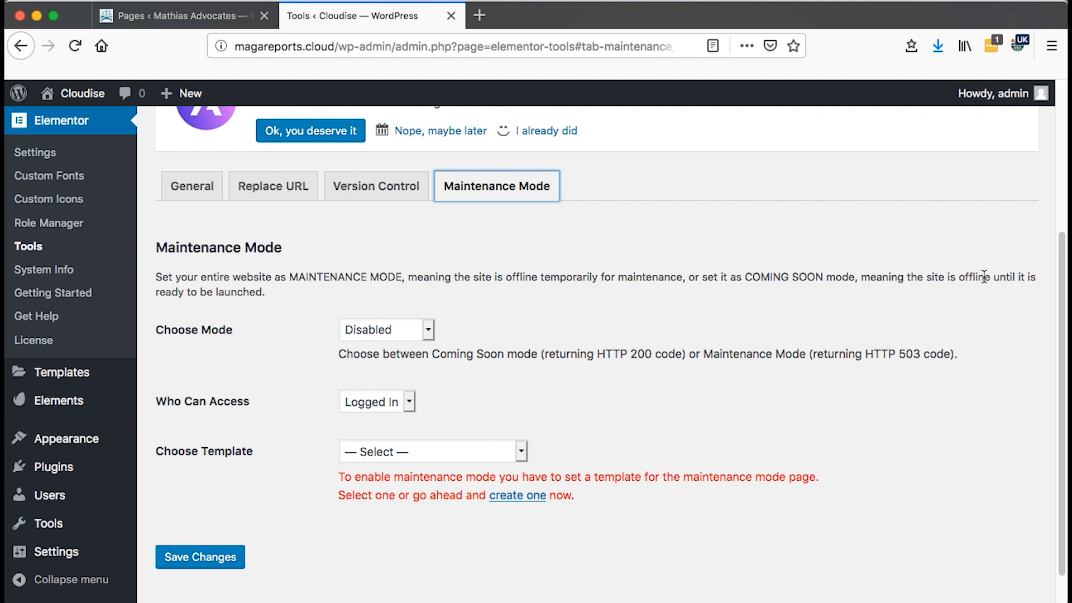
mouse_move(234, 310)
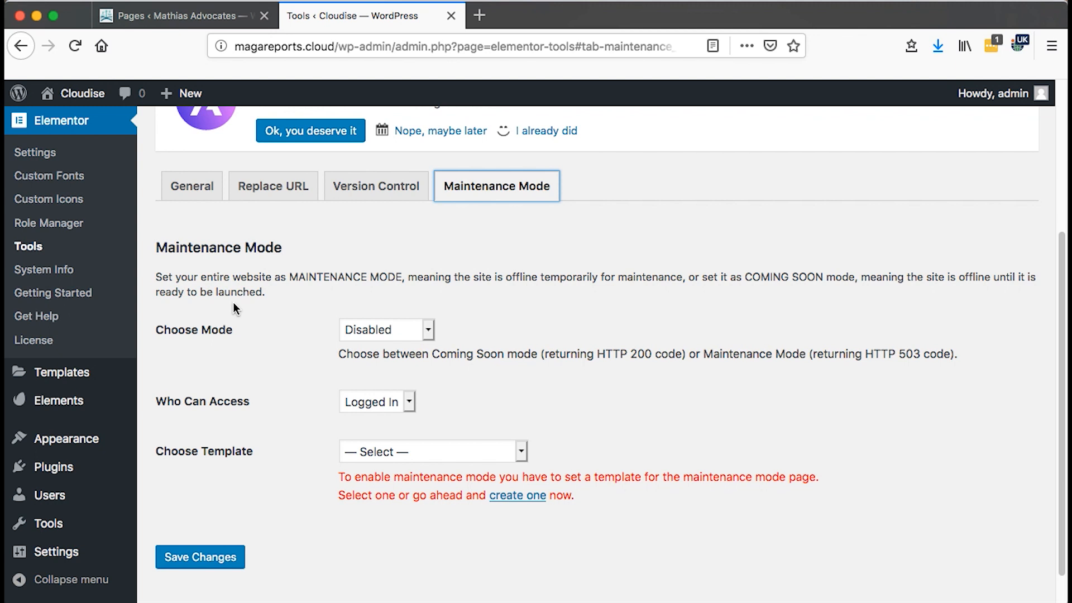
scroll(down, 3)
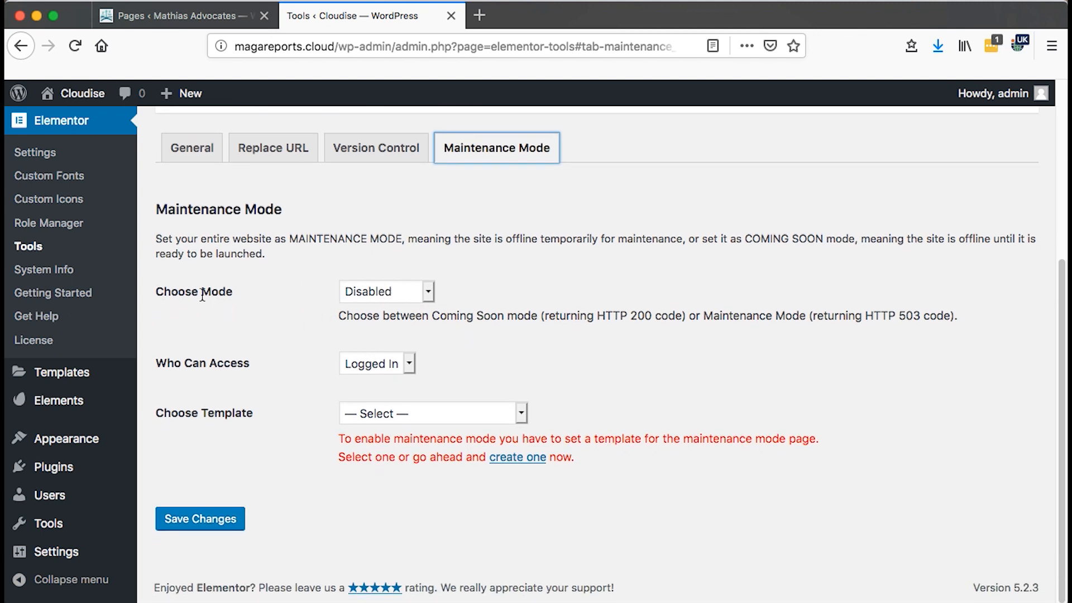
Try Maintenance mode but leave Choose Mode Disabled, and set Who Can Access to Custom.
click(385, 291)
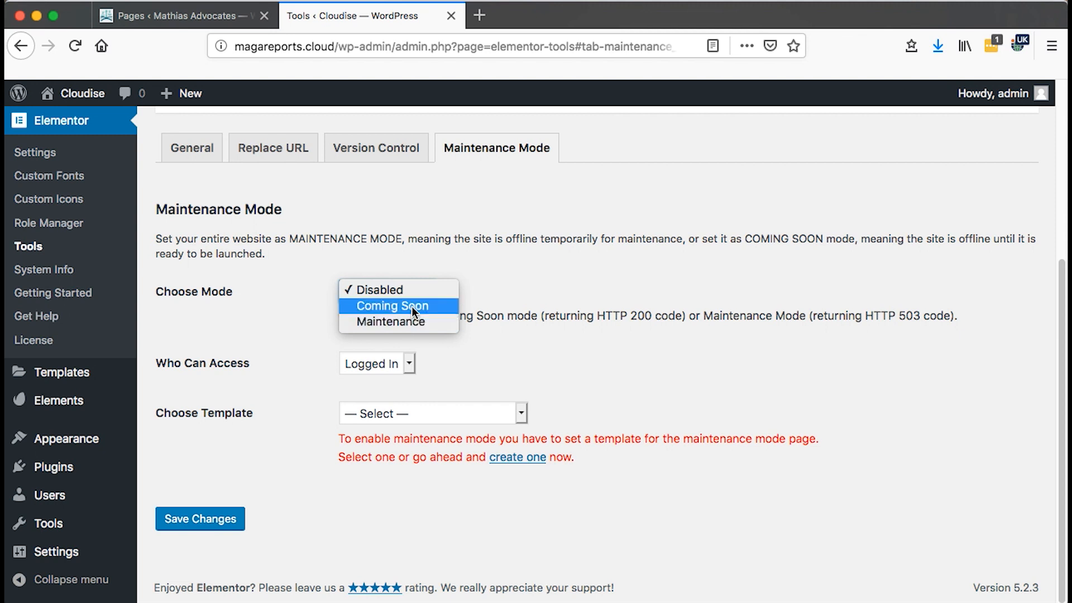
click(394, 321)
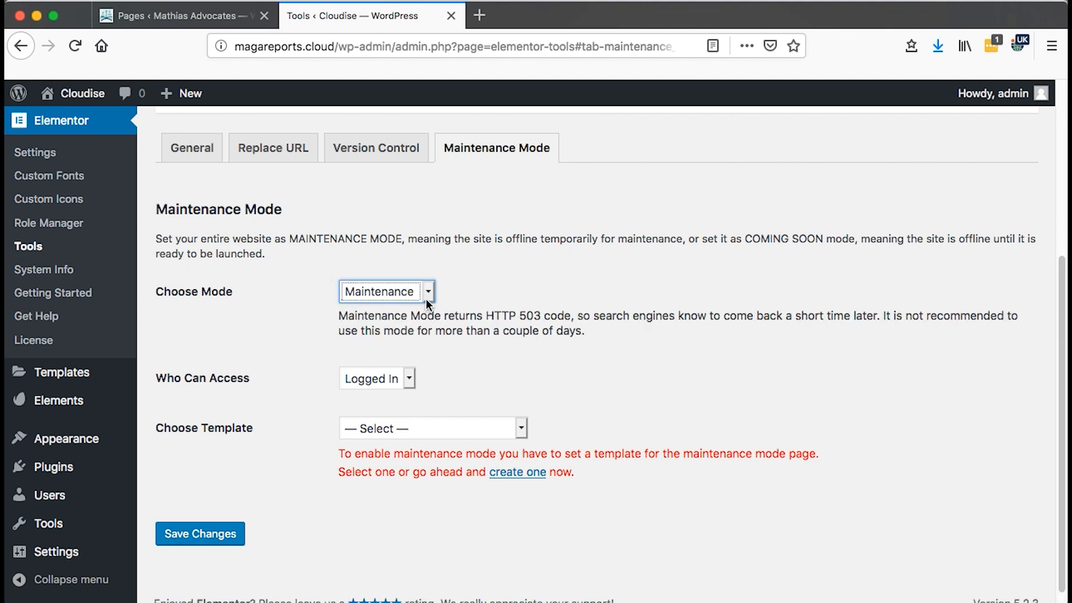
click(386, 291)
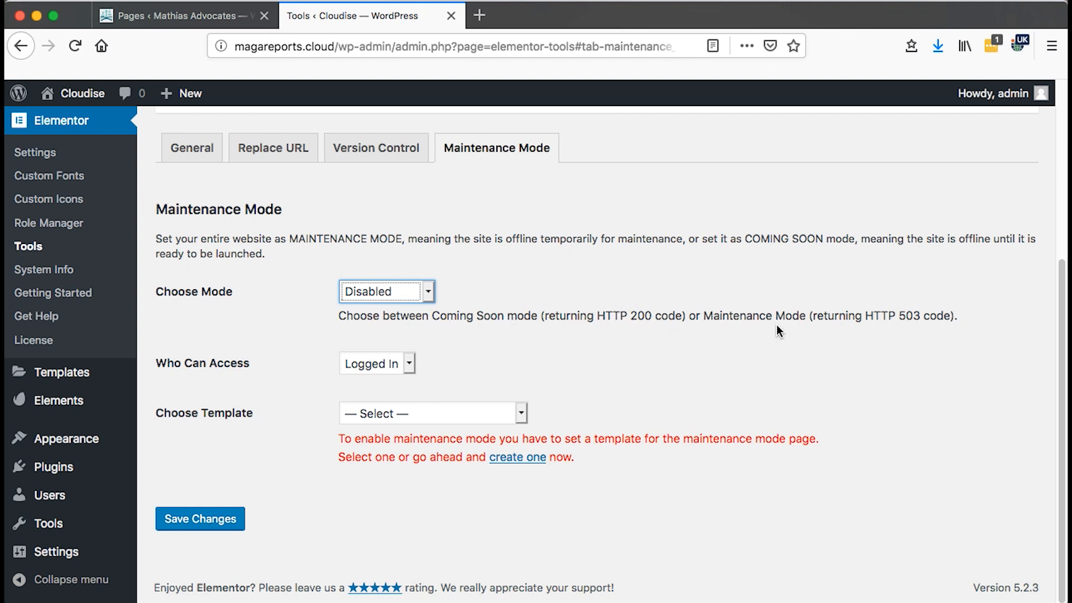
mouse_move(852, 316)
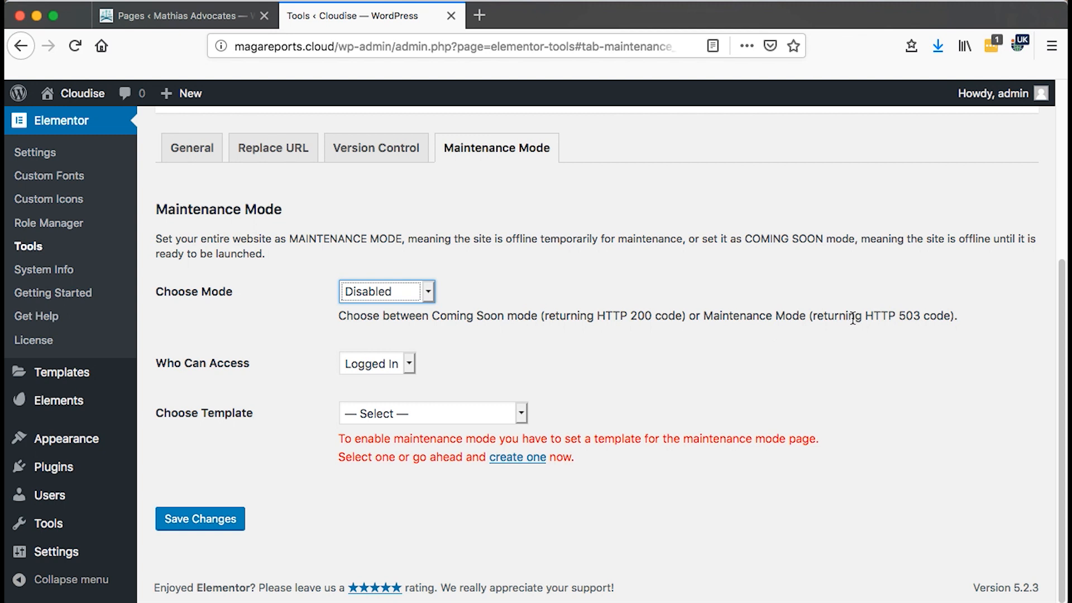
mouse_move(888, 345)
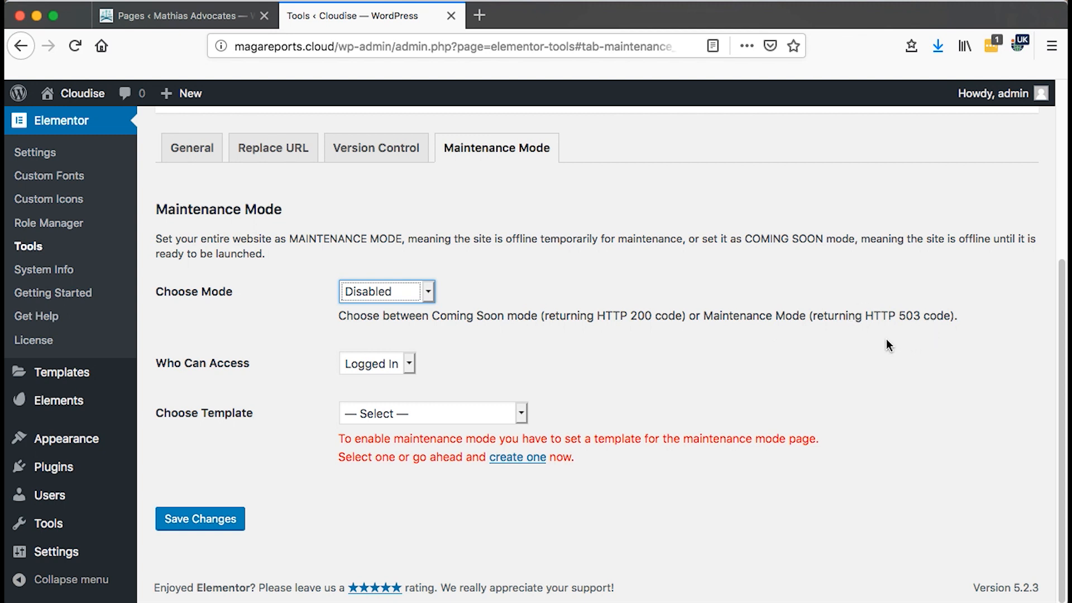
click(377, 363)
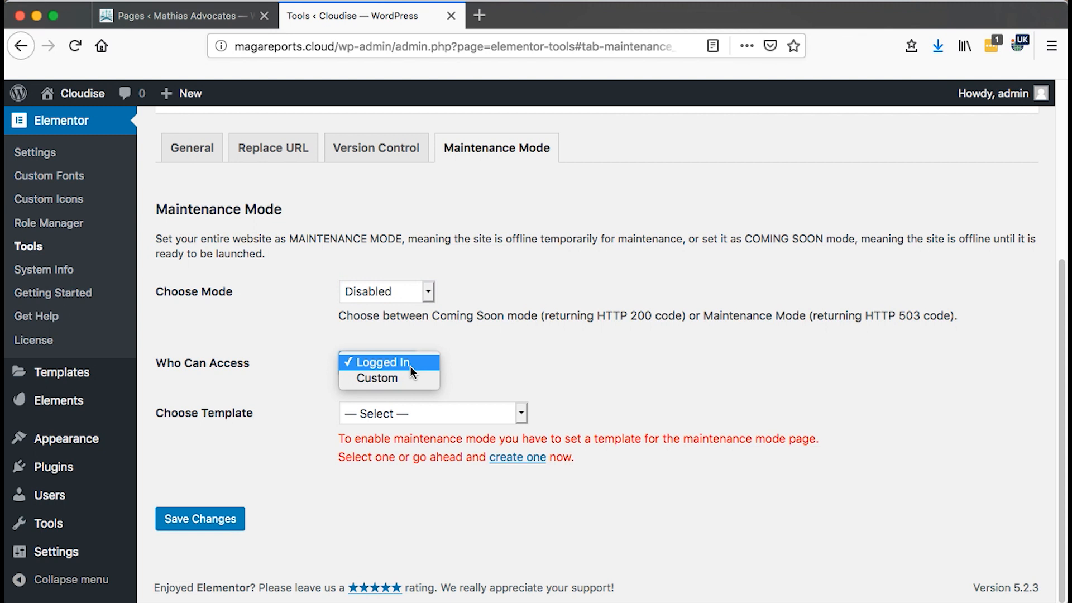
click(376, 379)
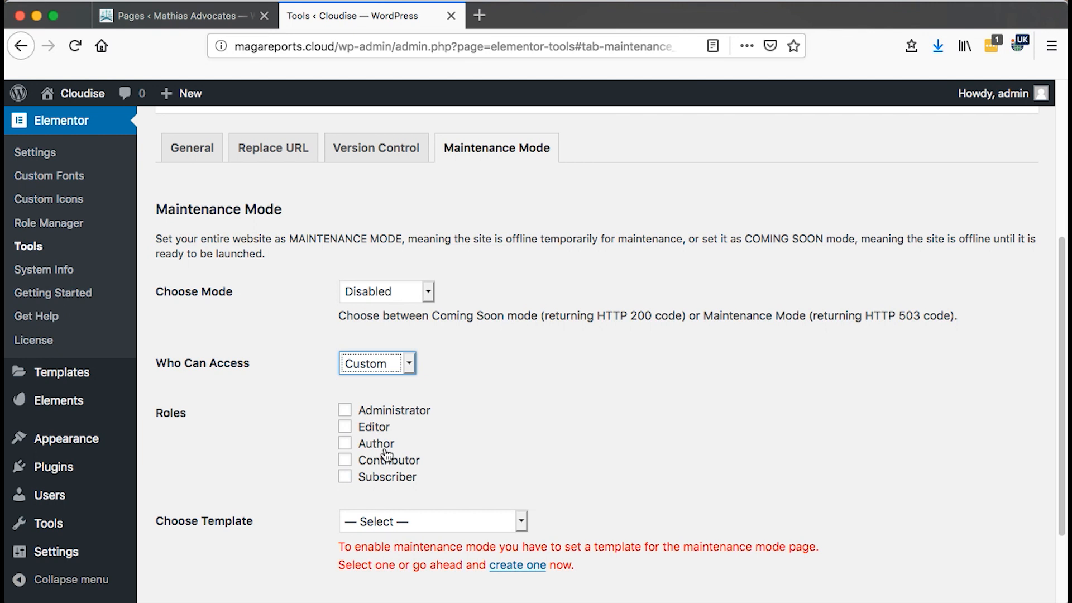
mouse_move(388, 487)
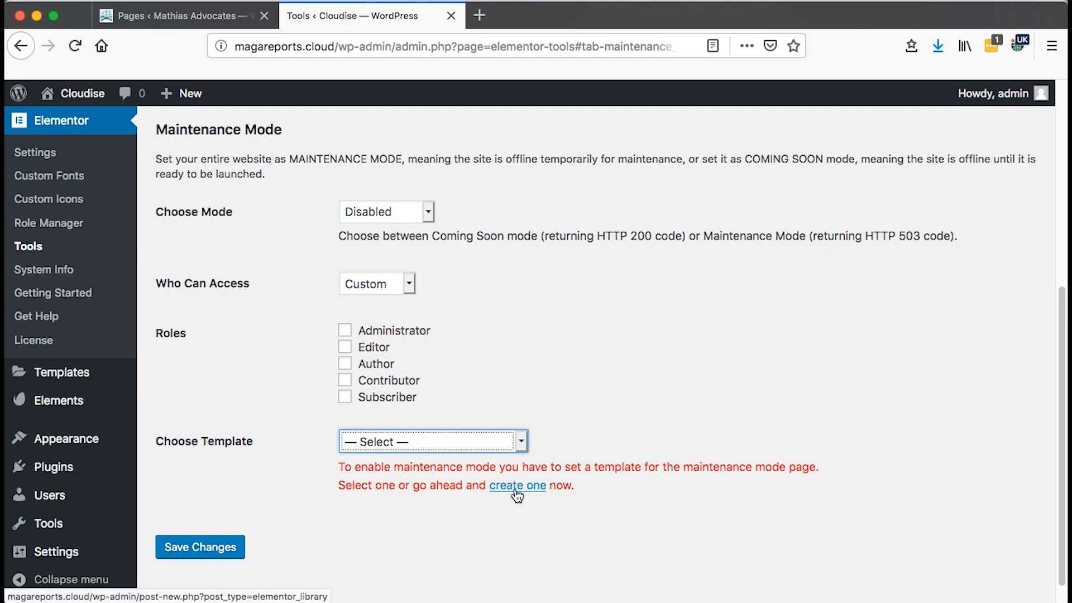
Create the Maga Coming template, publish it and open it in the Elementor editor.
click(517, 486)
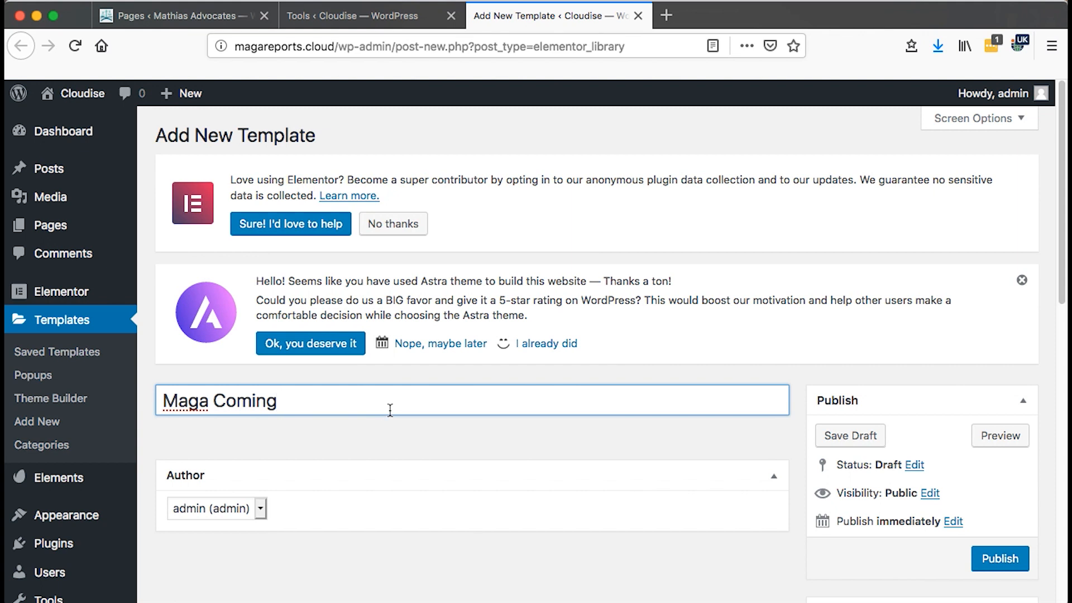
scroll(down, 3)
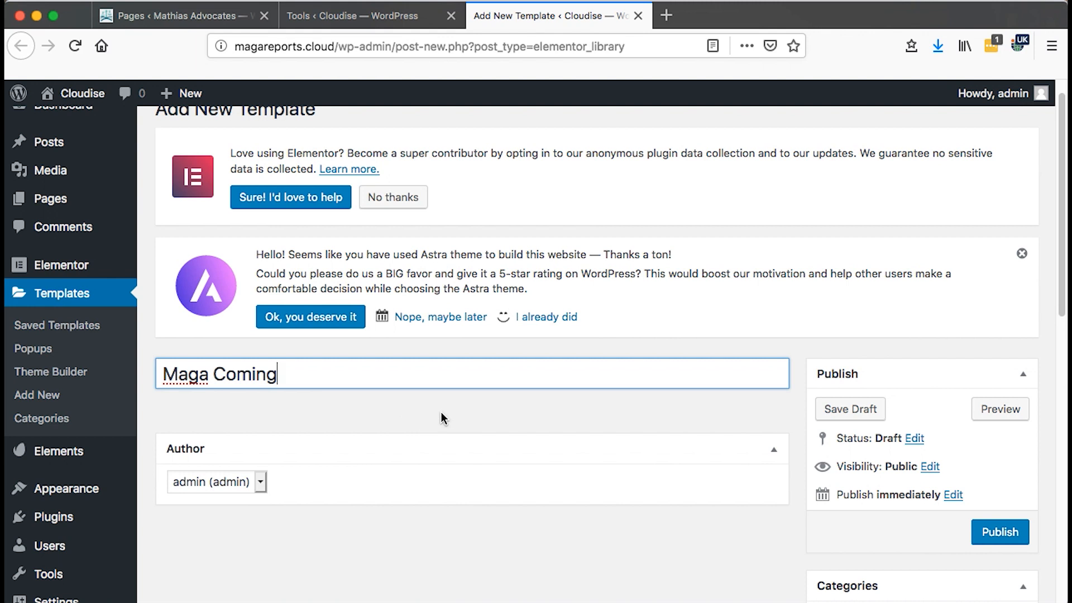
scroll(down, 3)
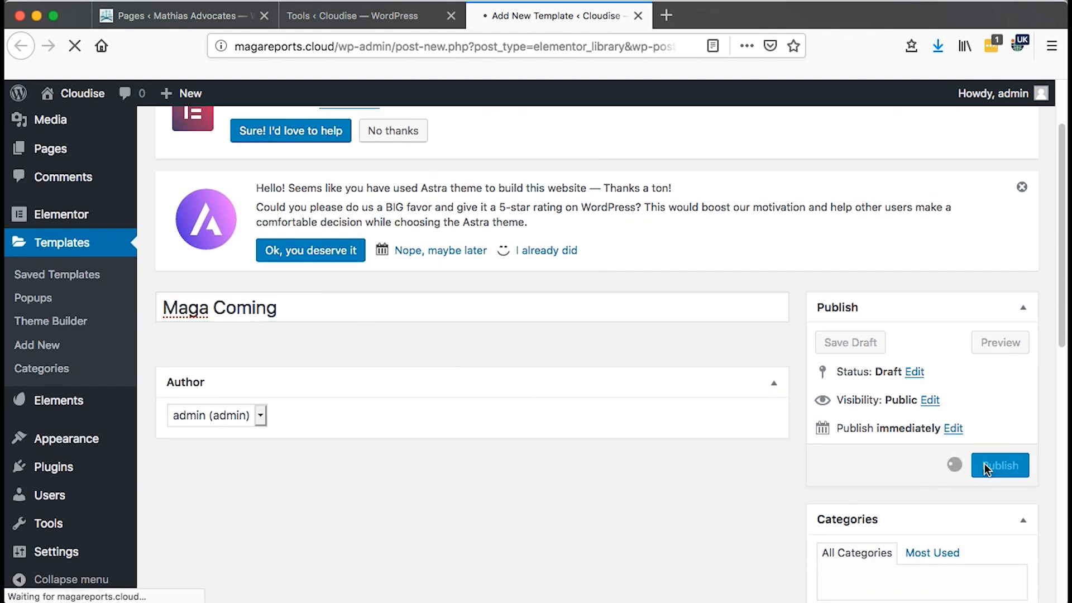
click(998, 465)
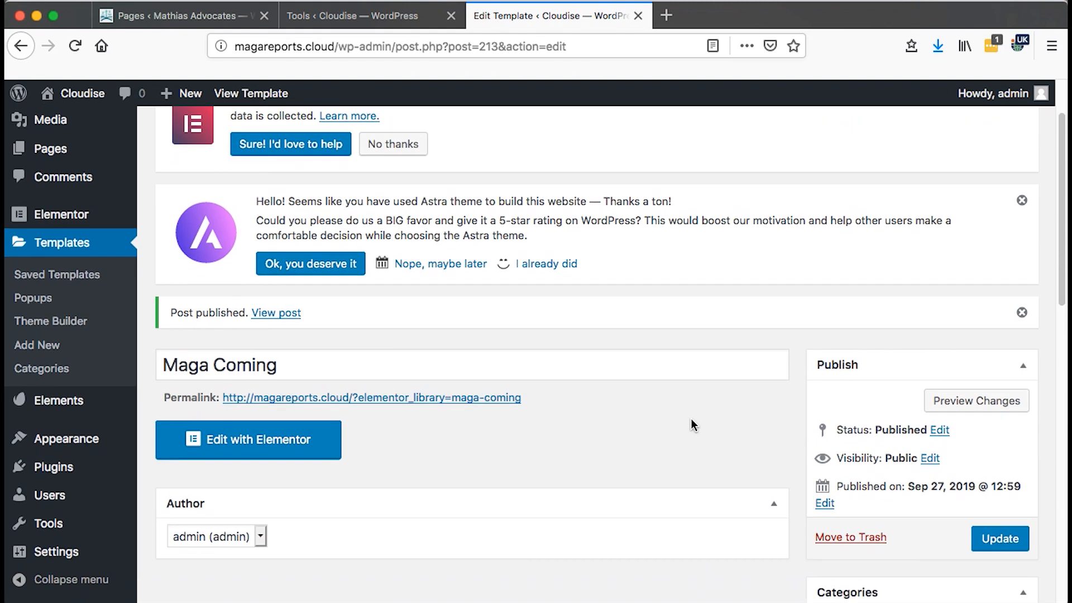
mouse_move(689, 422)
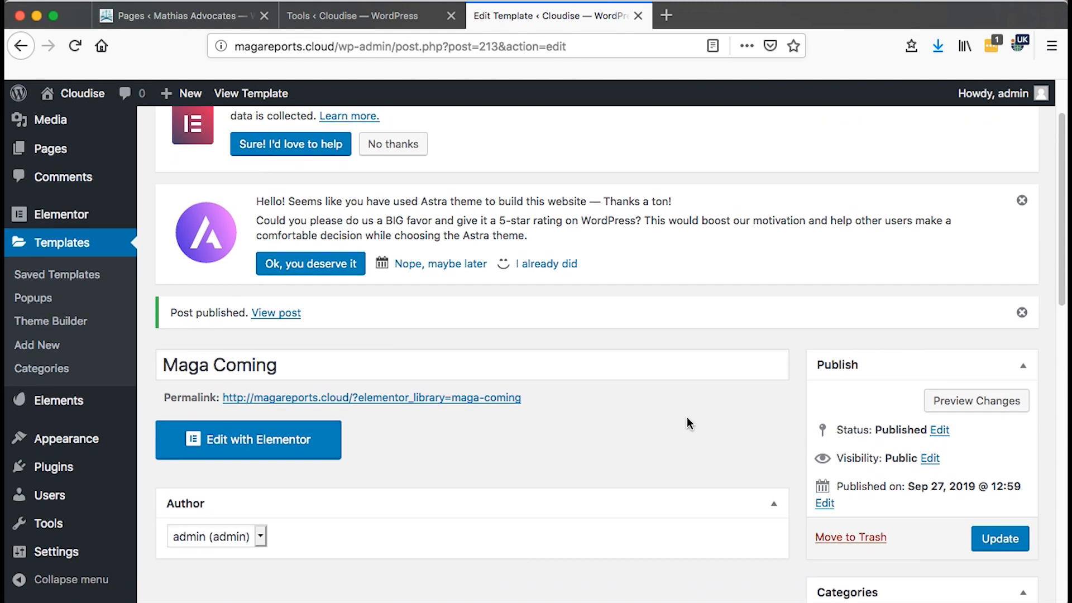
click(248, 439)
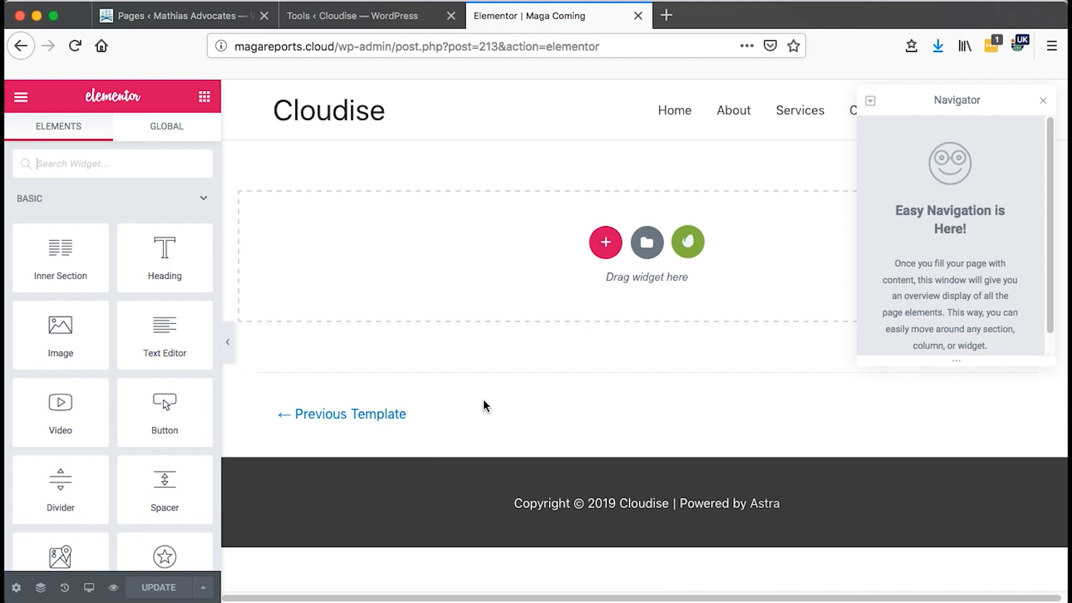
mouse_move(254, 82)
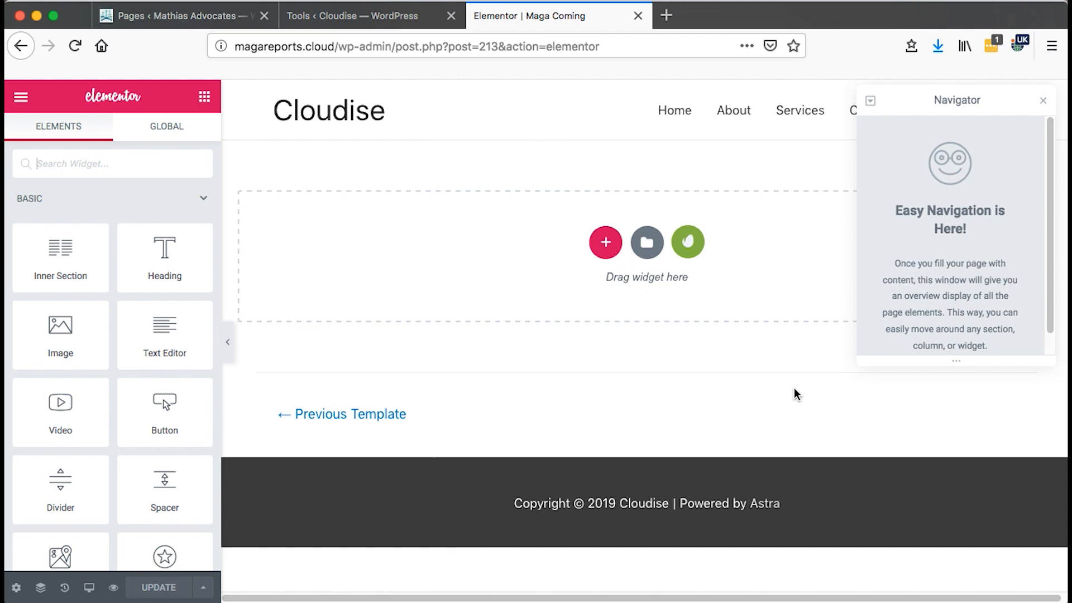
mouse_move(1040, 170)
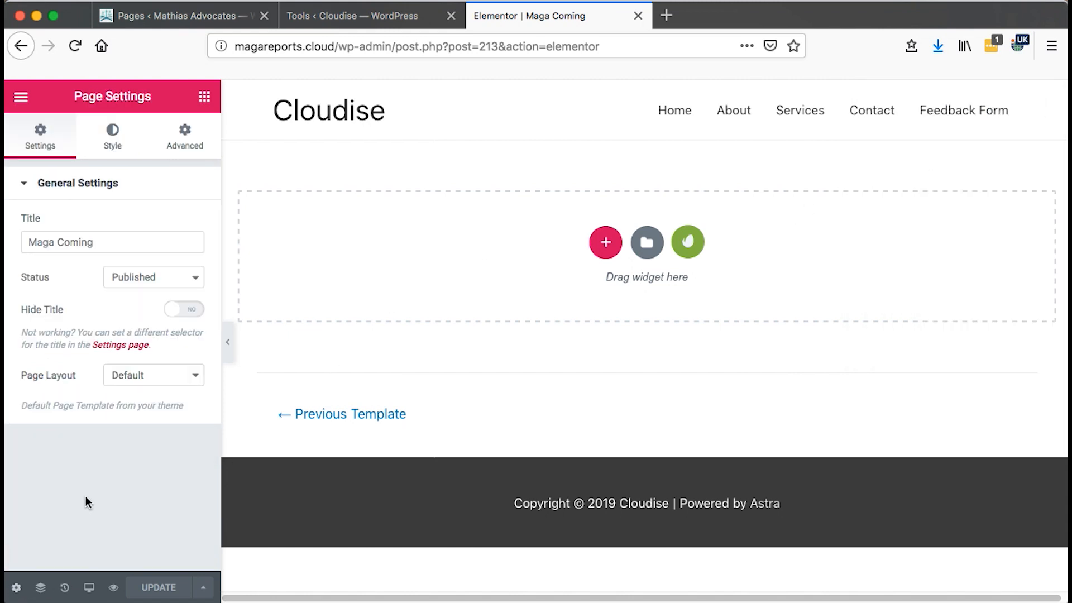
Set Page Layout to Elementor Canvas, save it, and bring up the template library.
click(153, 376)
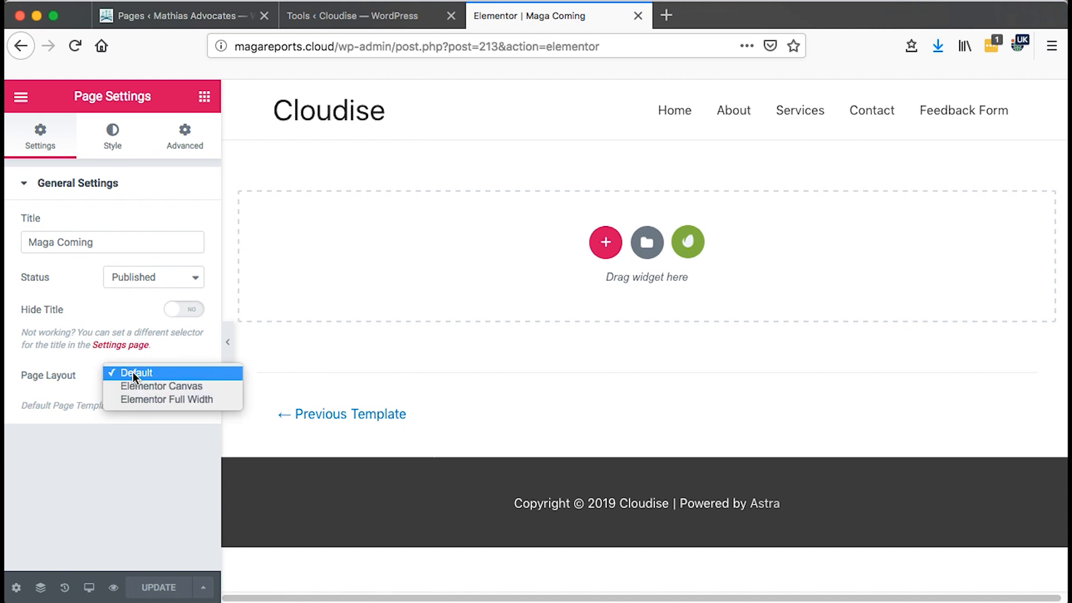
click(161, 387)
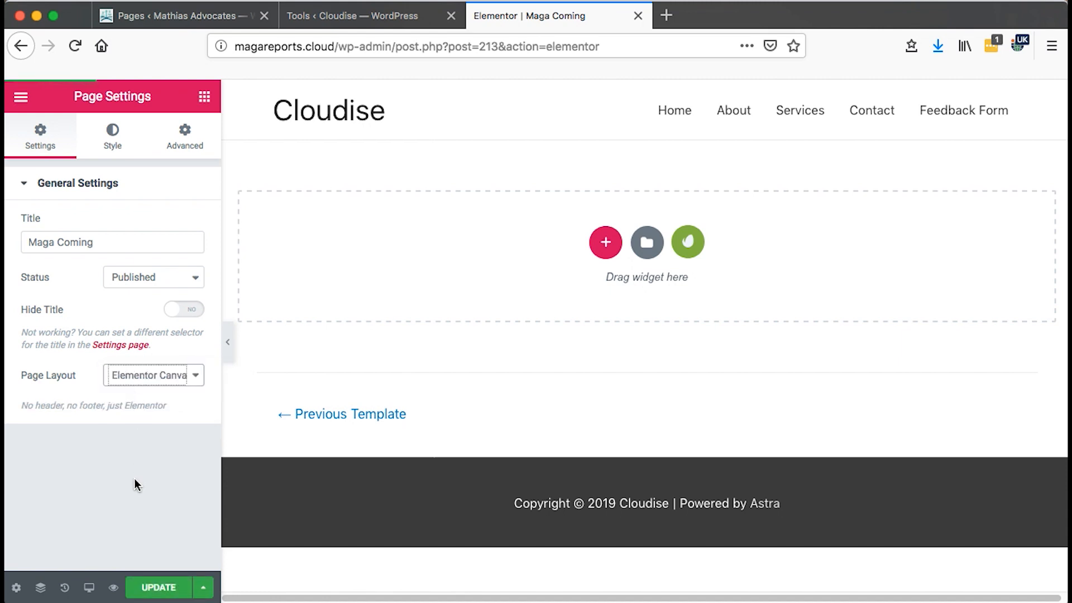
click(75, 46)
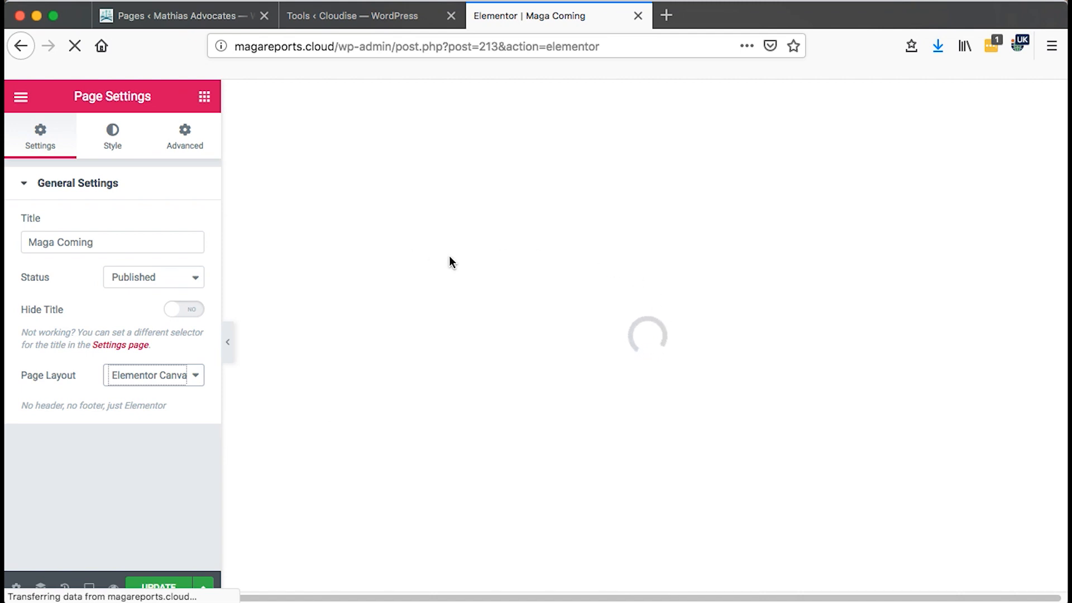
mouse_move(572, 563)
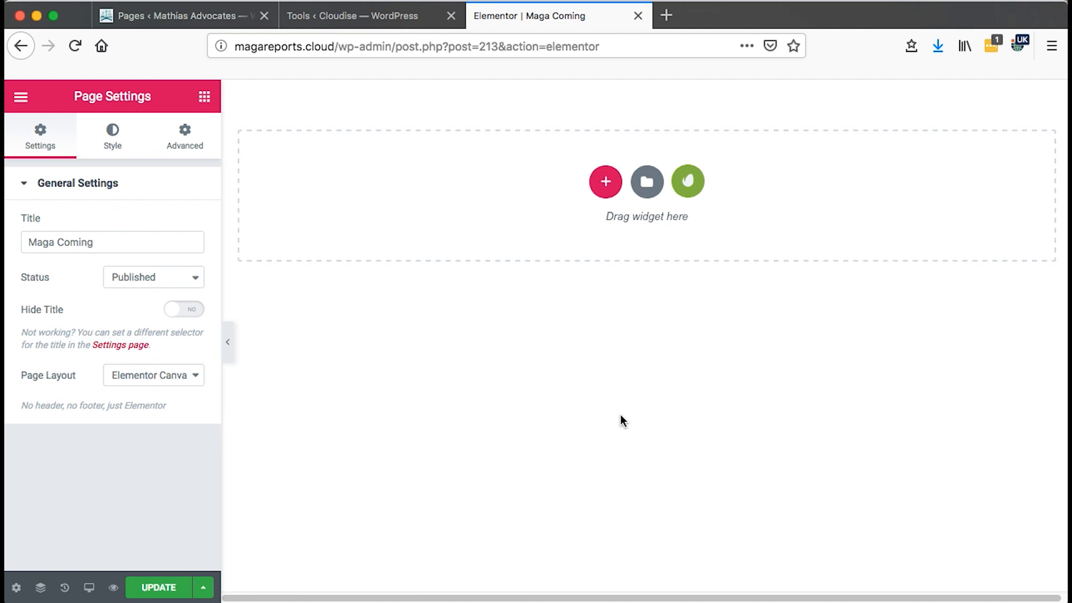
click(604, 181)
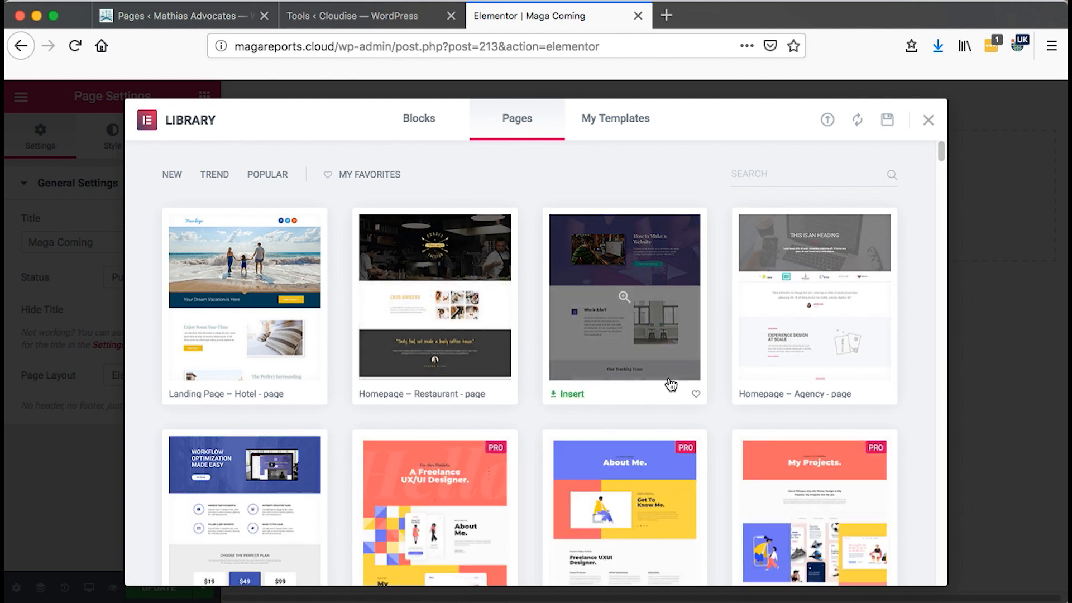
Insert the Workflow Optimization landing page template onto the canvas.
scroll(down, 3)
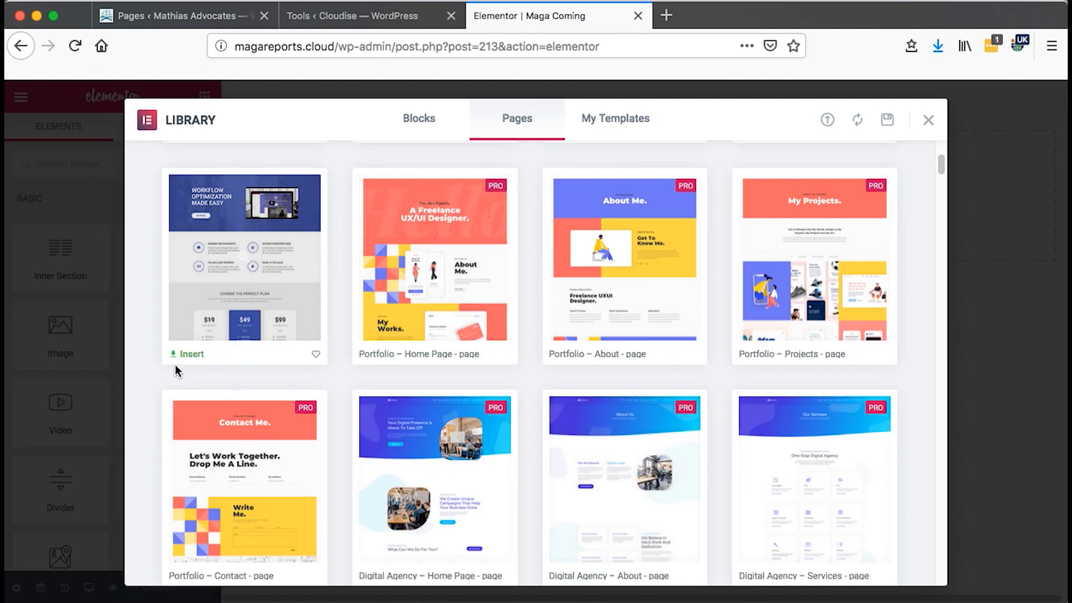
click(928, 119)
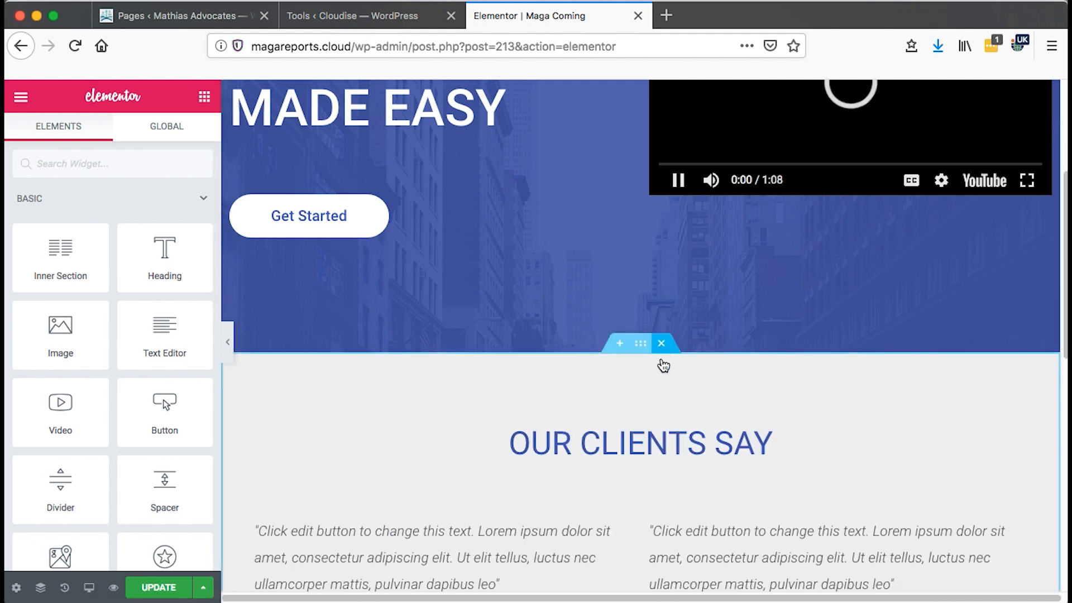
Replace the hero heading text with 'Website Coming Soon'.
click(367, 109)
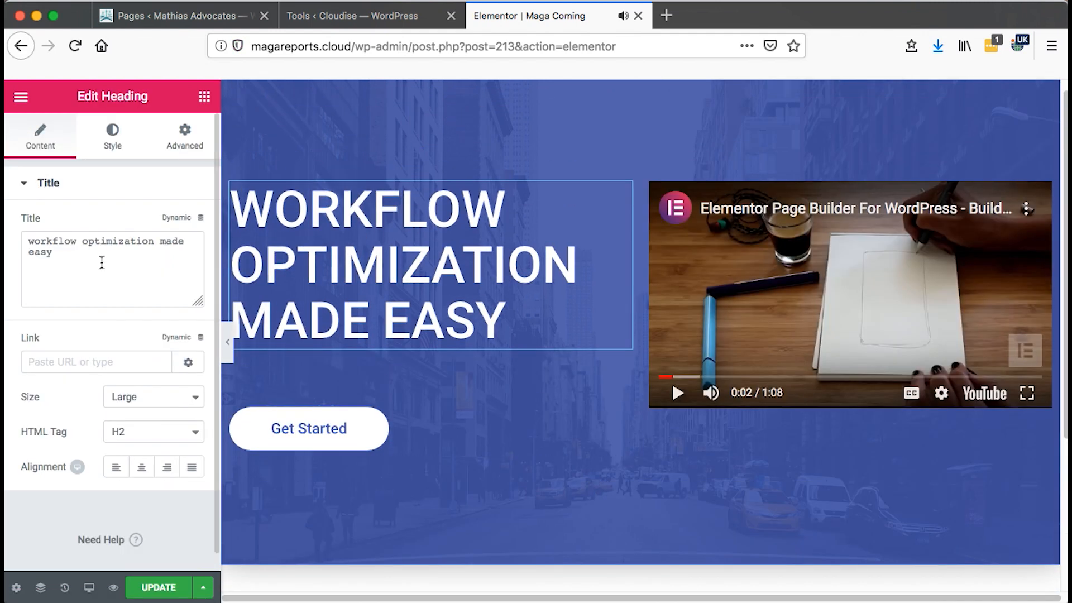
triple_click(109, 246)
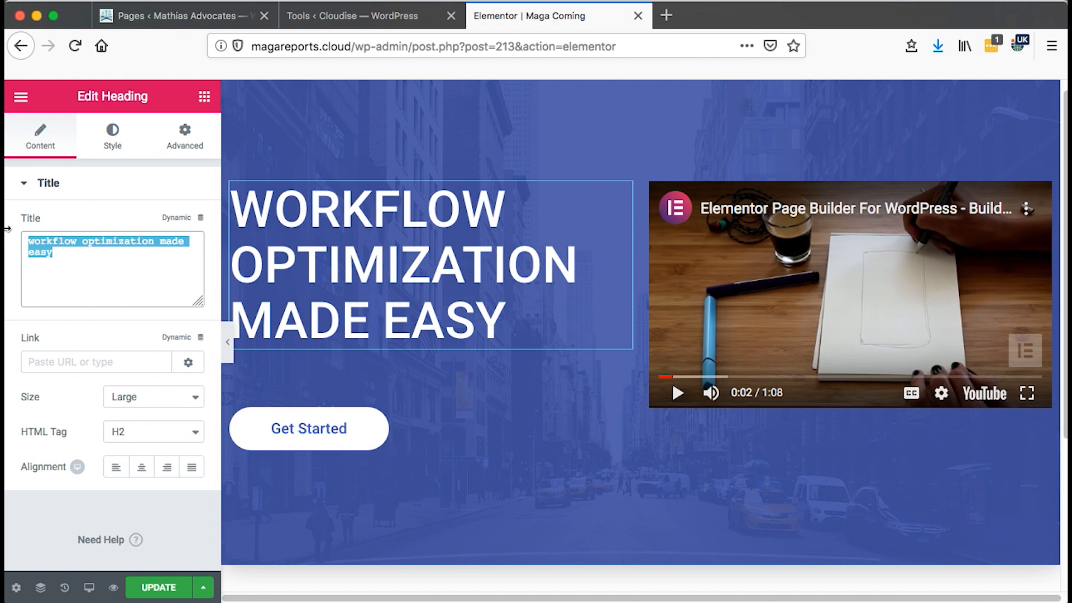
text(W)
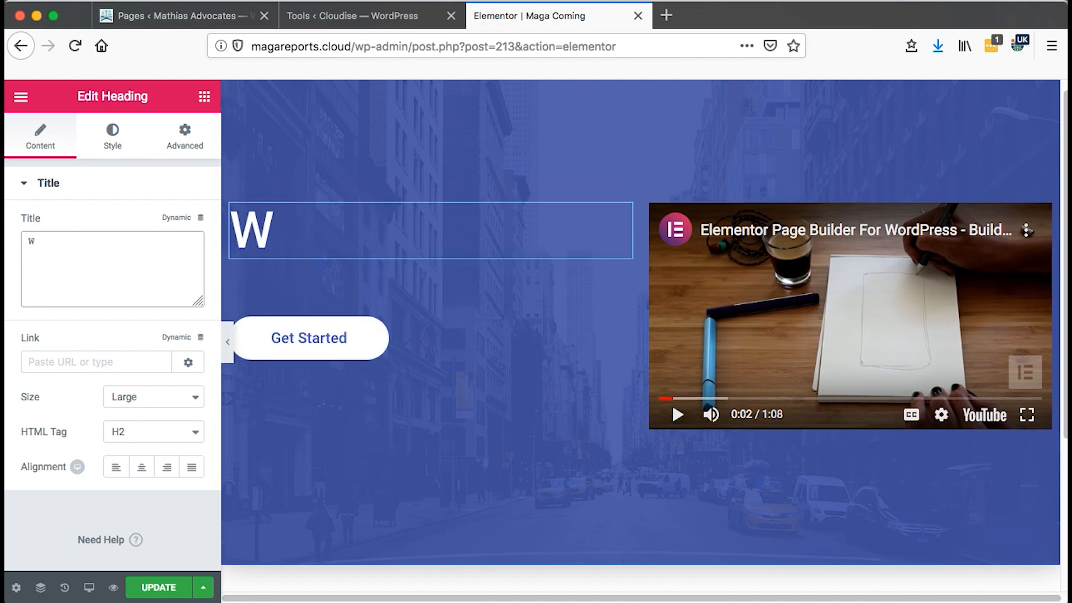
text(ebsite Coming Soo)
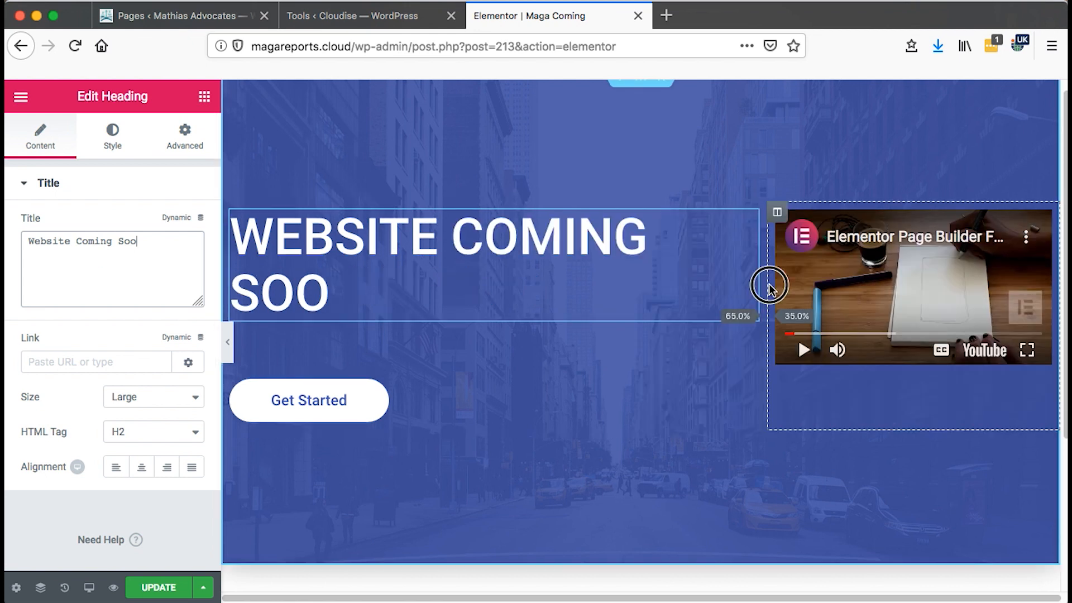
Delete the video column and add a Text Editor block under the heading.
right_click(769, 285)
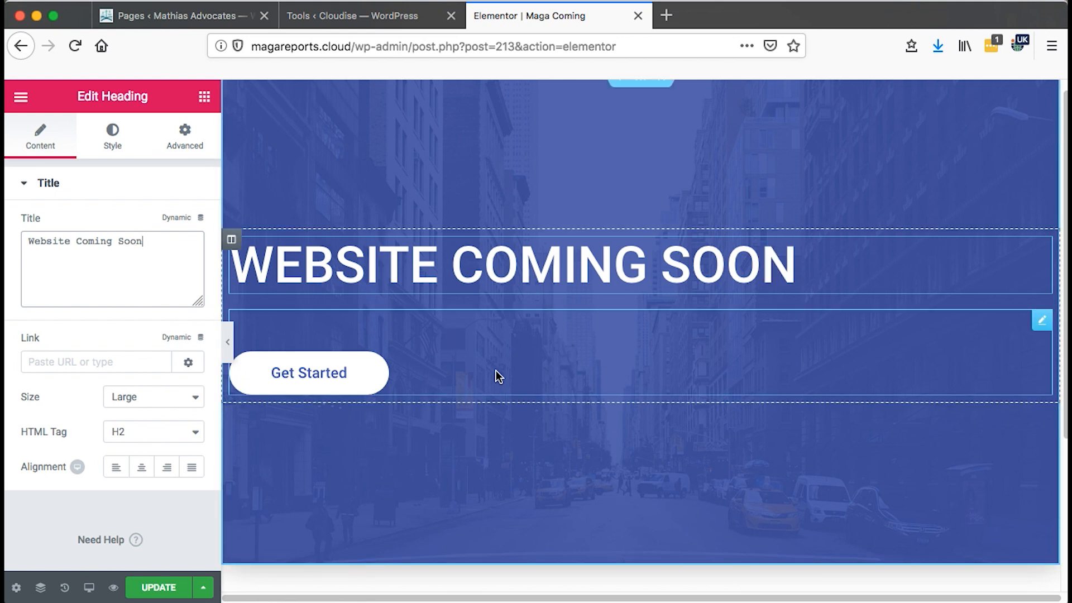
click(185, 135)
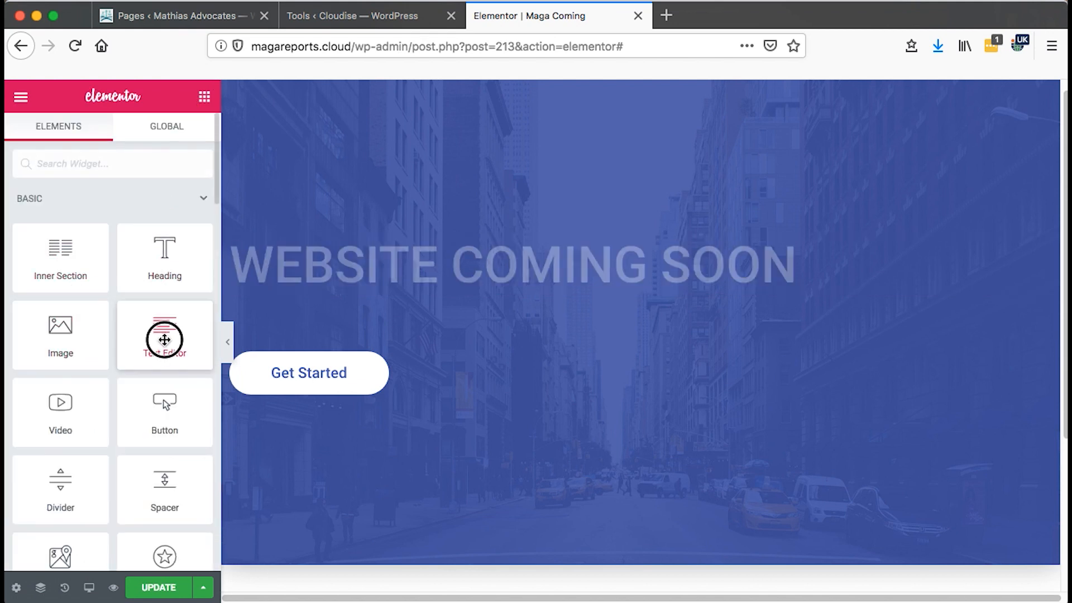
click(164, 335)
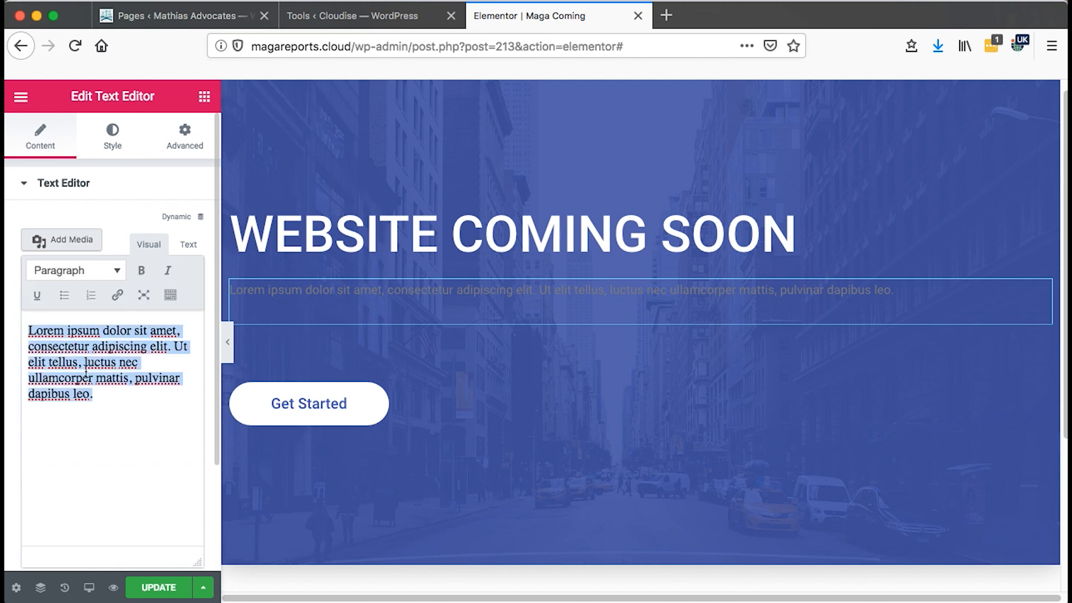
text(Feel free to reac)
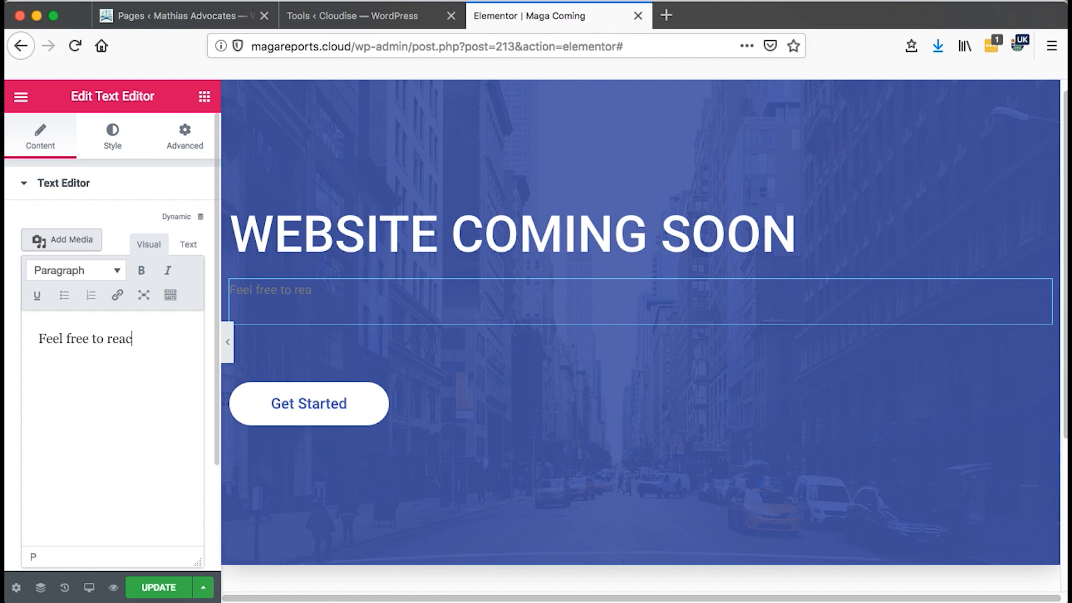
text(h us)
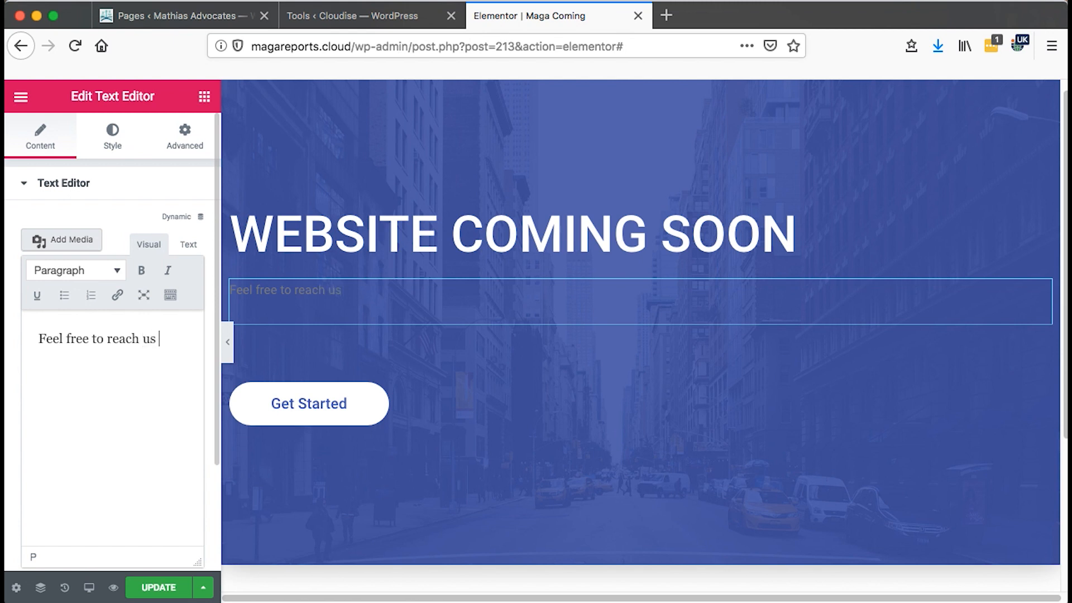
text(out on our so)
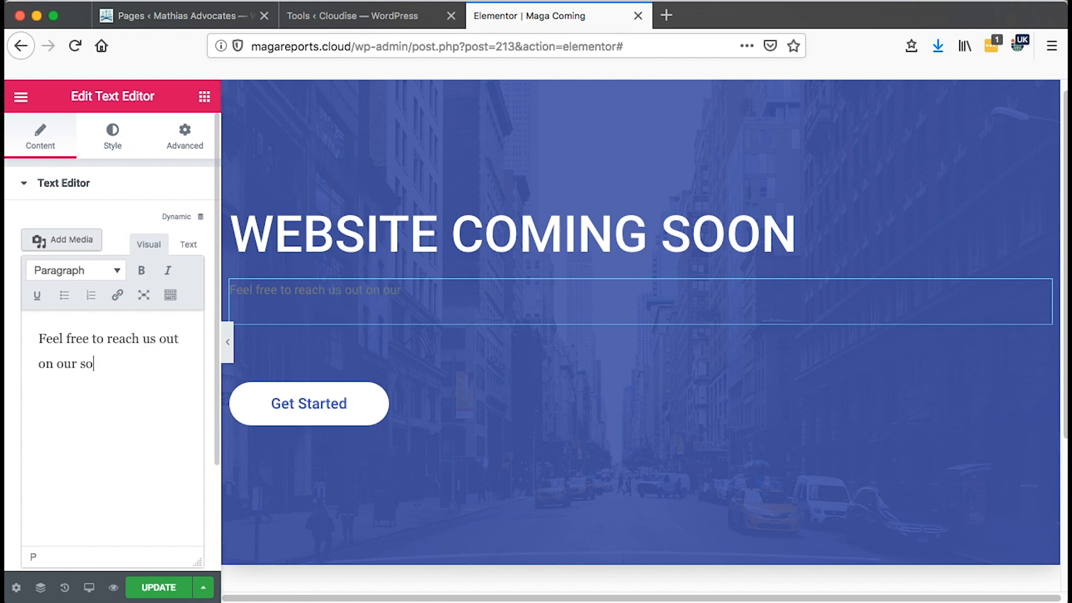
text(cial media)
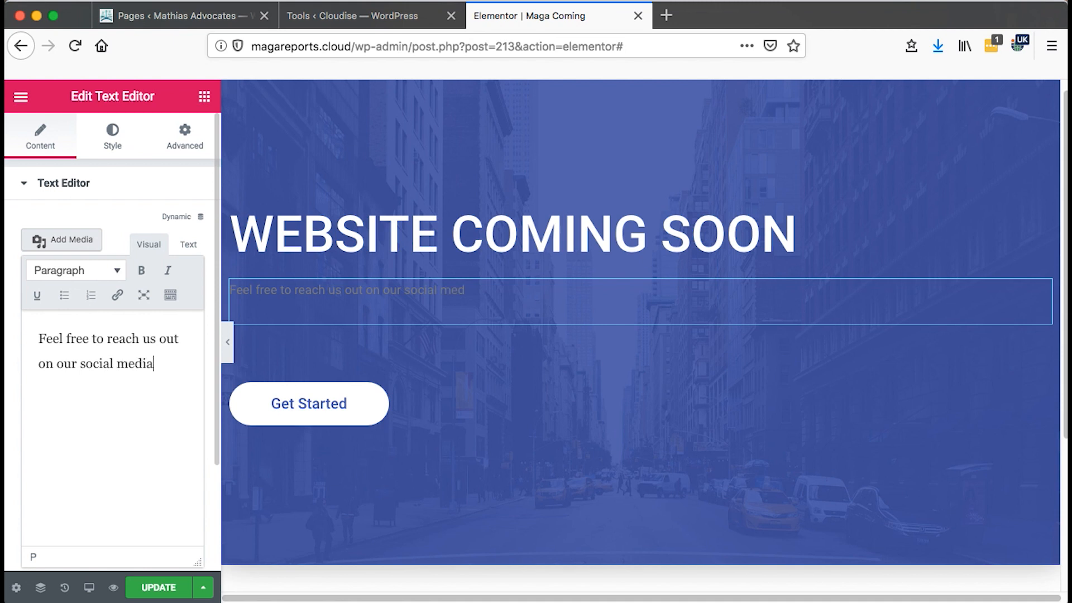
text(platf)
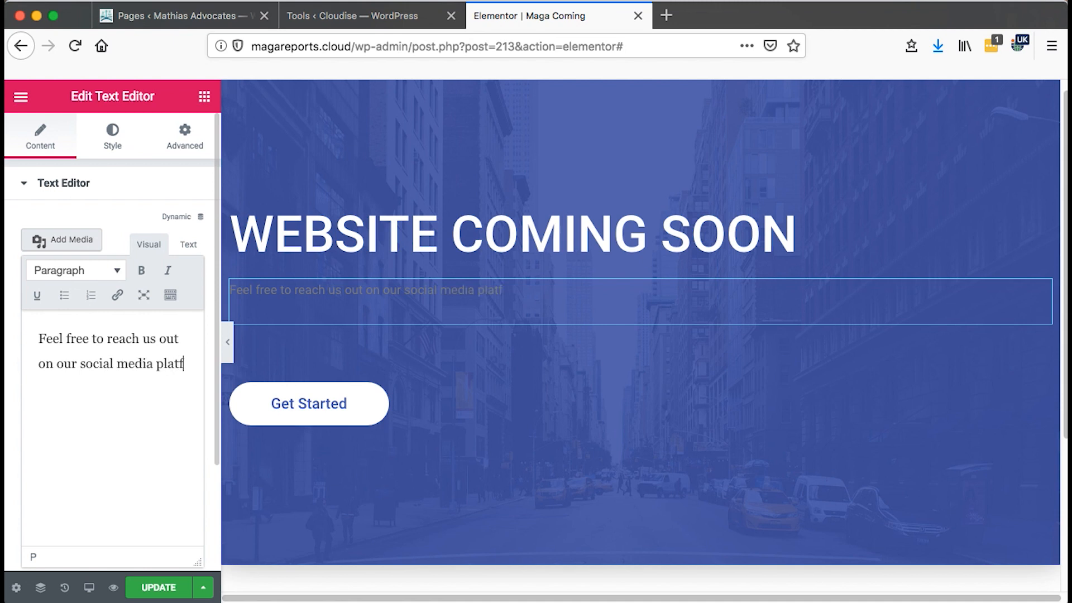
text(orms or via e)
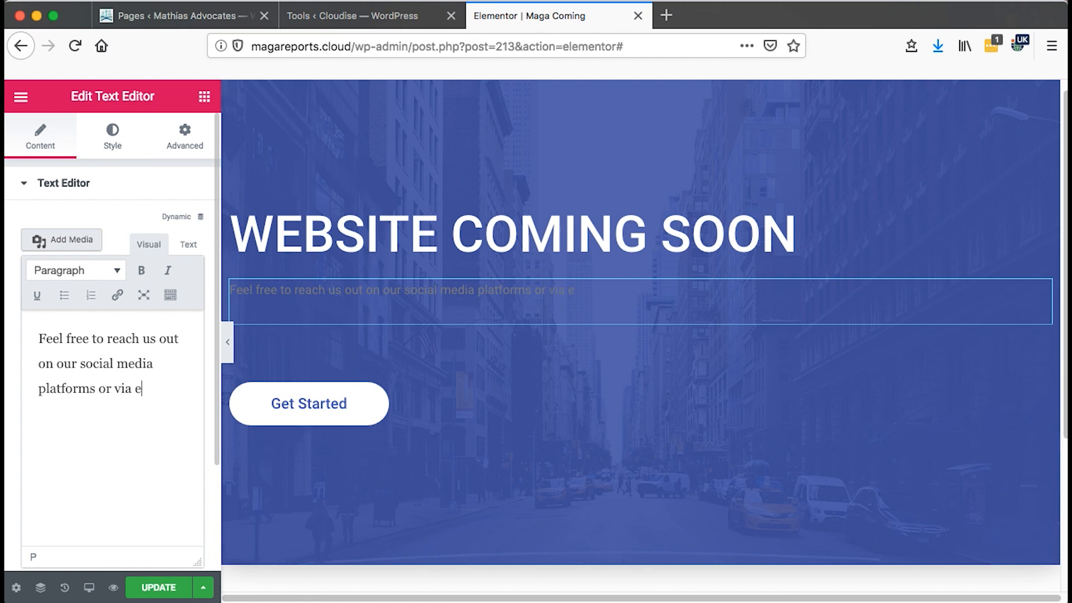
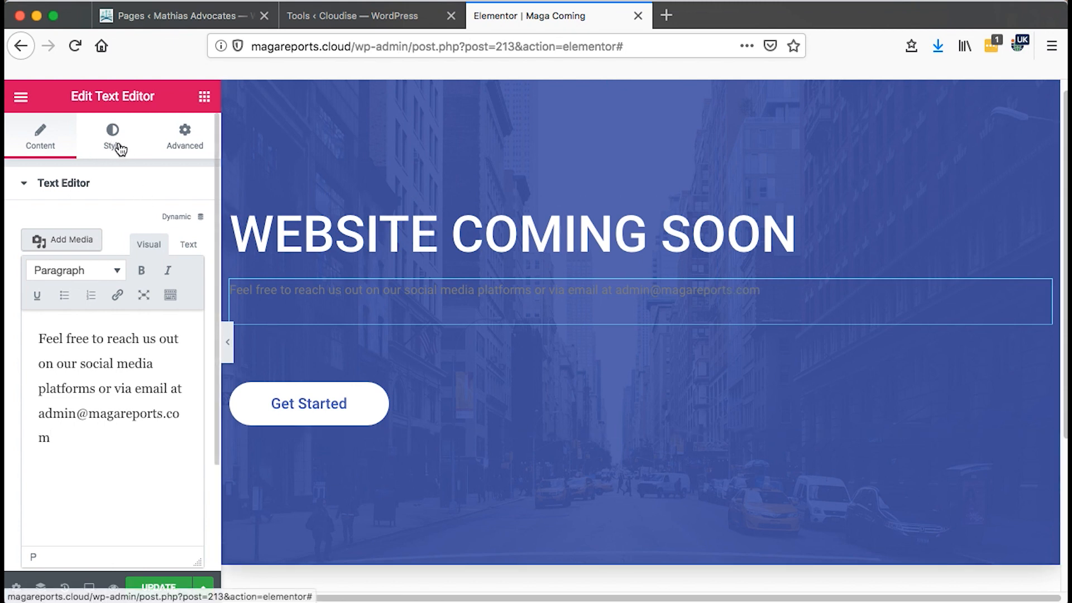
Style the contact text white with a 17 px typography size.
click(112, 135)
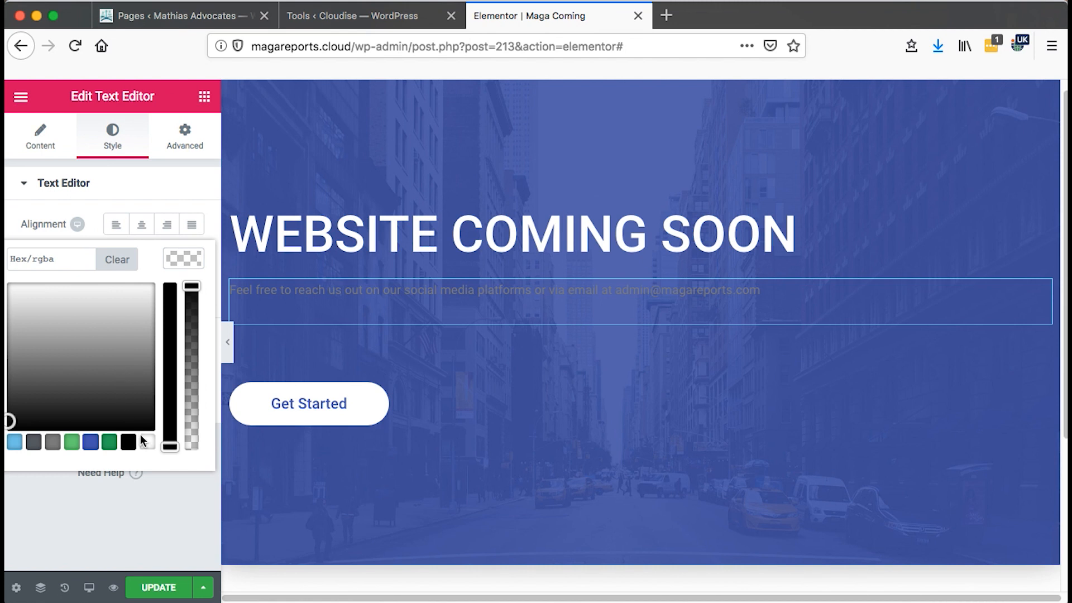
click(147, 443)
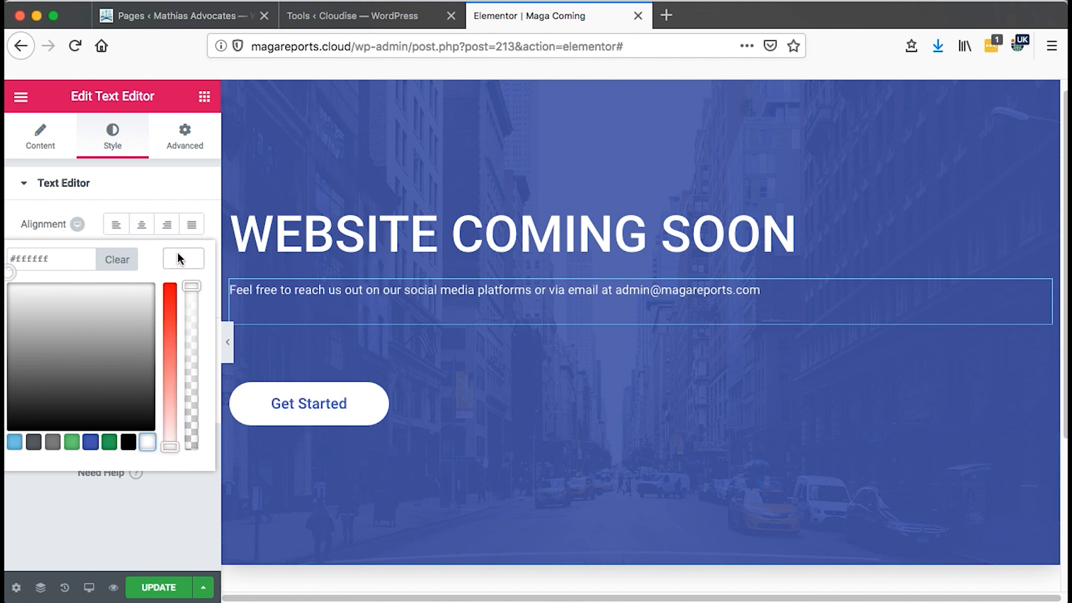
click(183, 294)
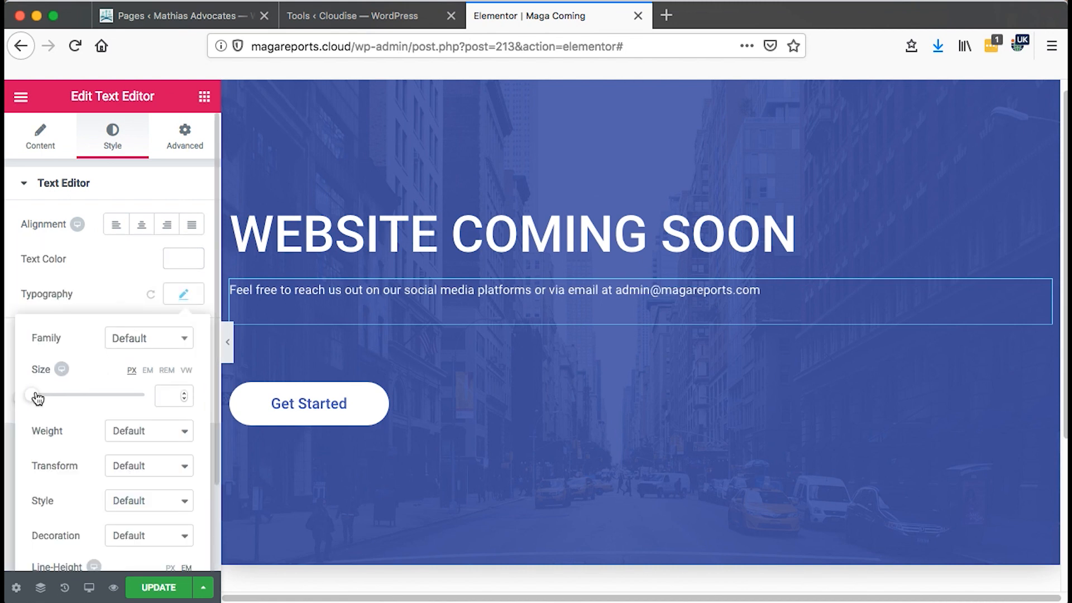
drag(31, 394, 41, 394)
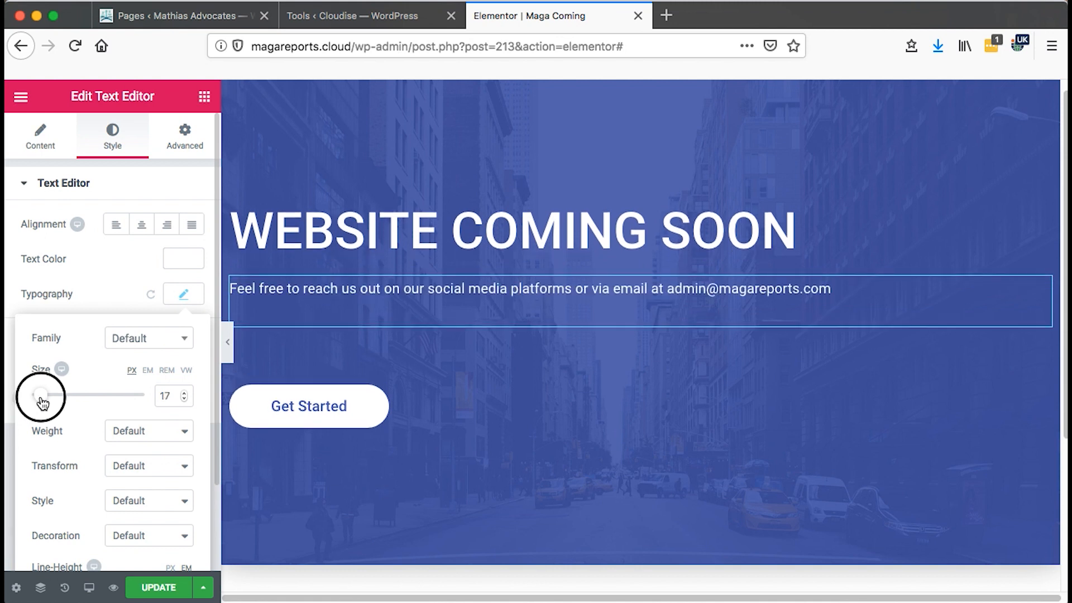
click(205, 96)
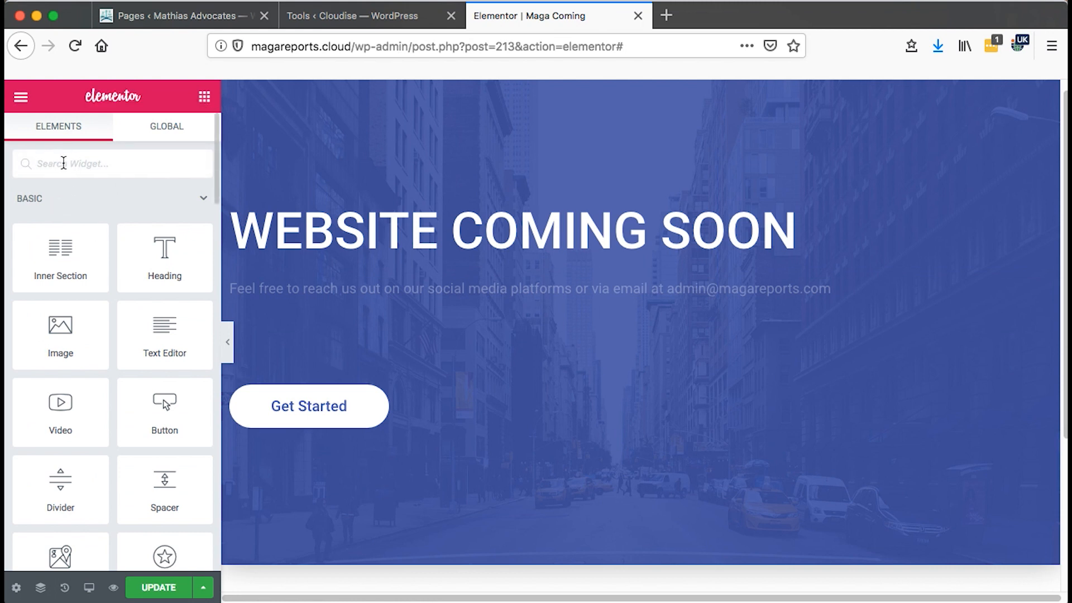
Search 'soci' and place the Social Icons widget beneath the contact text.
text(soci)
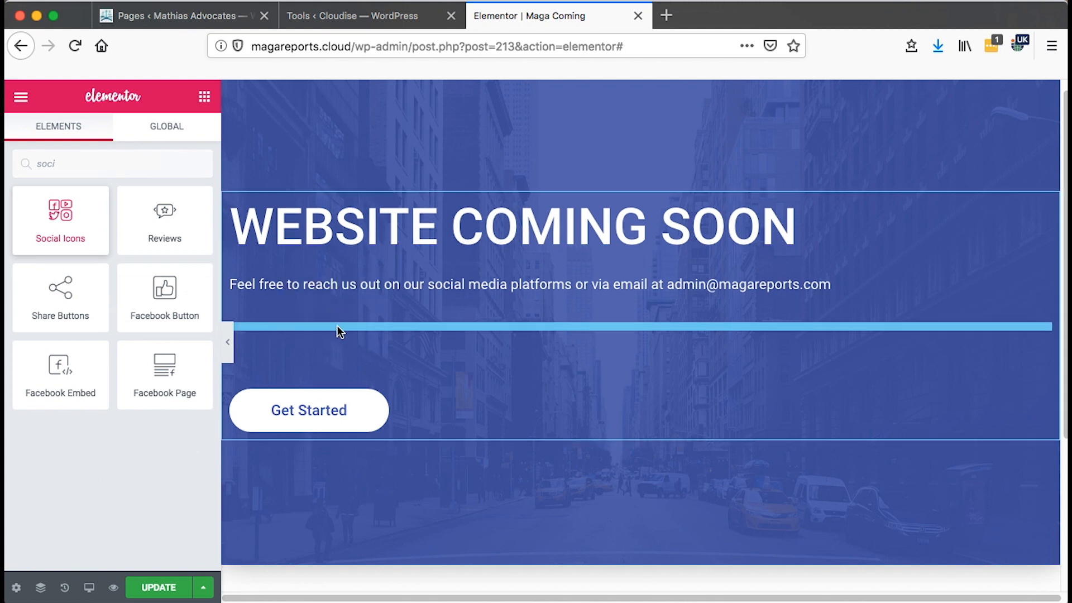
click(60, 220)
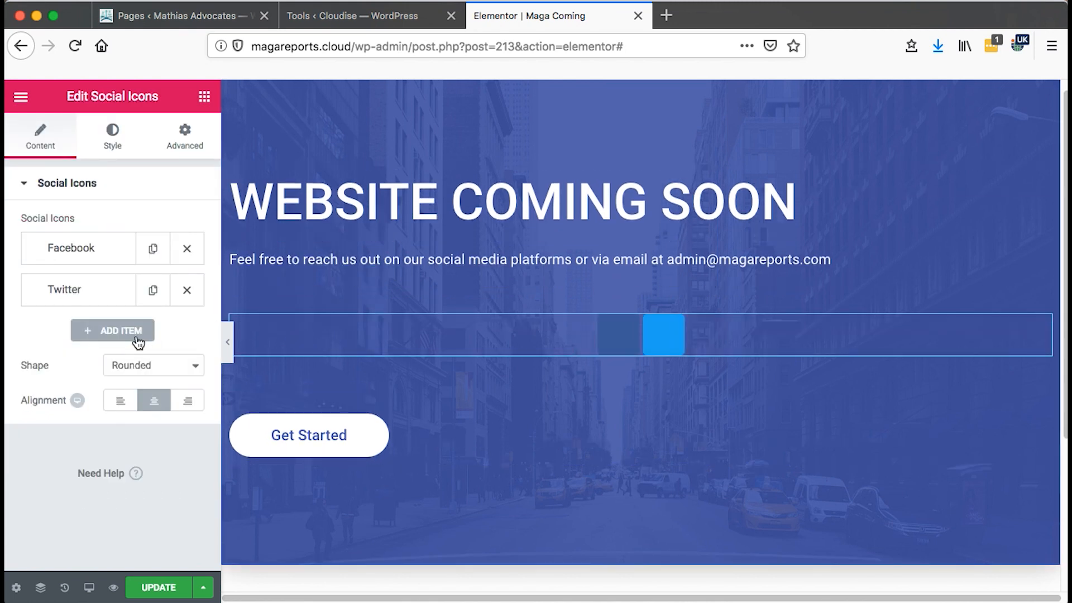
click(113, 330)
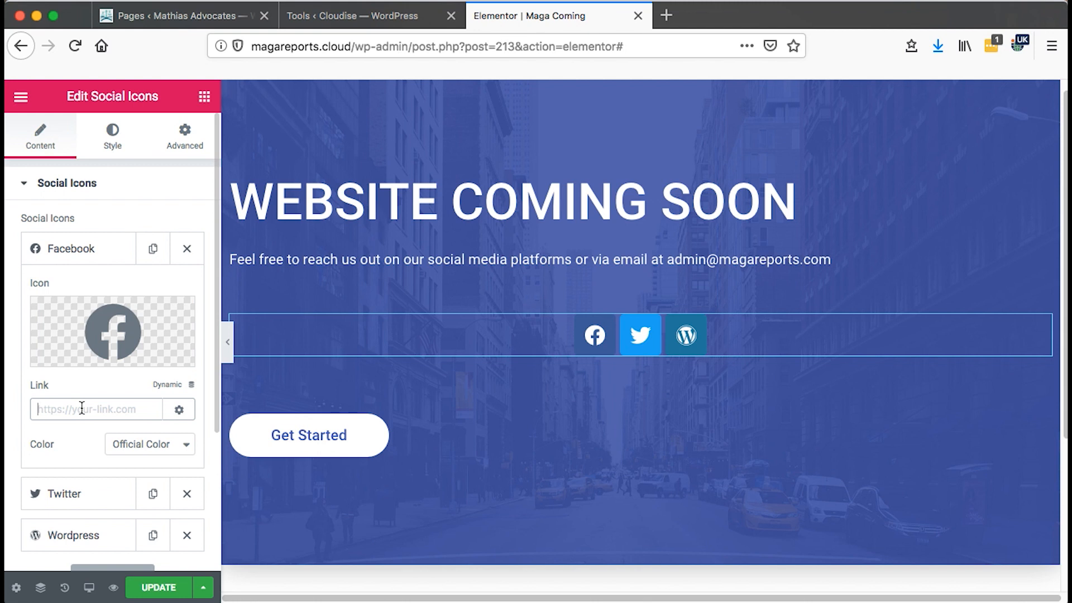
text(h)
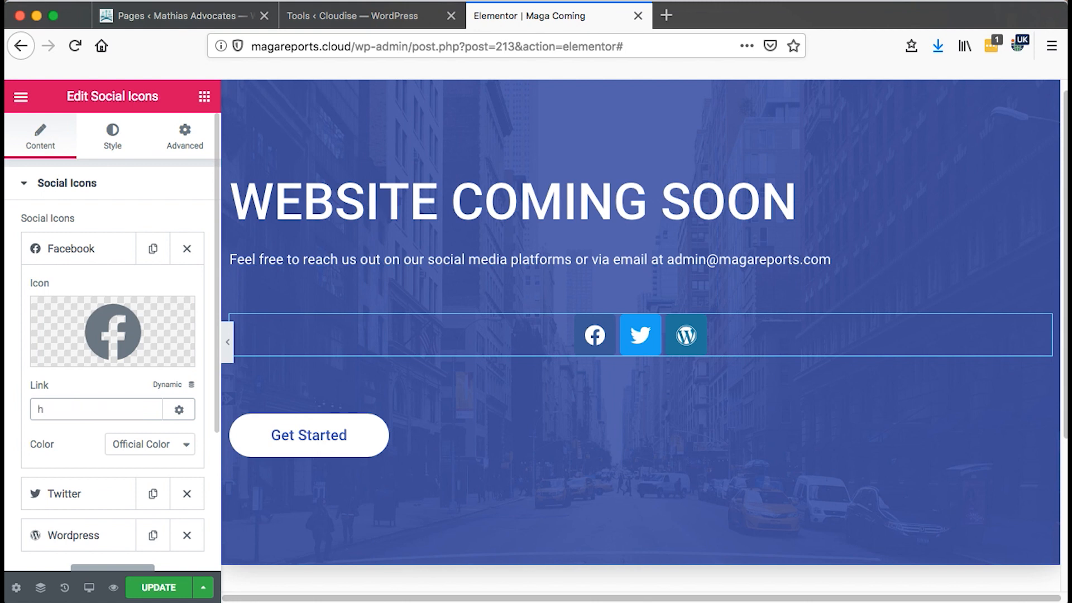
text(ttps://facebook.com)
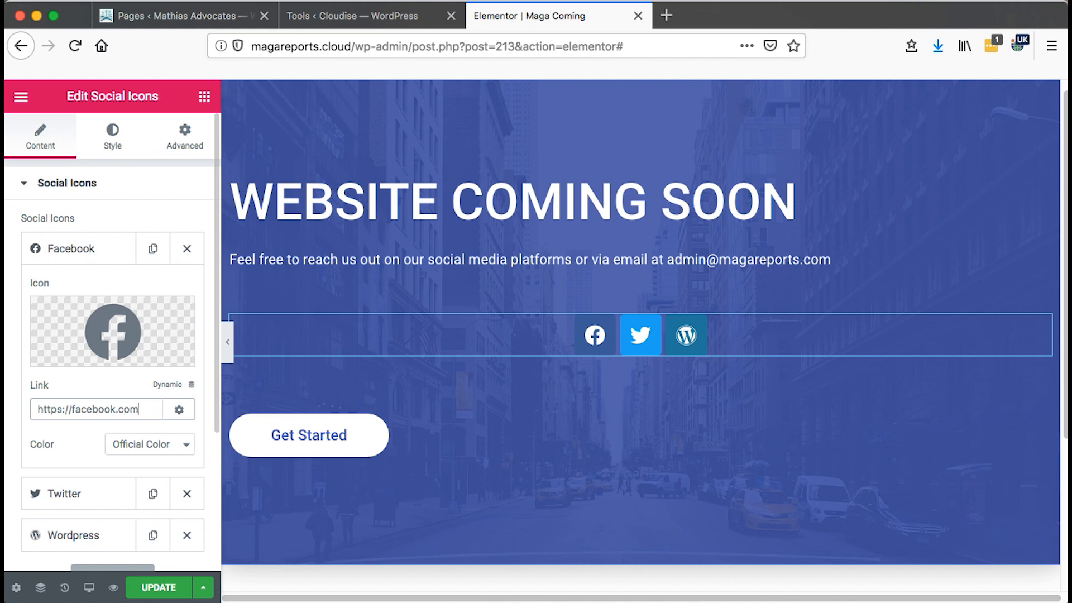
text(/)
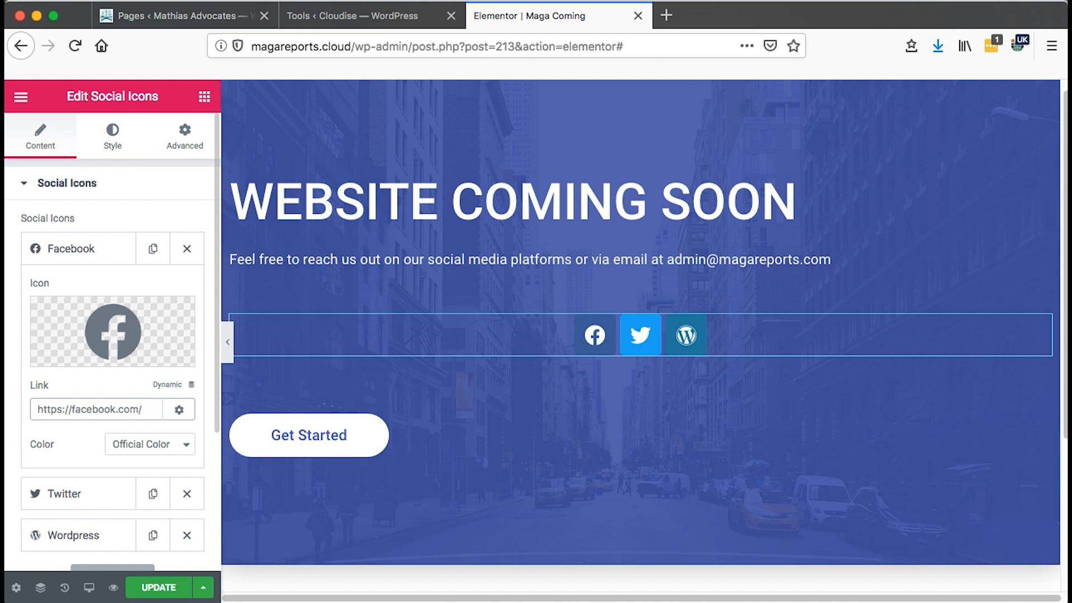
text(gotech)
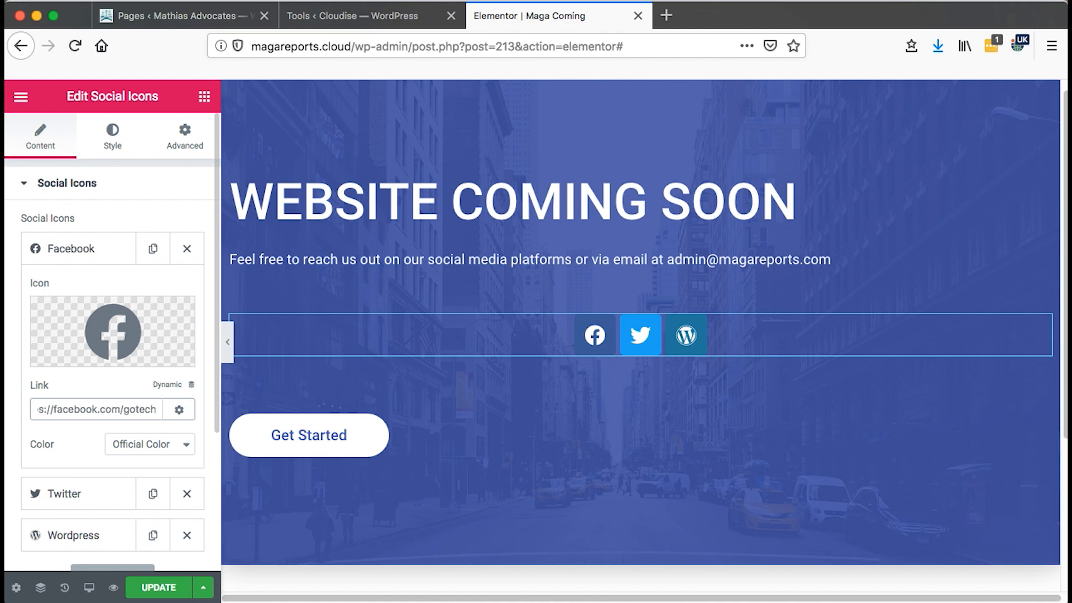
text(ug)
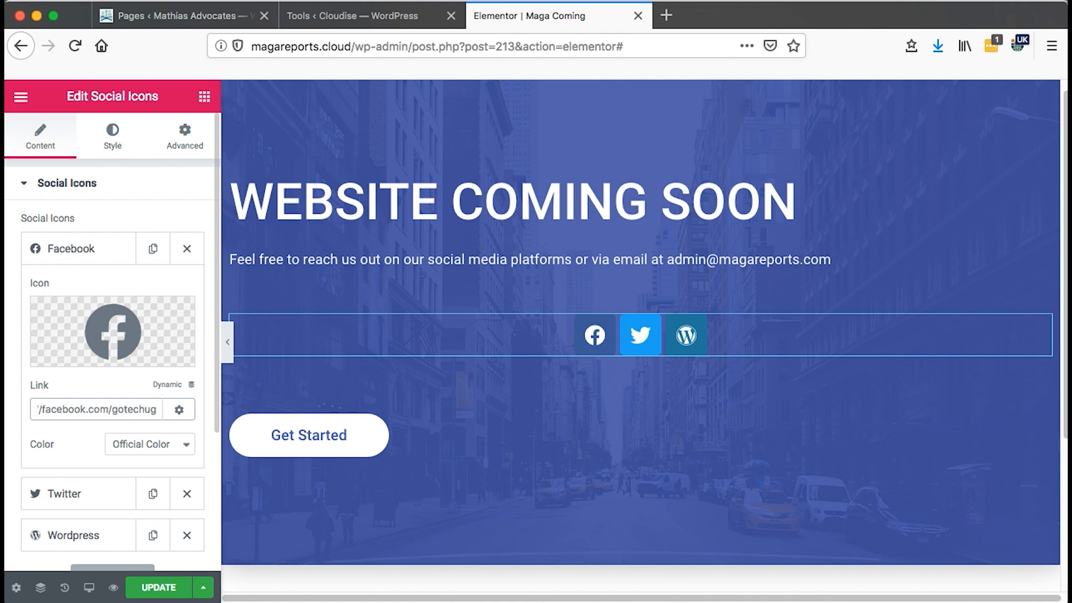
Set the Facebook link to facebook.com/gotechug, collapse it and move to the Twitter item.
triple_click(96, 408)
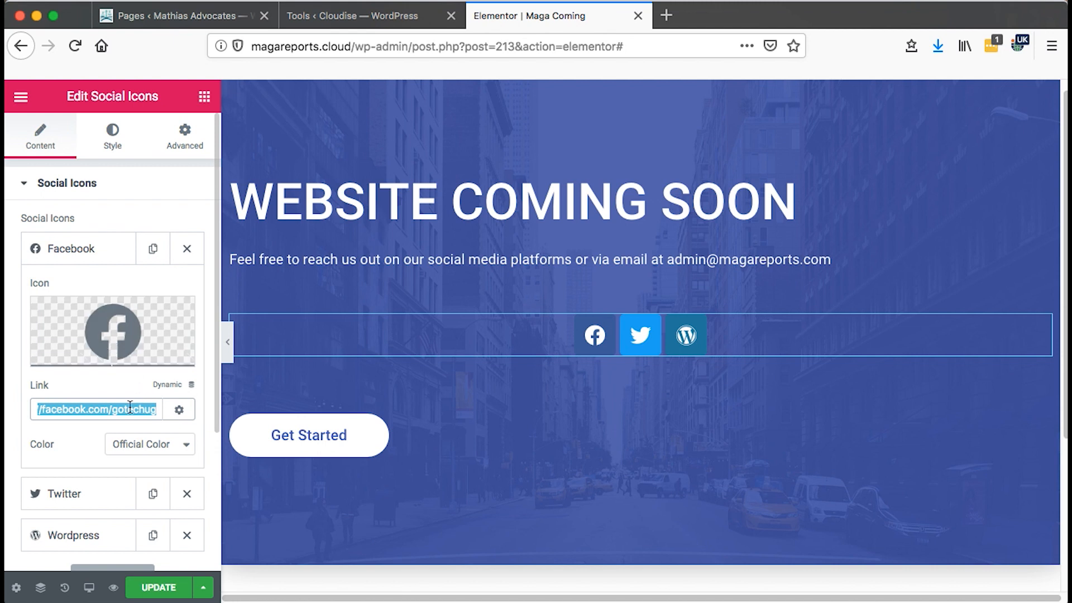
click(68, 247)
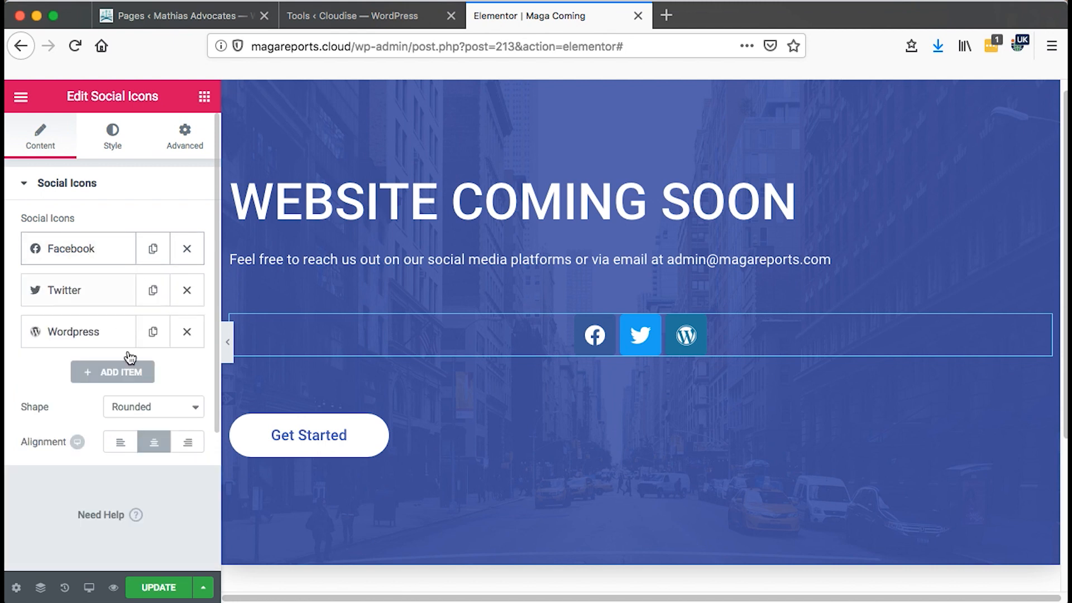
click(65, 290)
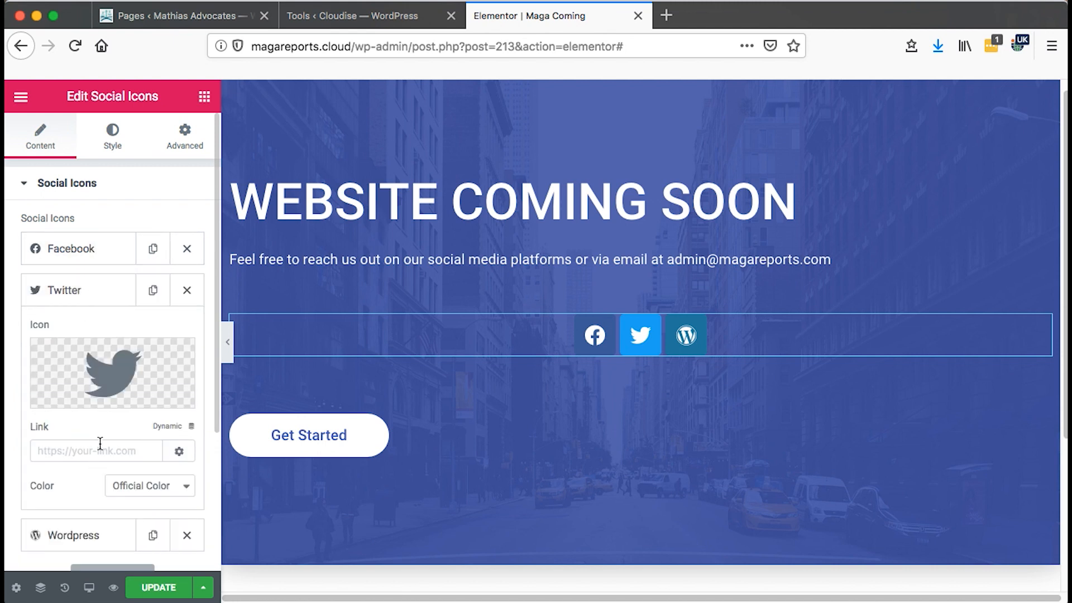
text(facebook.com/gotechug)
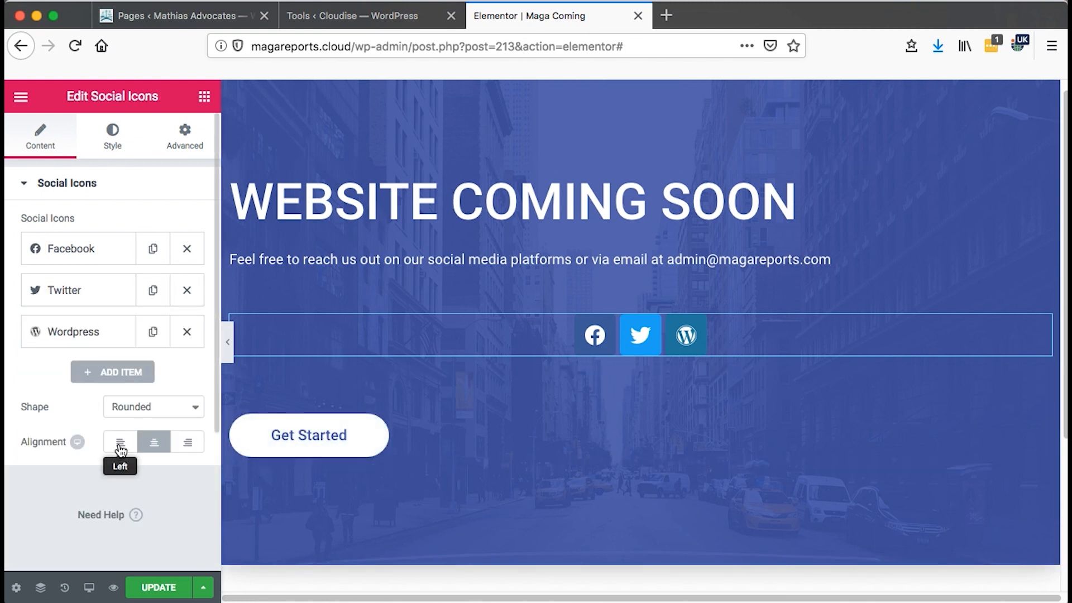
Set the Social Icons row alignment to Left.
click(119, 441)
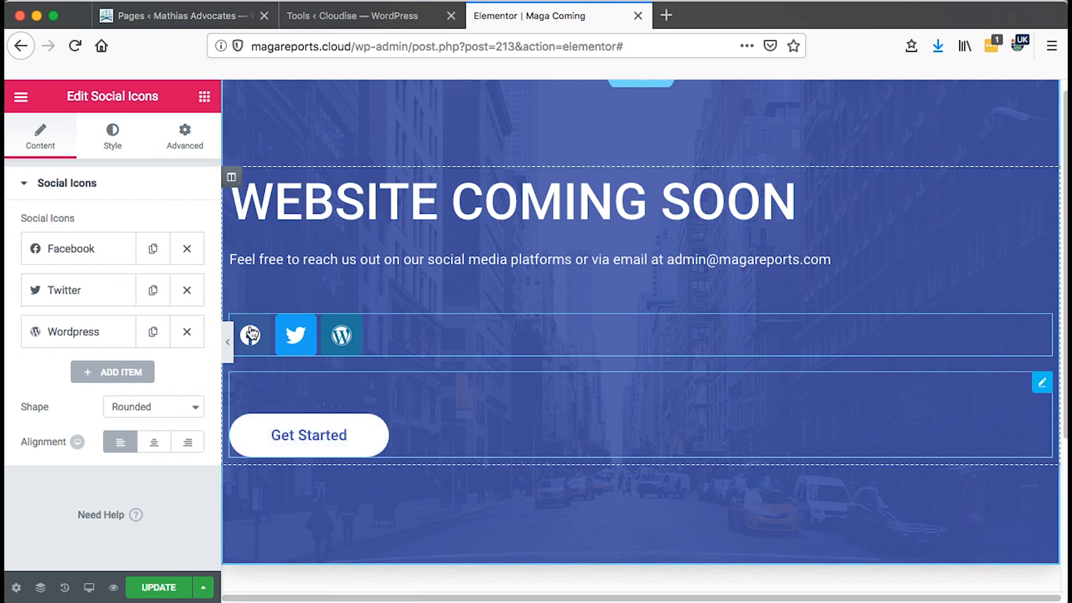
Give the Get Started button a teal Background Color on its Hover state.
click(308, 434)
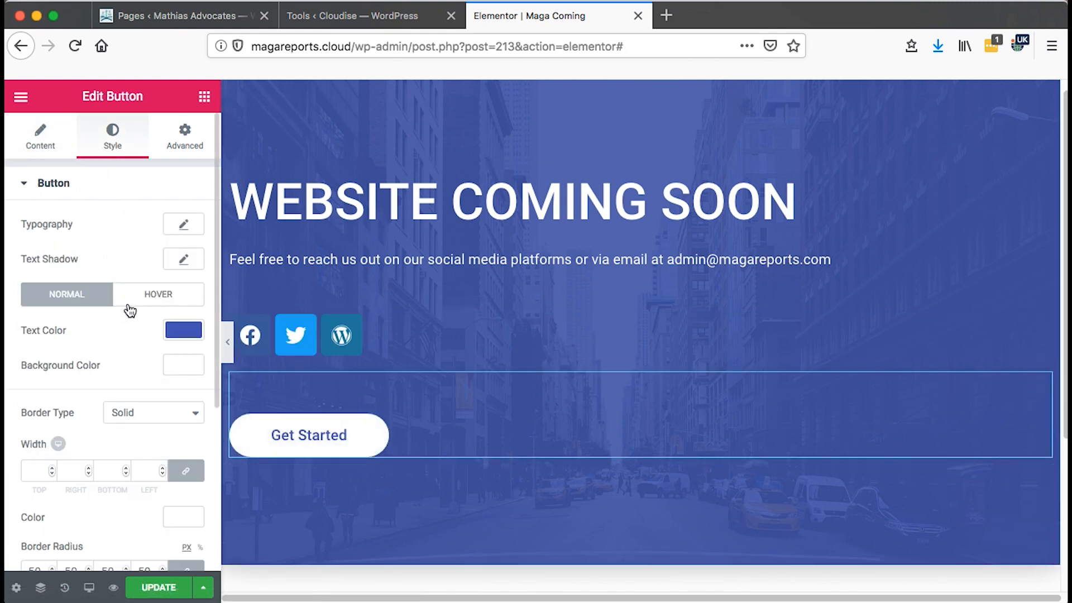
click(157, 294)
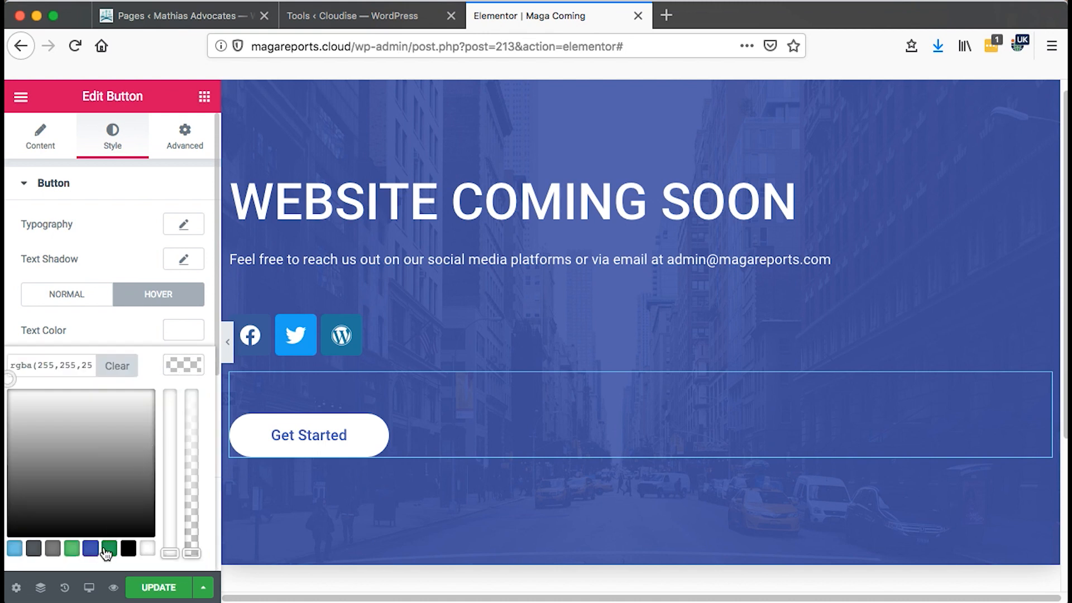
click(86, 437)
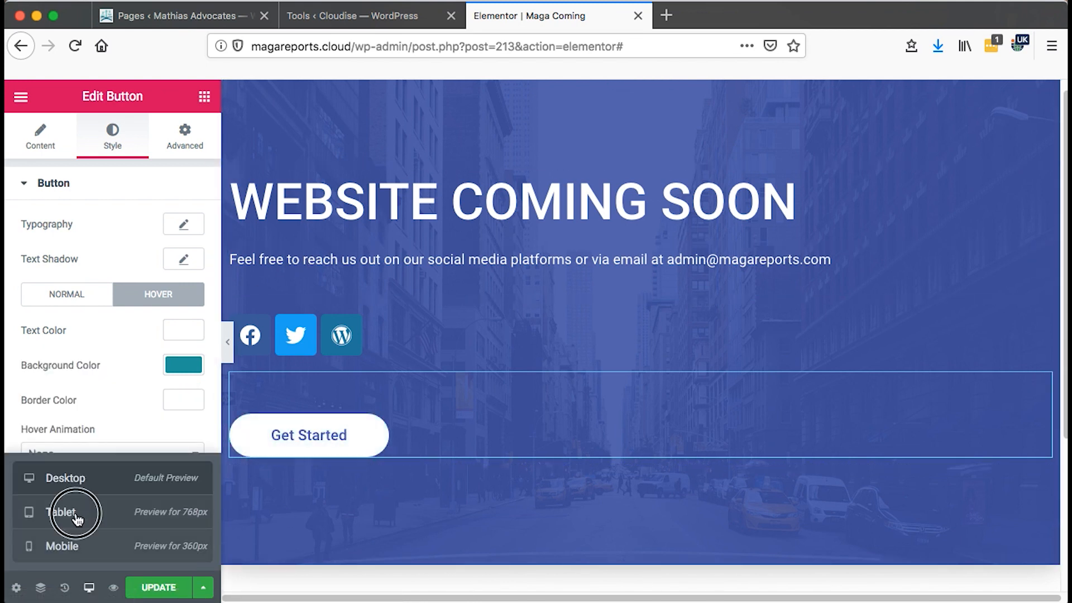
In the Mobile responsive view, centre-align the contact paragraph in the Text Editor widget.
click(60, 513)
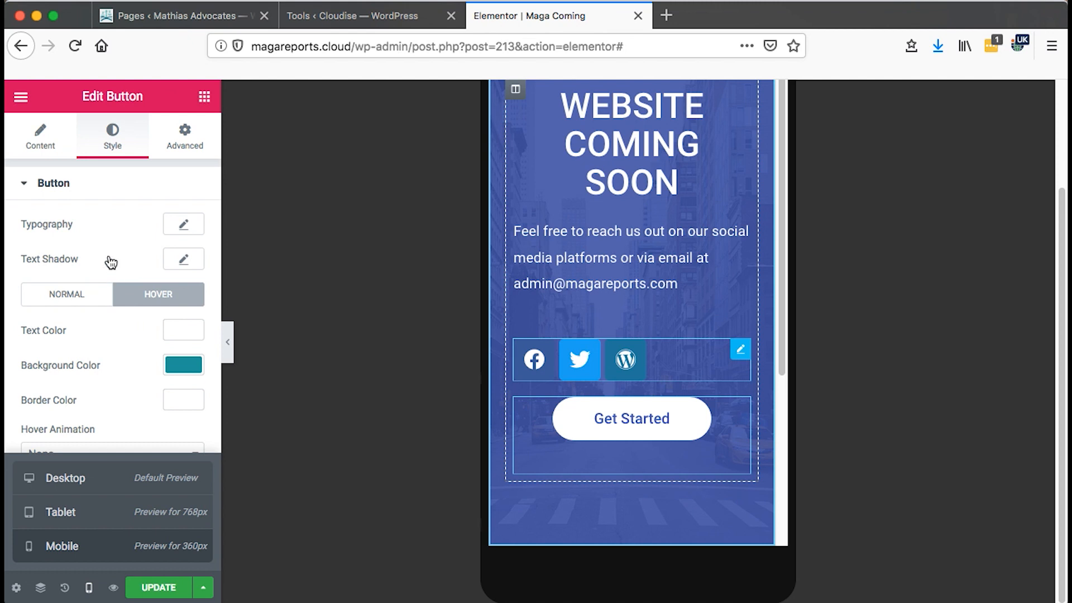
click(631, 359)
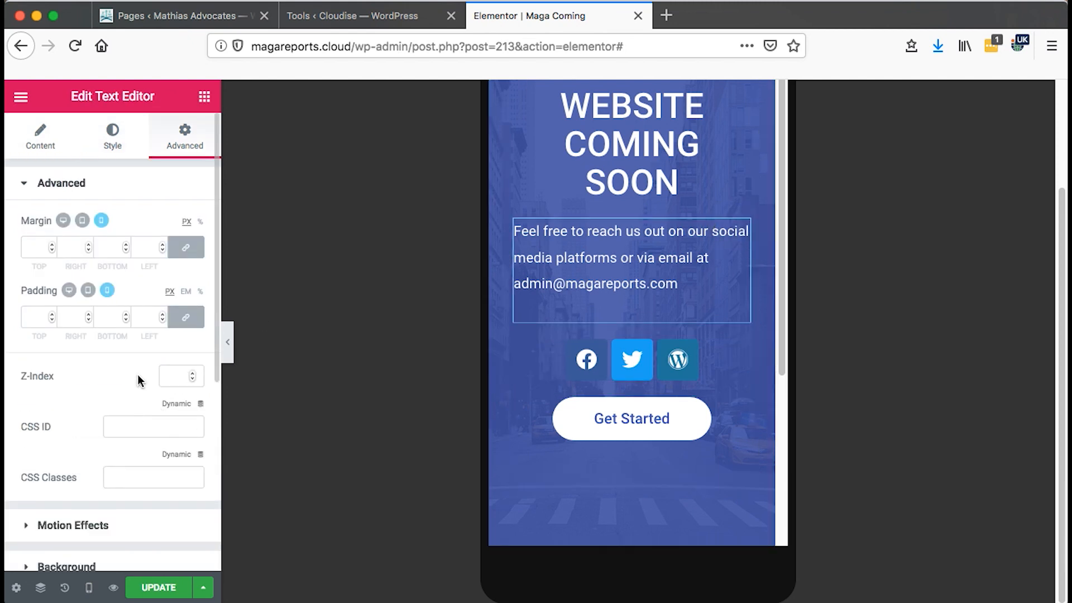
click(112, 136)
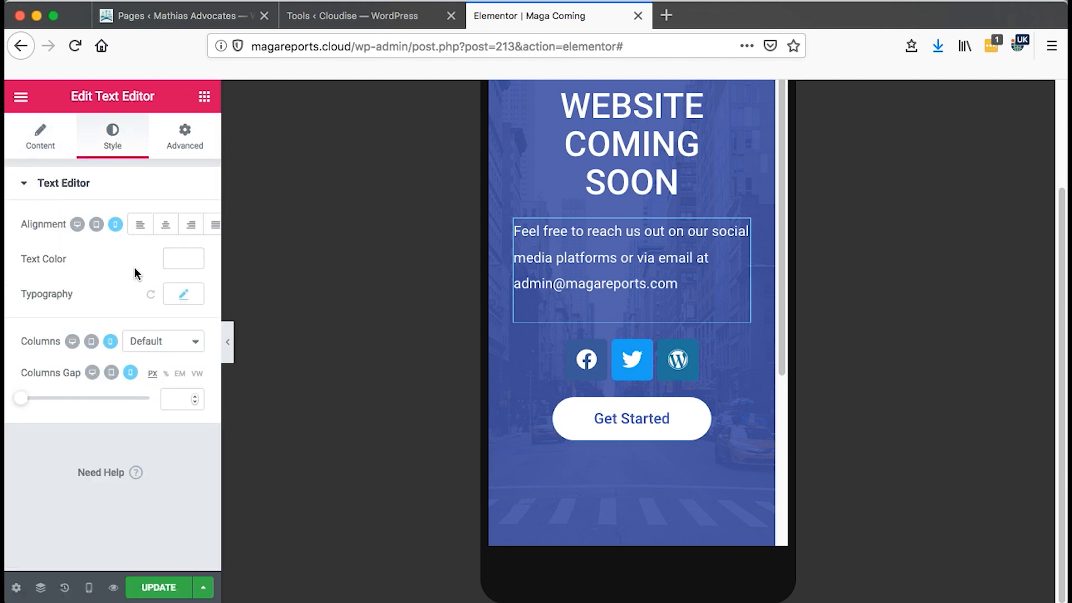
mouse_move(172, 334)
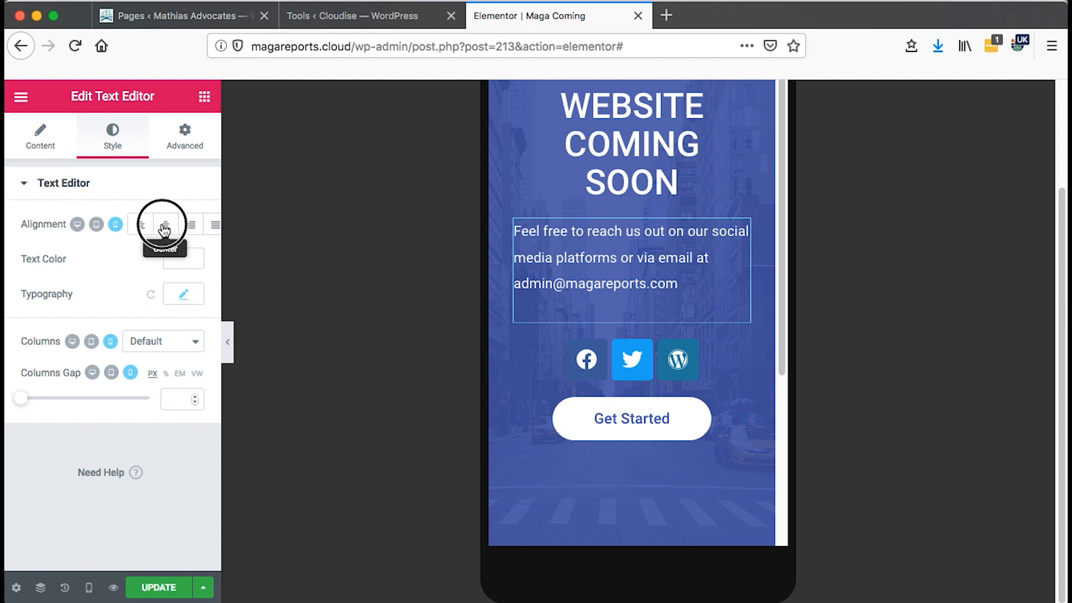
click(165, 224)
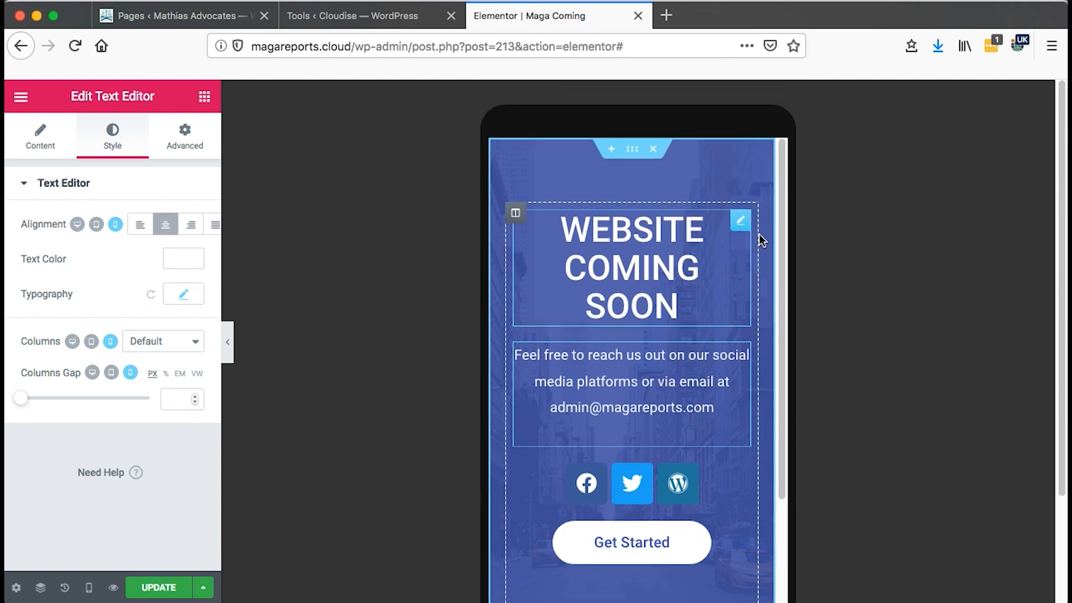
scroll(down, 3)
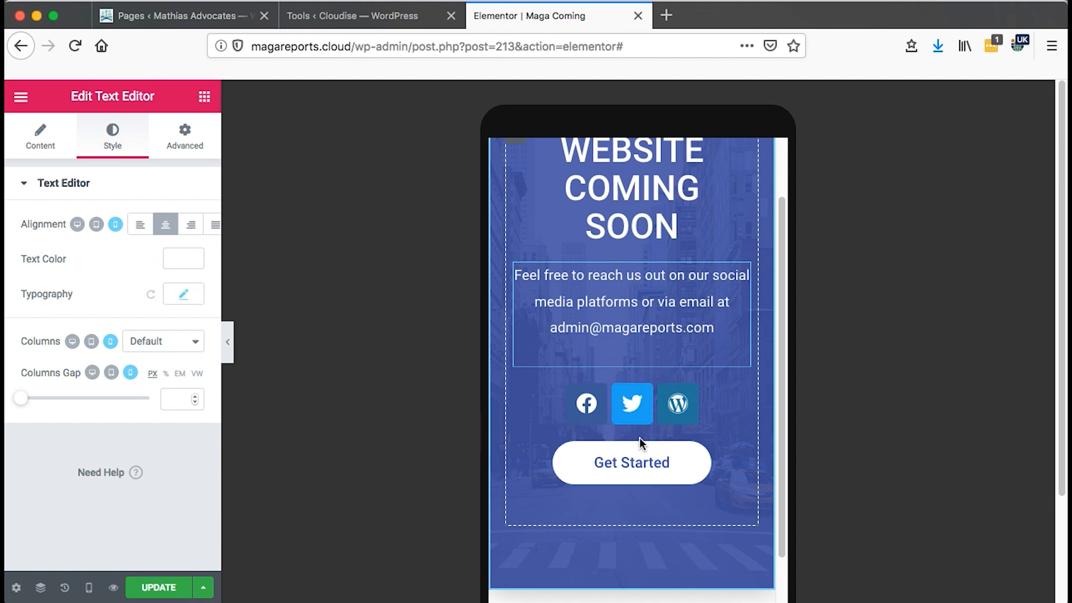
scroll(down, 3)
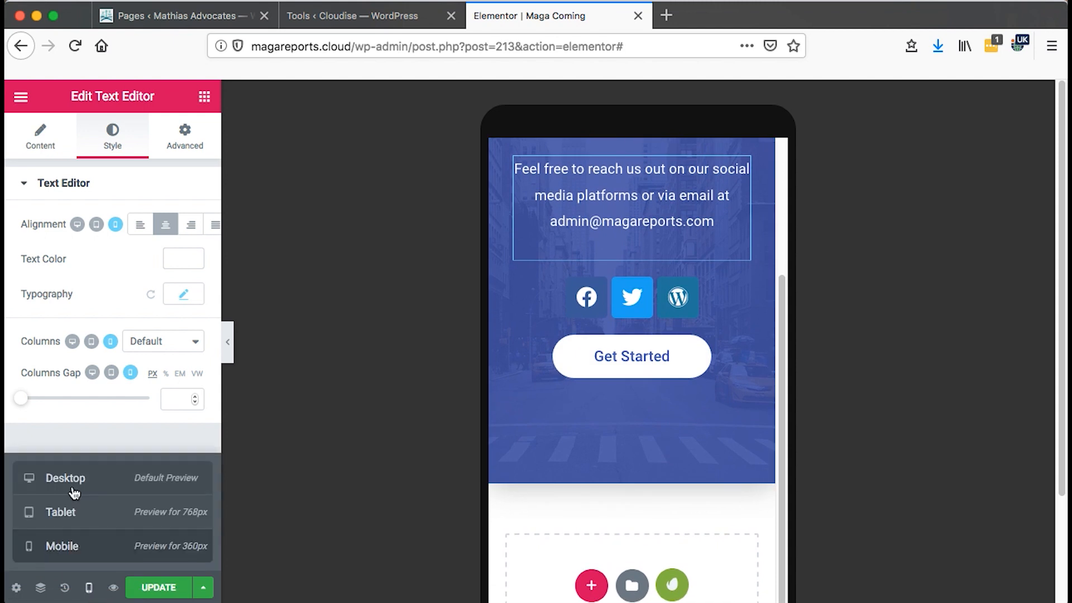
Return to the Desktop view and launch Preview Changes for the Maga Coming page.
click(65, 478)
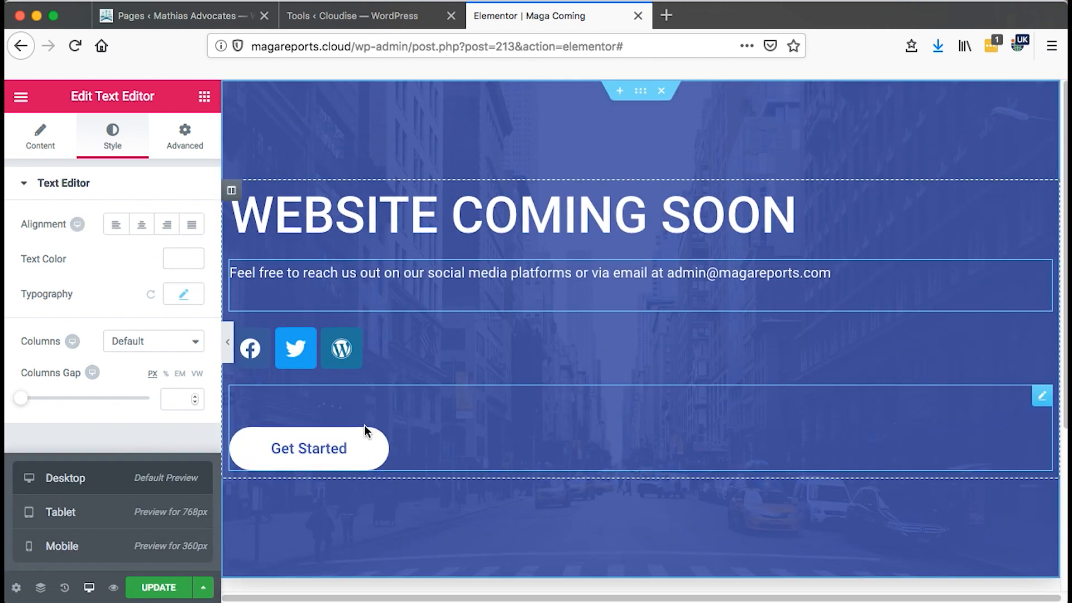
scroll(down, 3)
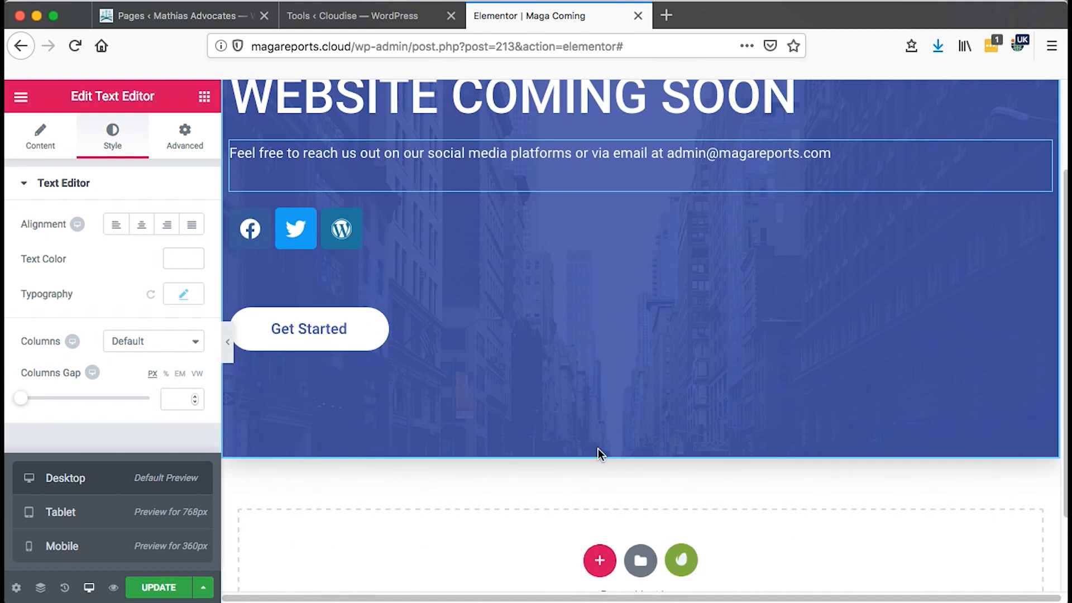
click(157, 588)
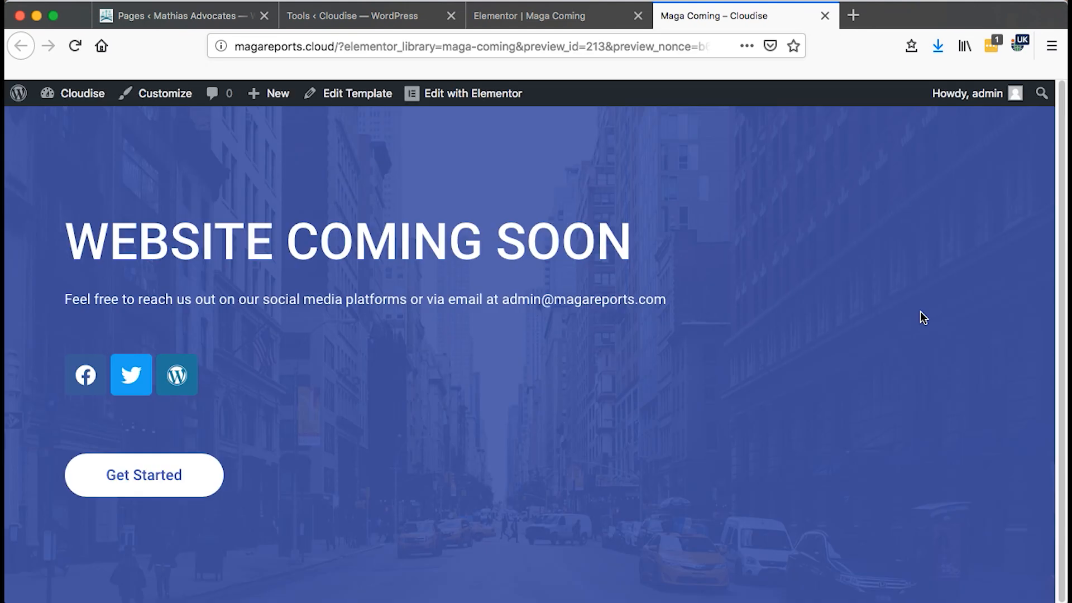
mouse_move(7, 351)
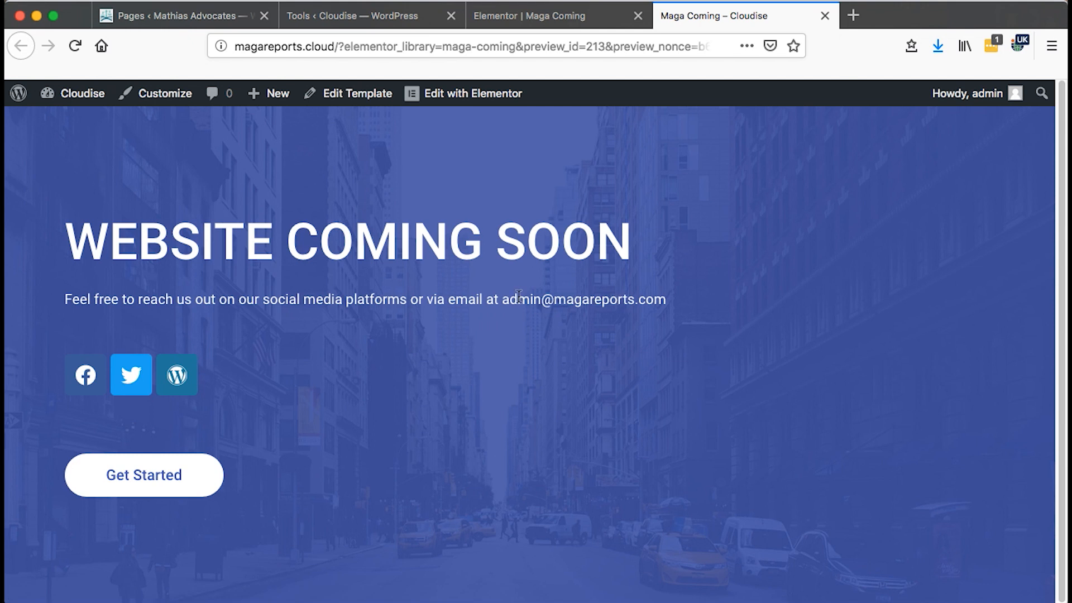
mouse_move(825, 16)
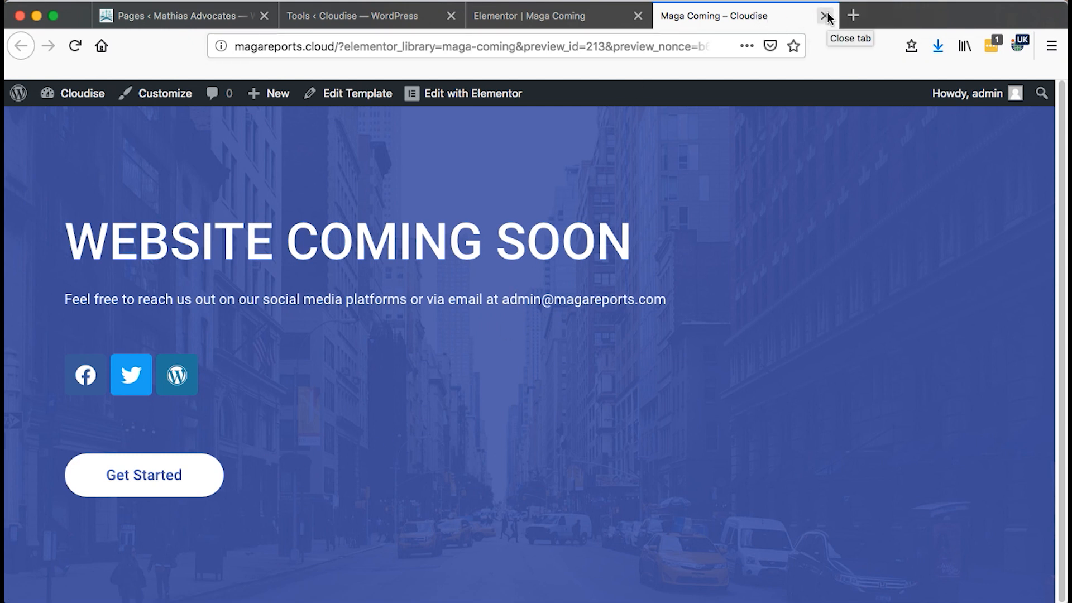
Close the preview and set the section's background image to the leaping-couple photo from the Media Library.
click(827, 15)
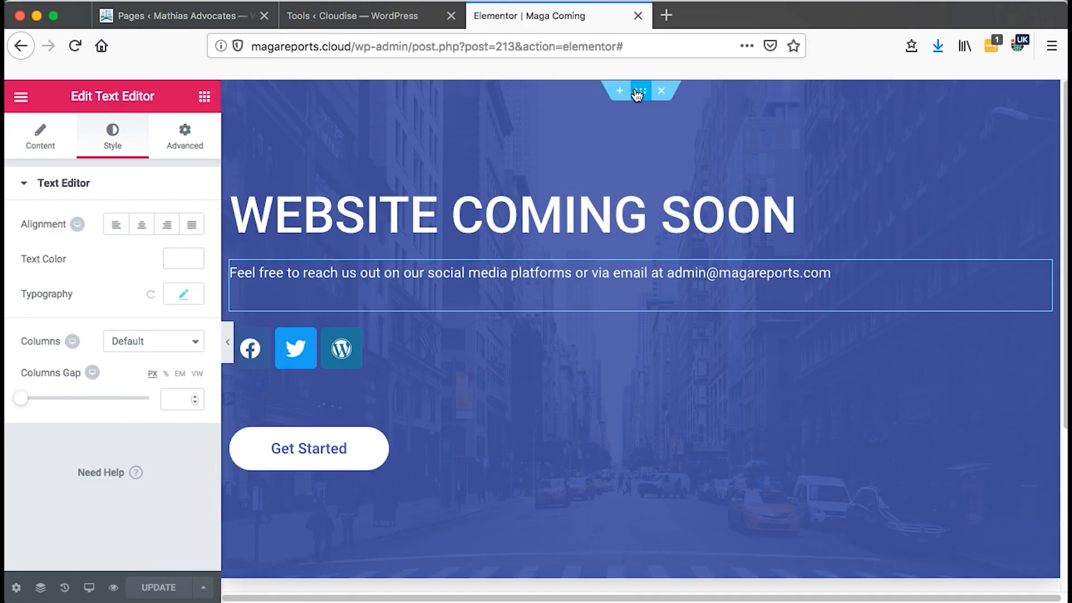
click(639, 90)
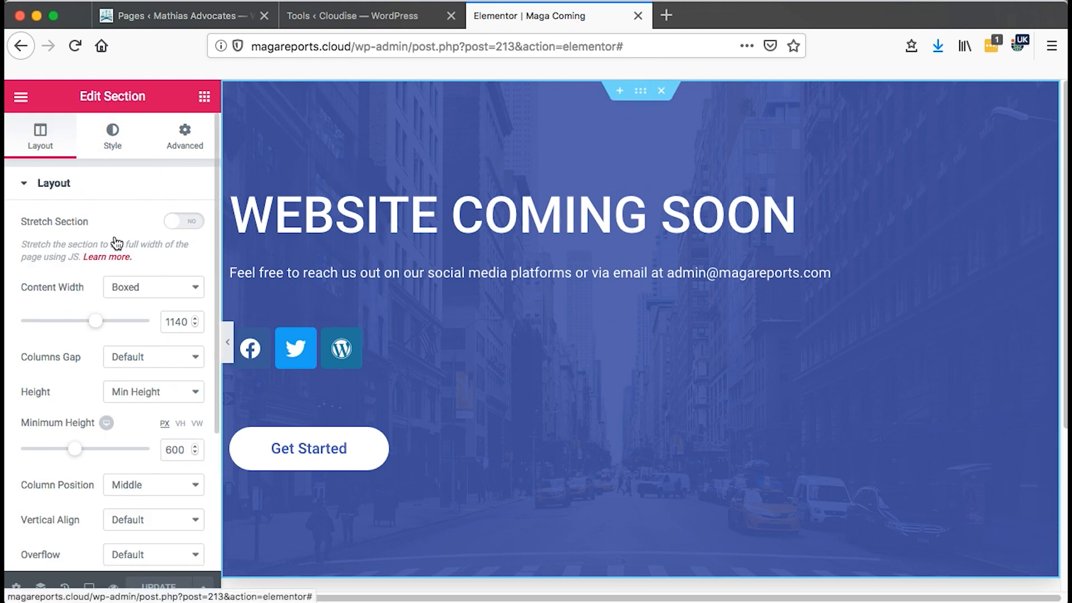
click(112, 135)
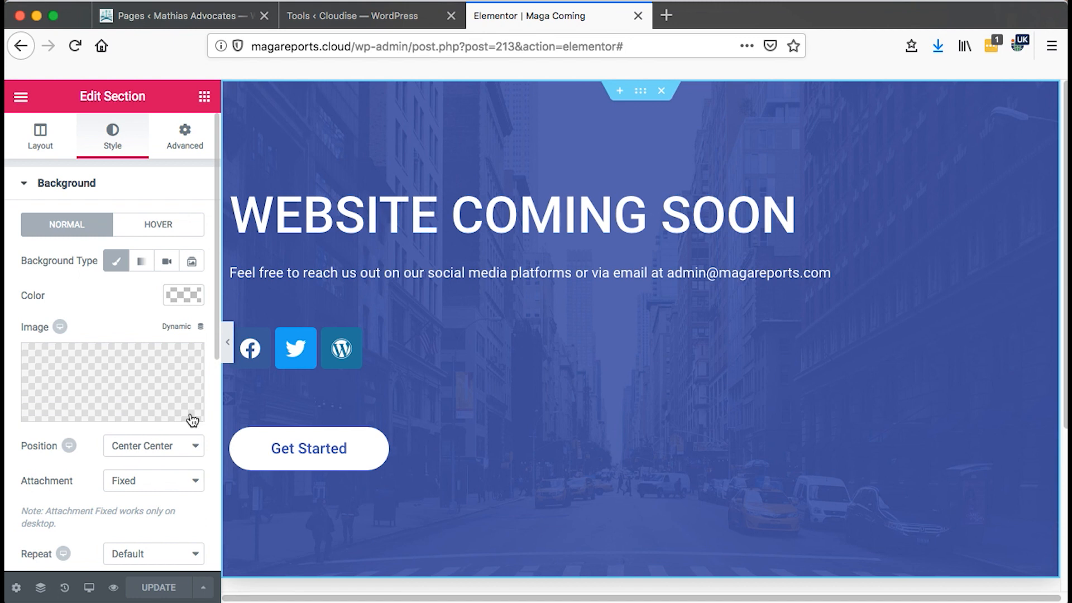
click(113, 382)
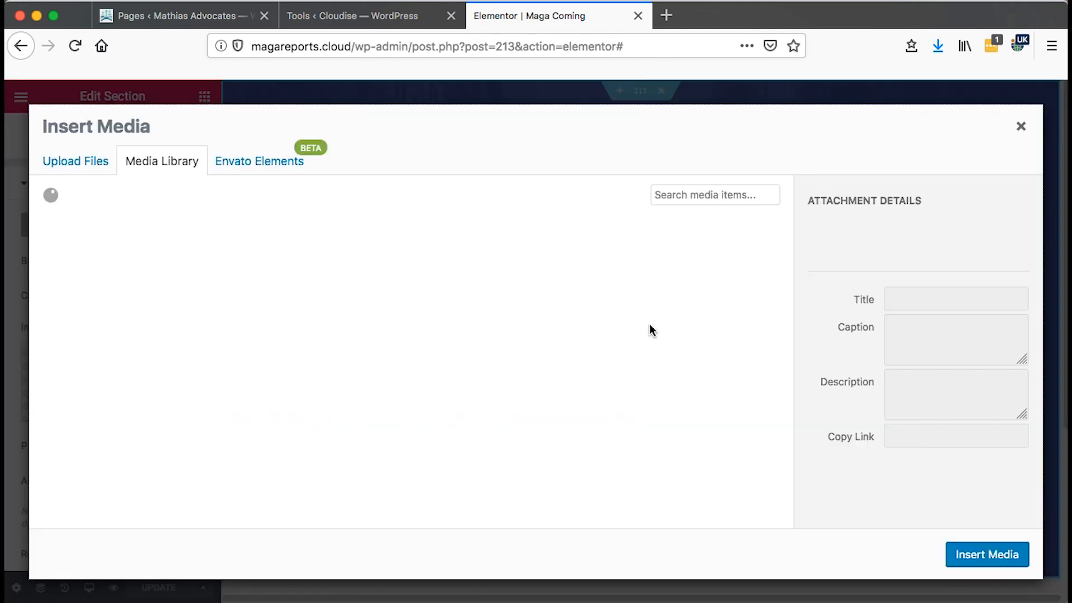
click(711, 280)
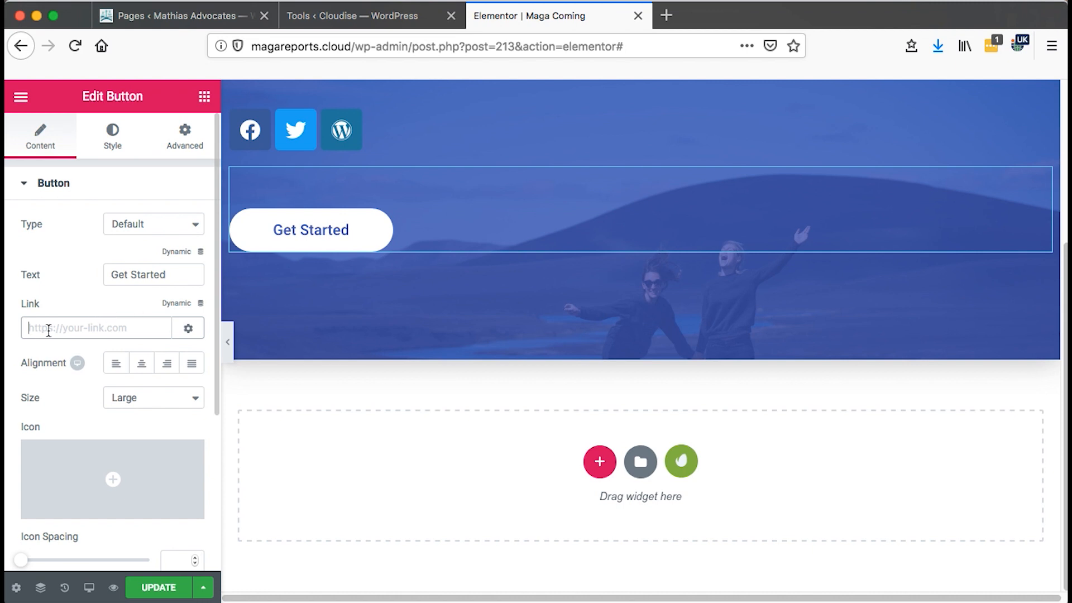
Update the Maga Coming page and preview the saved result in a new tab.
click(96, 328)
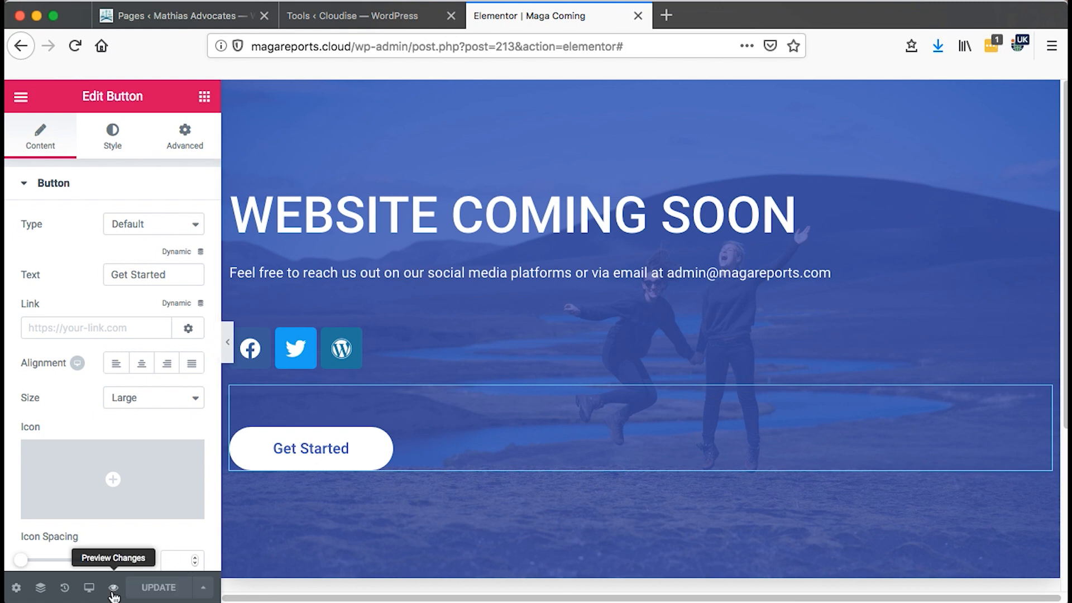
click(113, 588)
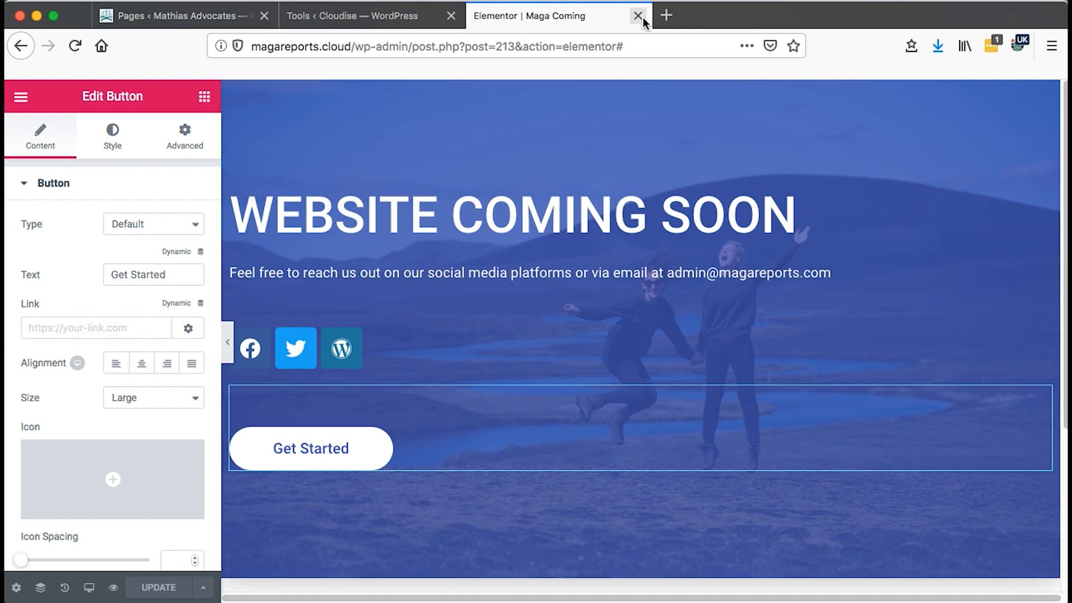
In Elementor Tools > Maintenance Mode, change Choose Mode from Disabled to Coming Soon.
click(355, 15)
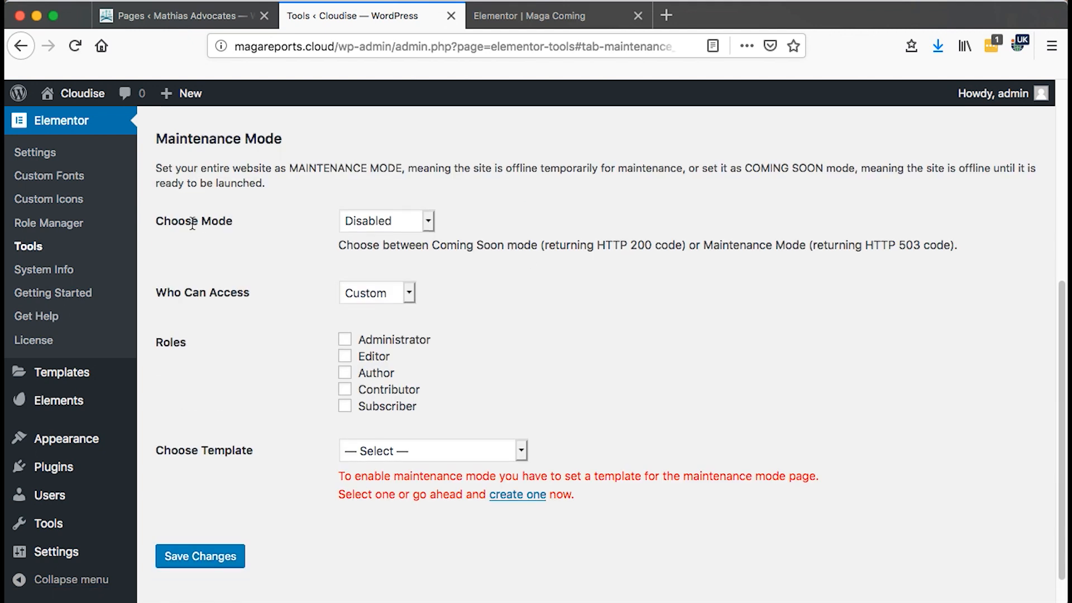
click(385, 220)
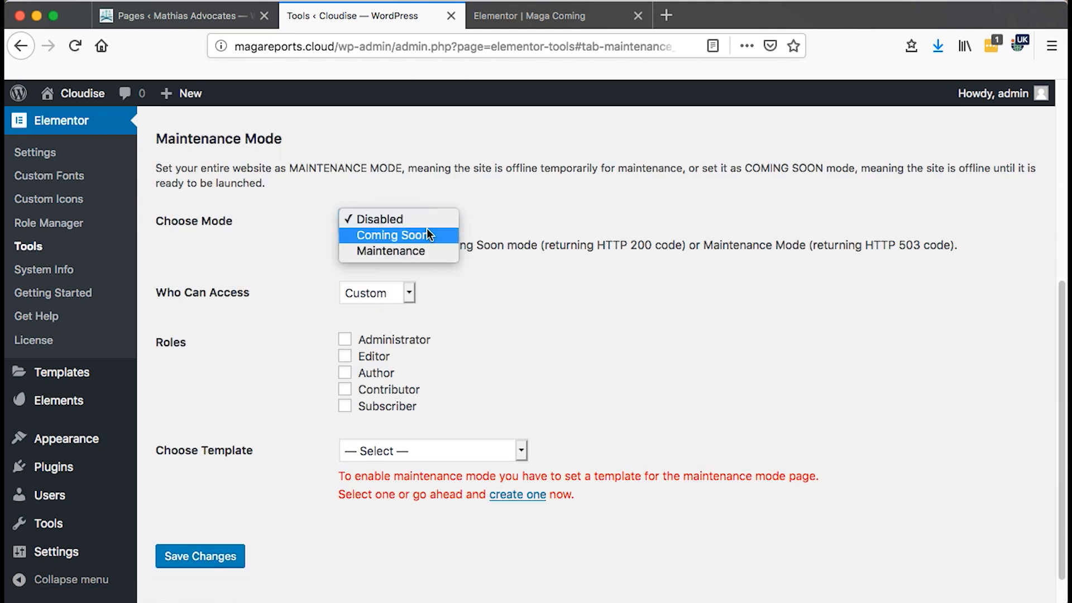
click(393, 235)
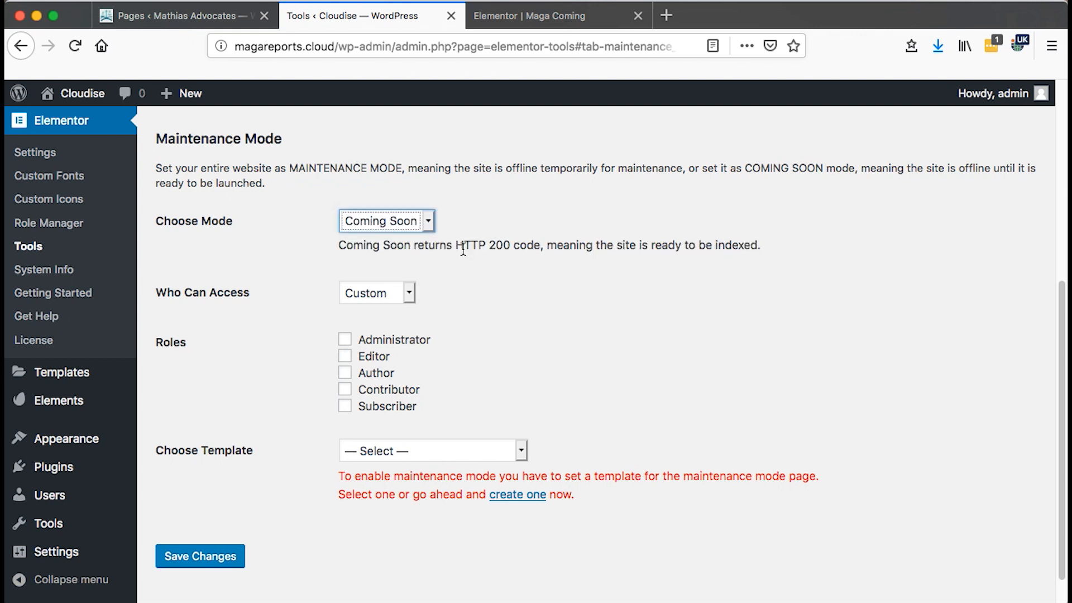
click(383, 220)
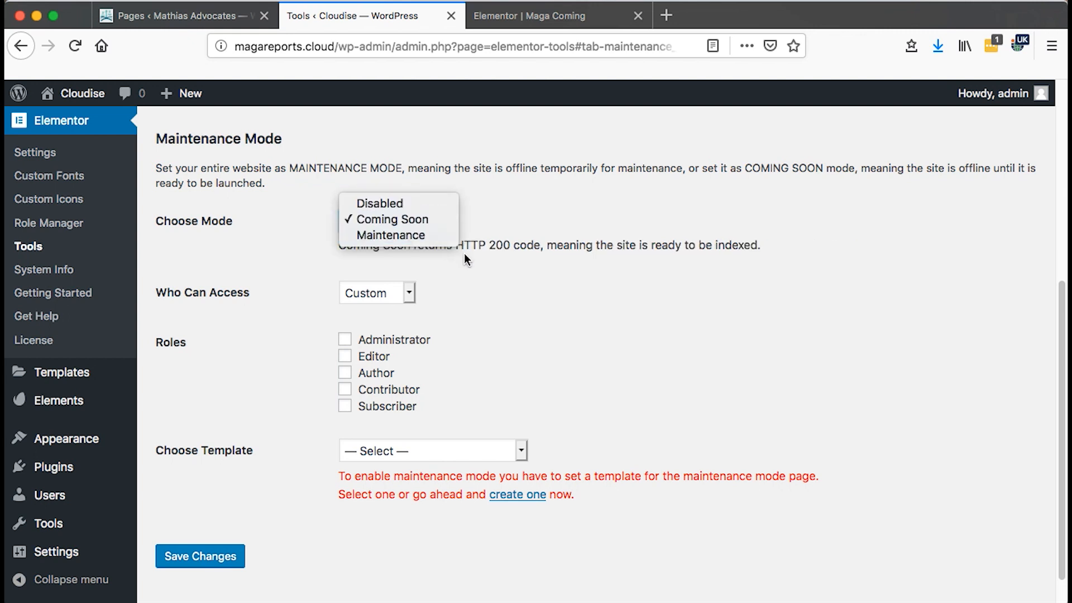
click(394, 219)
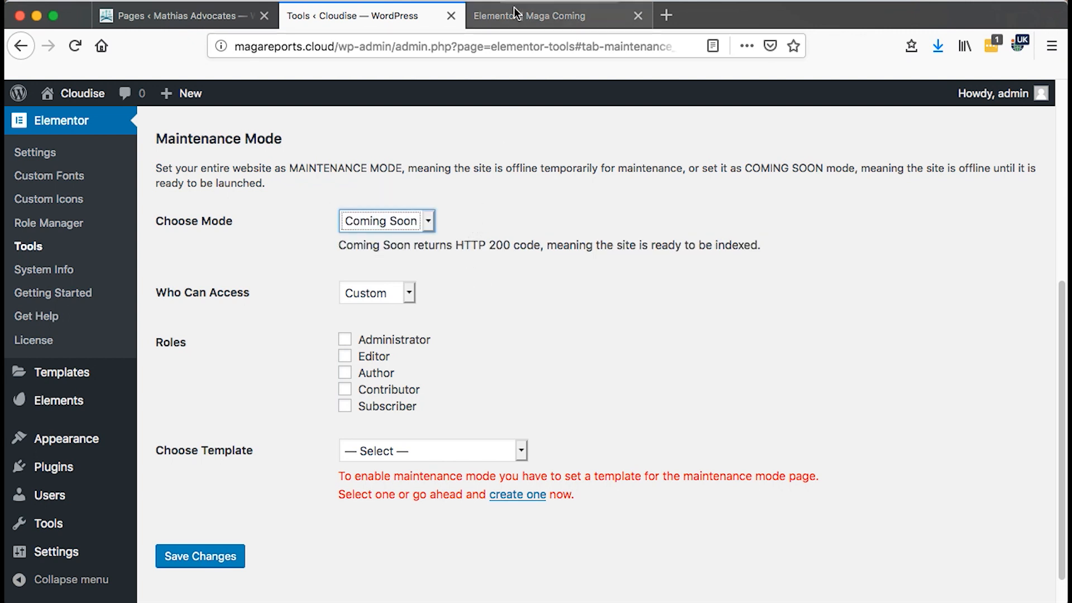
click(547, 15)
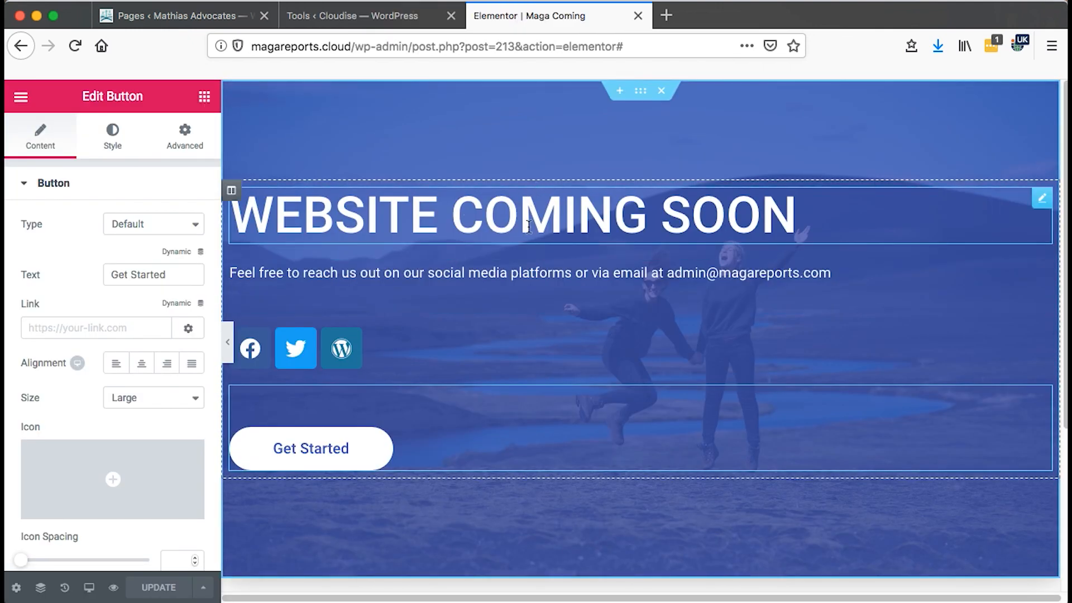
click(352, 15)
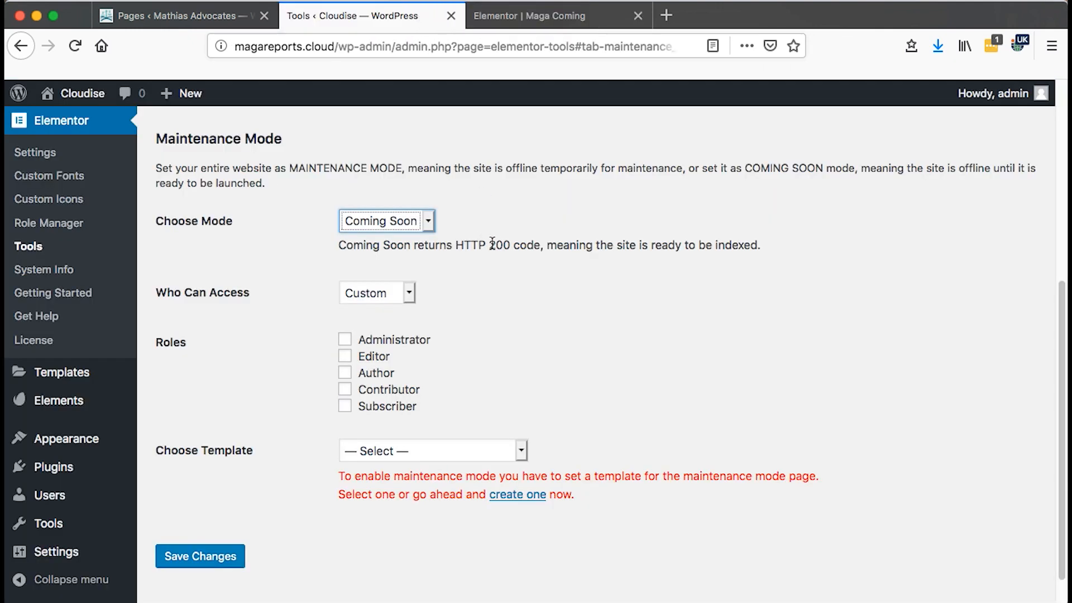
mouse_move(351, 248)
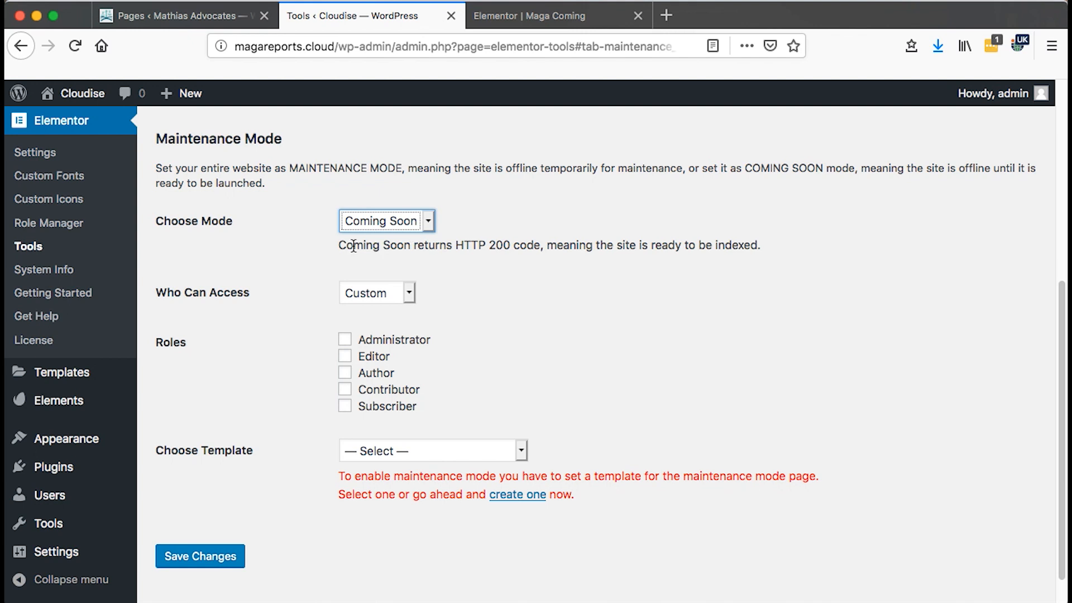
mouse_move(407, 295)
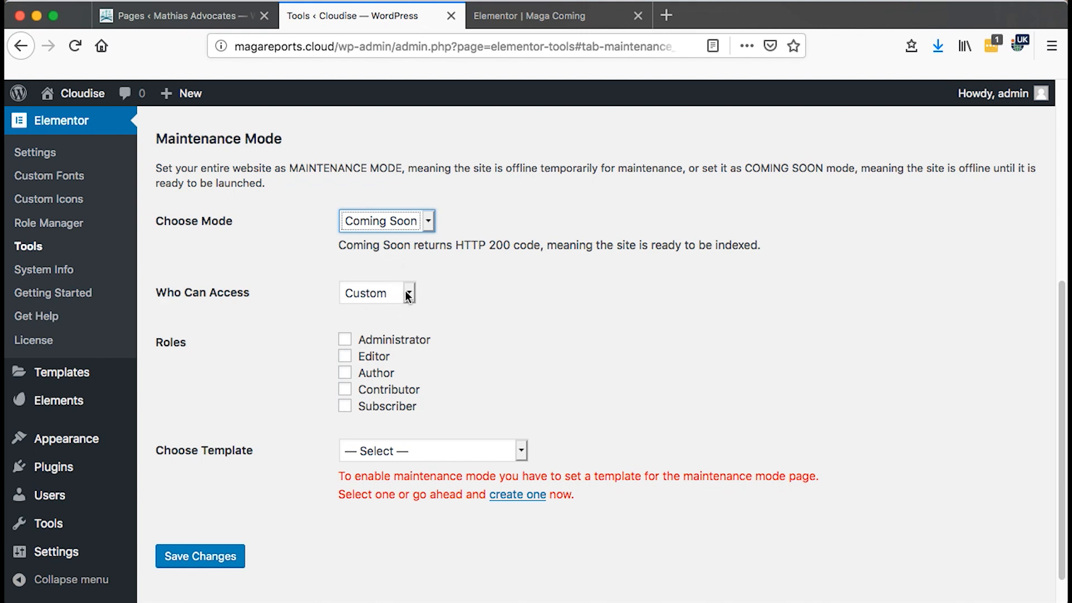
Set Who Can Access to Custom with only the Administrator role checked, Editor and Author unchecked.
click(377, 293)
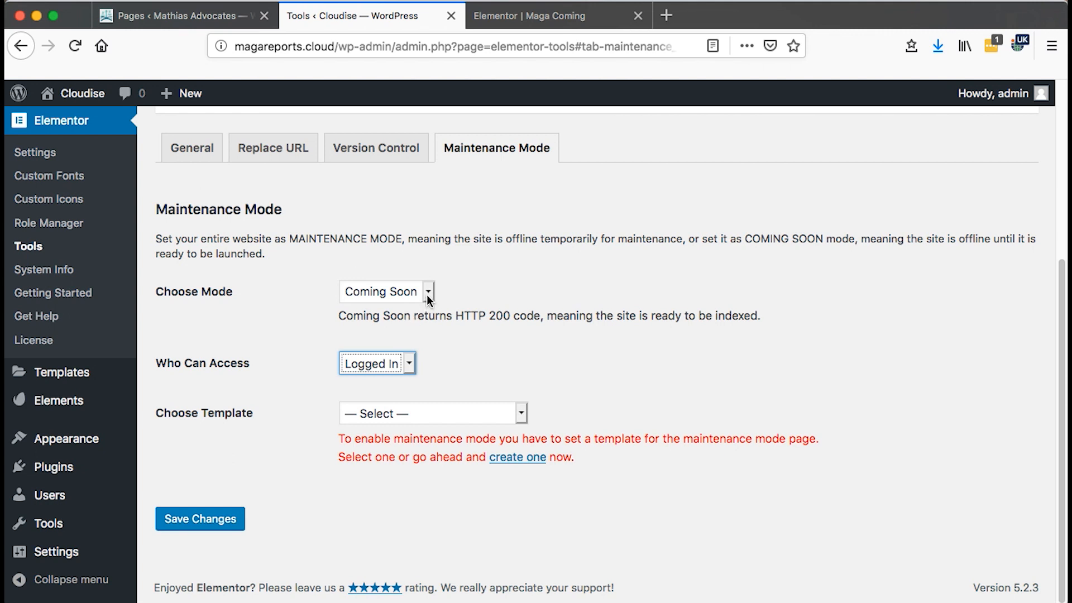
click(377, 363)
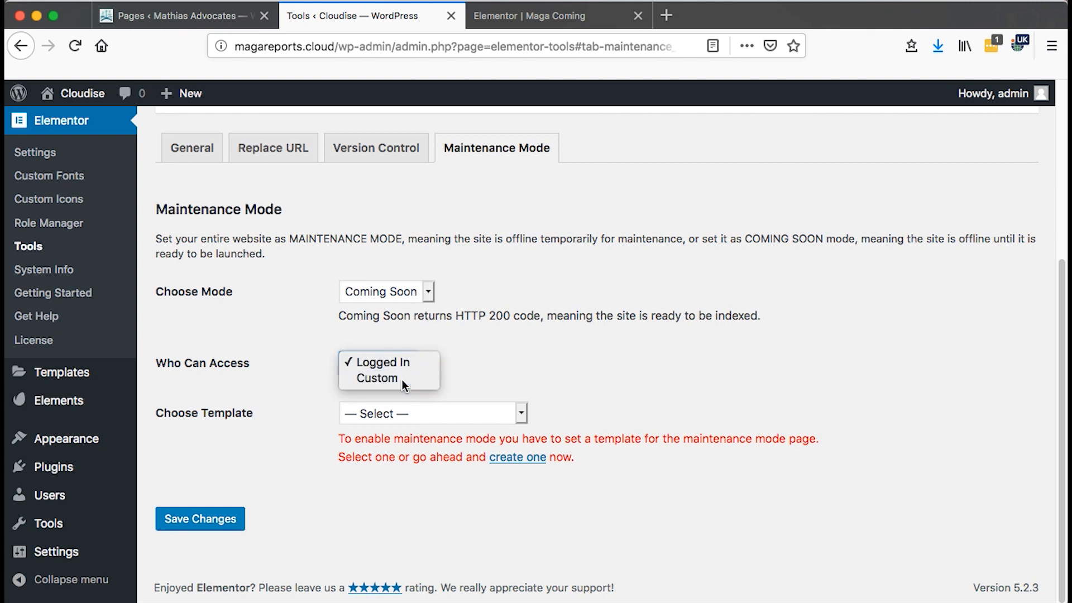
click(376, 379)
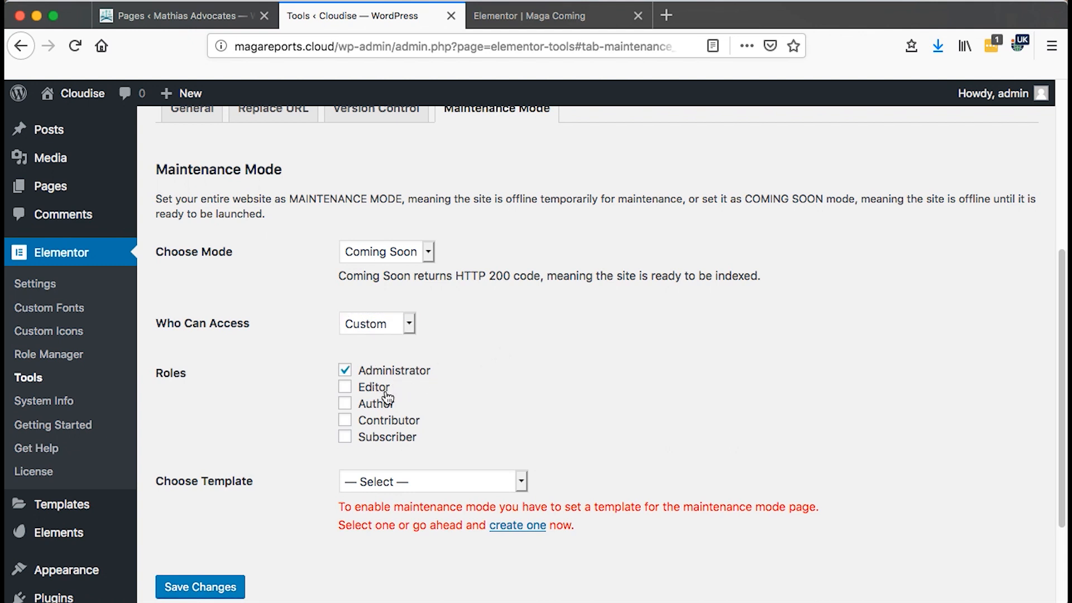
mouse_move(385, 392)
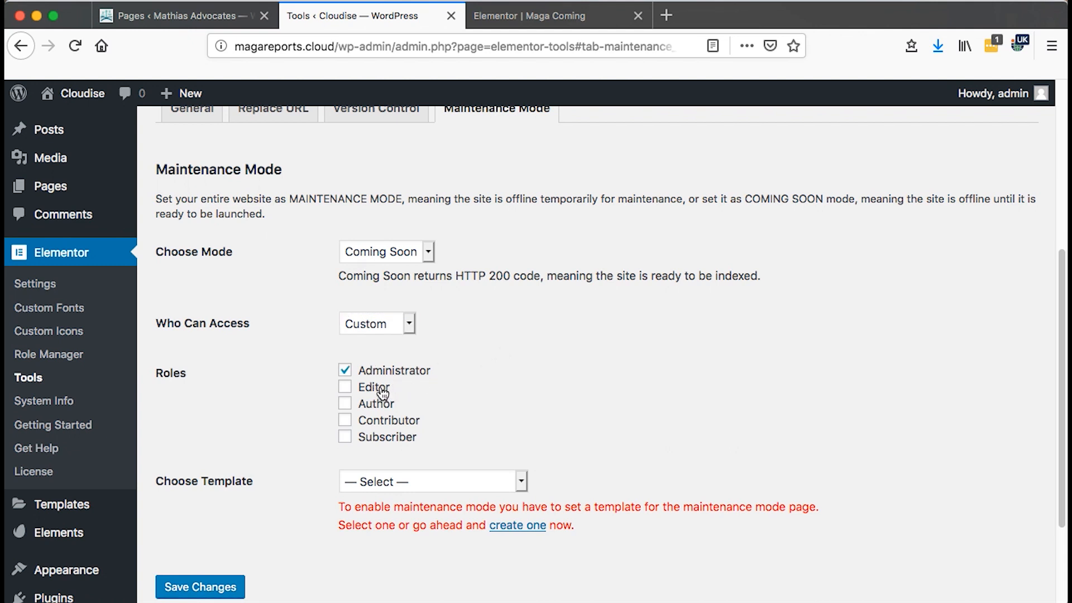
mouse_move(389, 410)
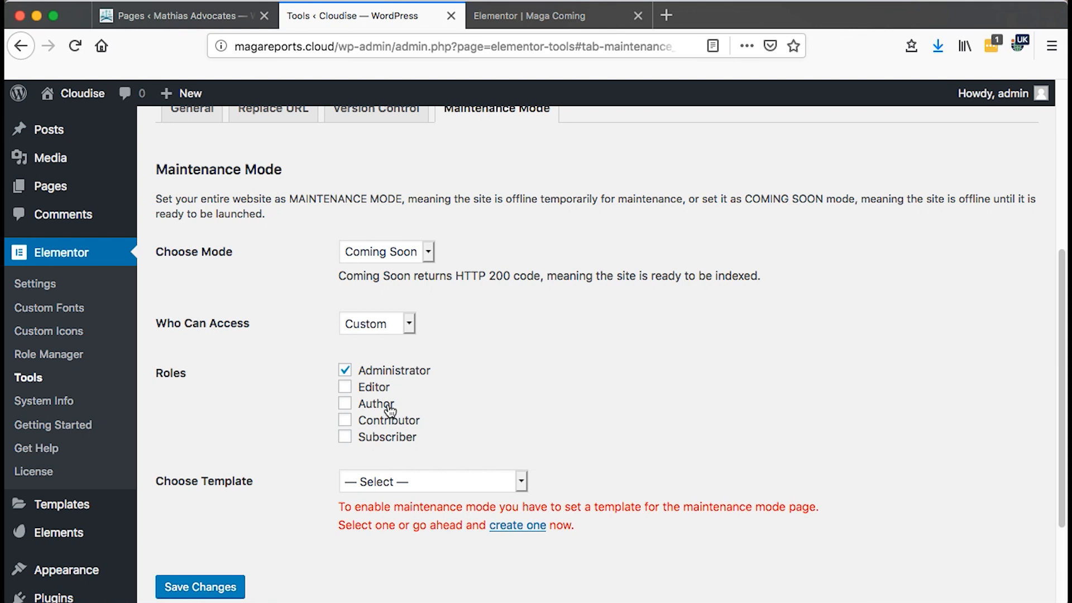
click(345, 403)
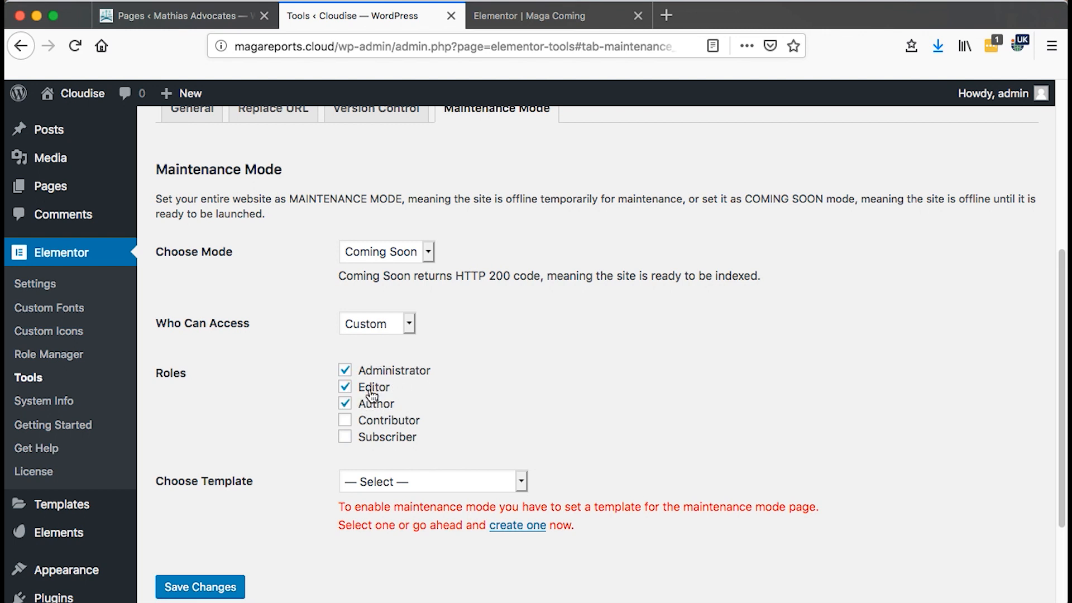
click(345, 403)
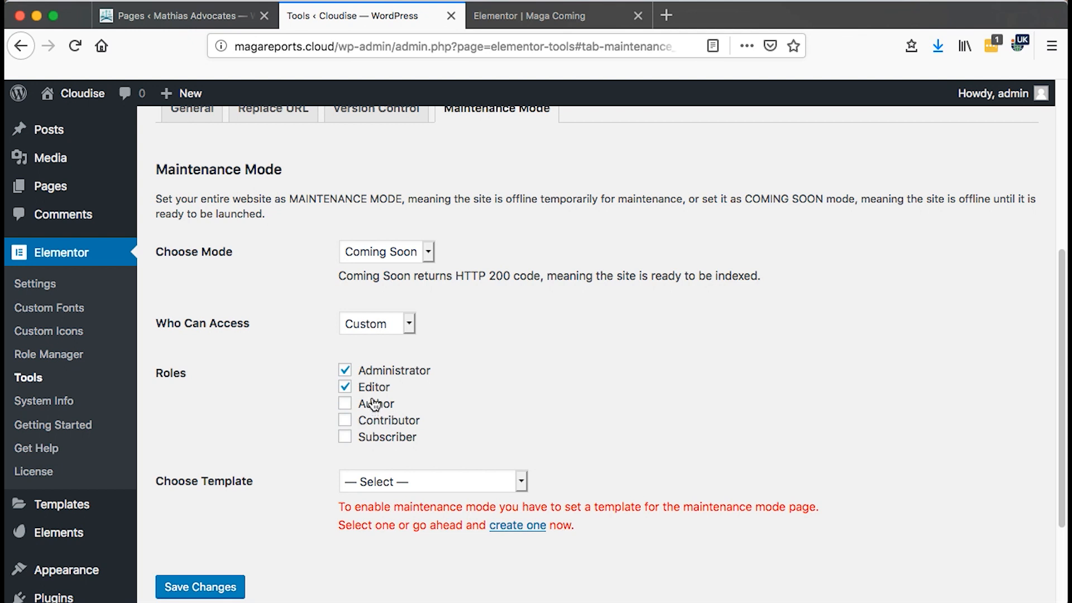
click(345, 388)
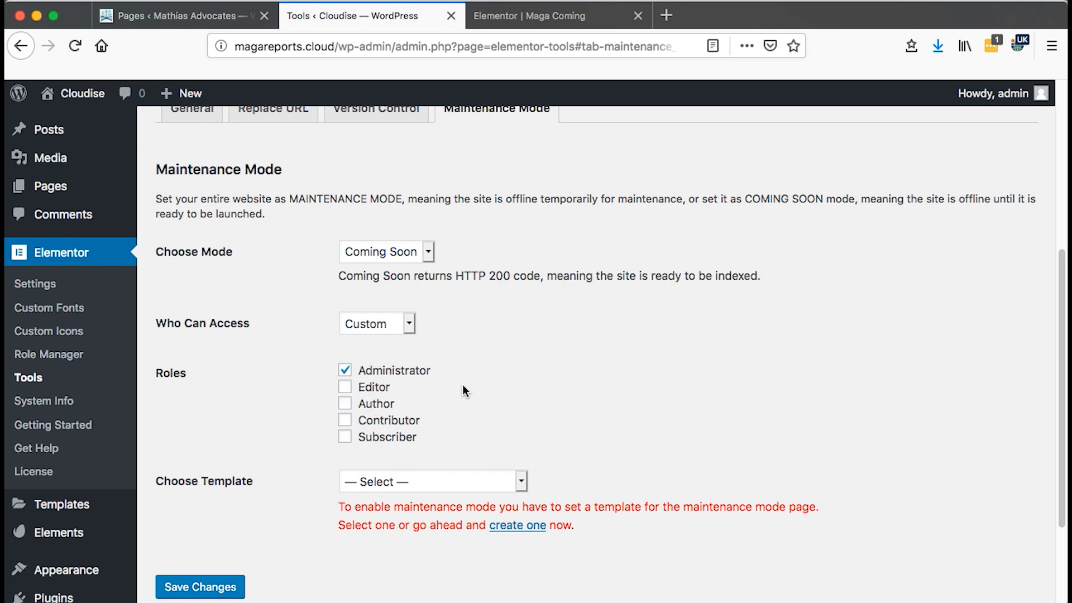
scroll(down, 3)
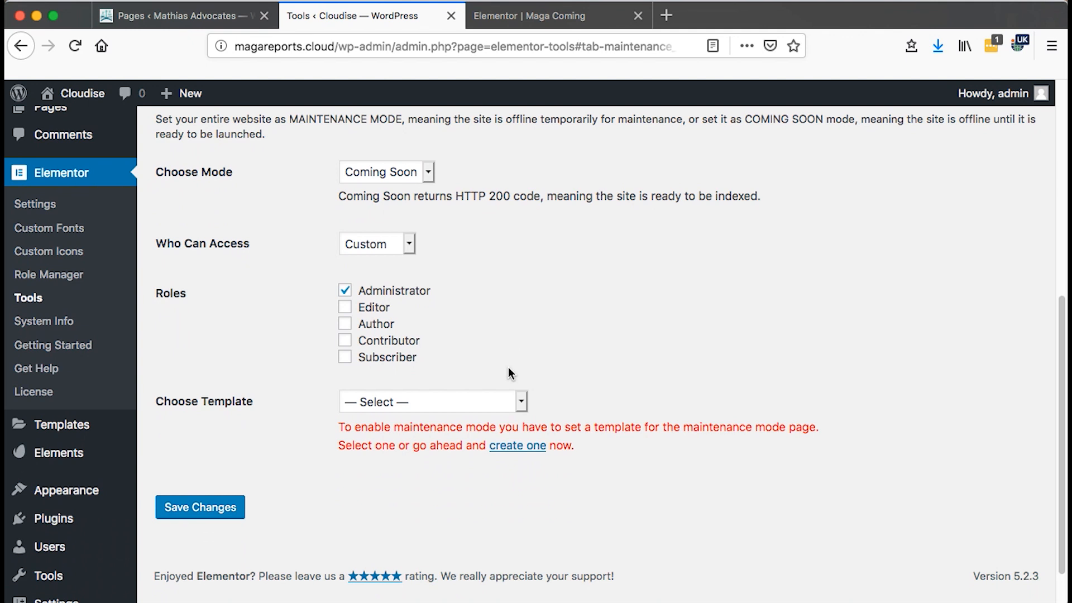
Choose Maga Coming as the Coming Soon template and save the maintenance settings.
click(432, 401)
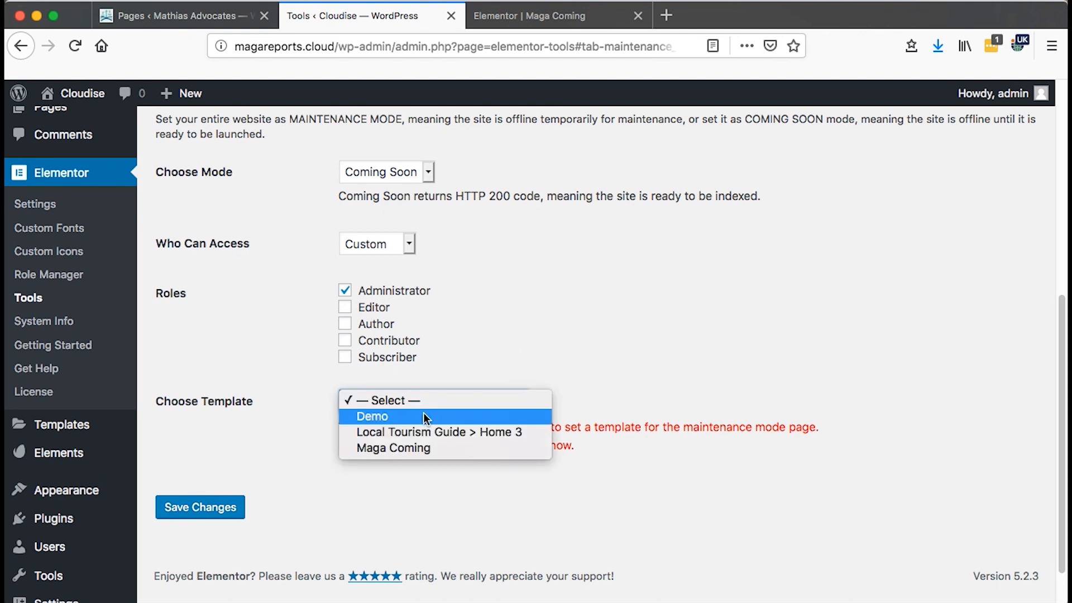
click(393, 448)
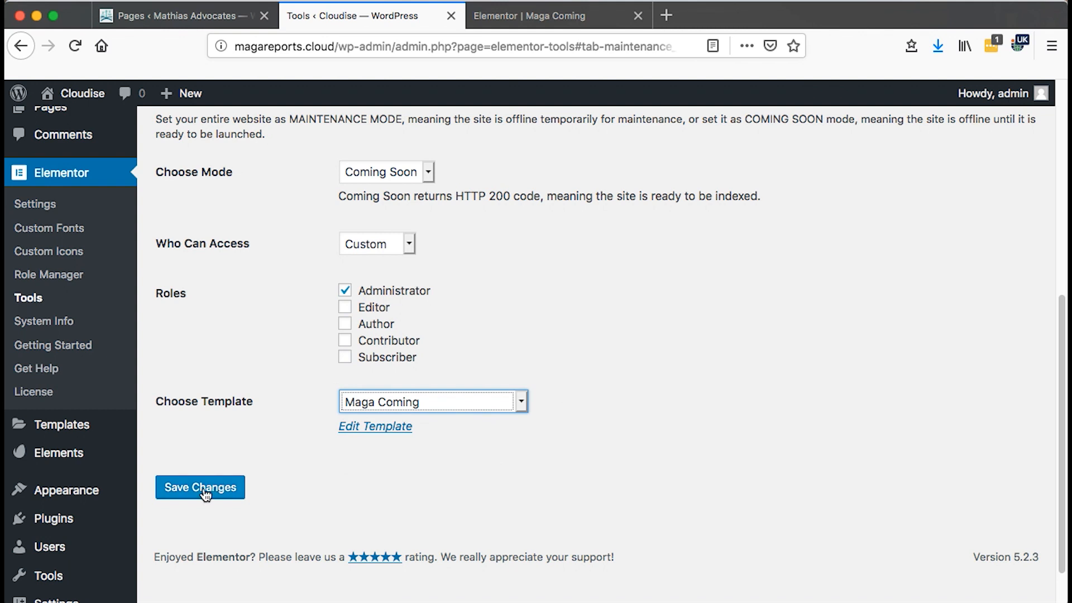
click(200, 488)
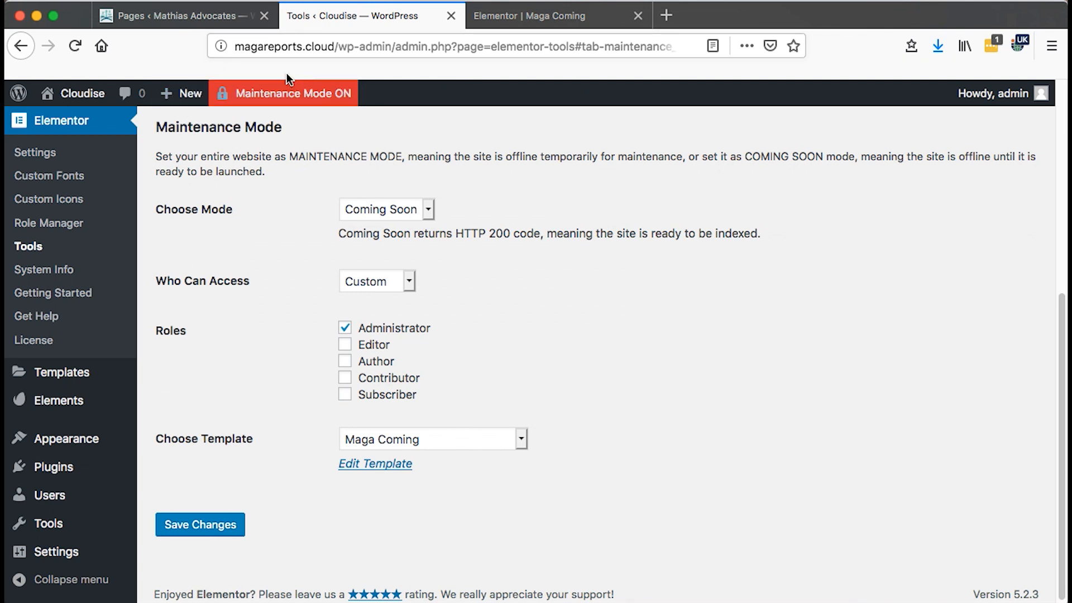
mouse_move(545, 224)
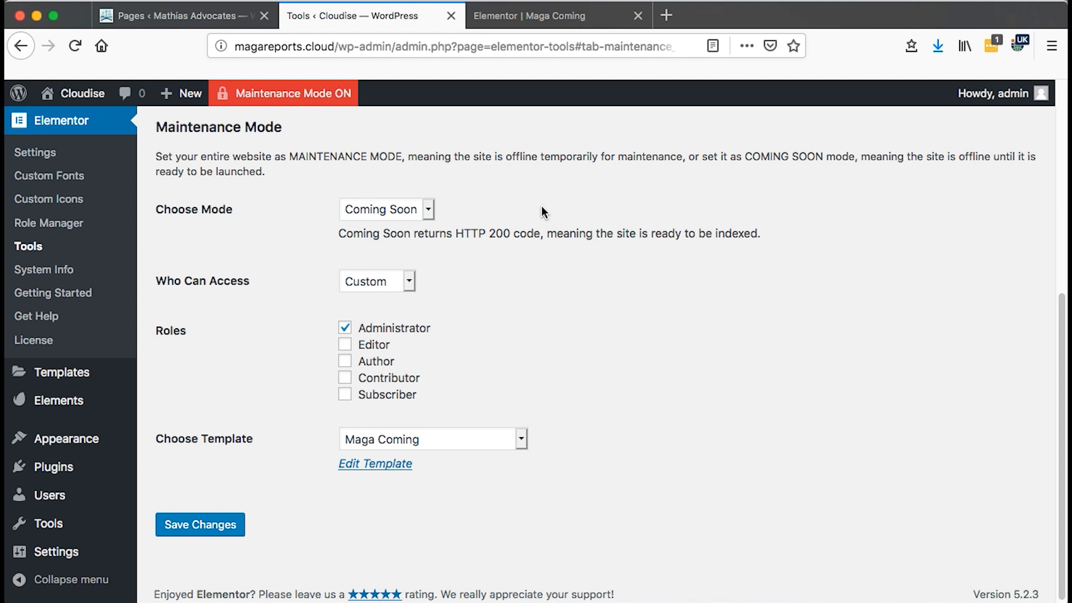
mouse_move(536, 94)
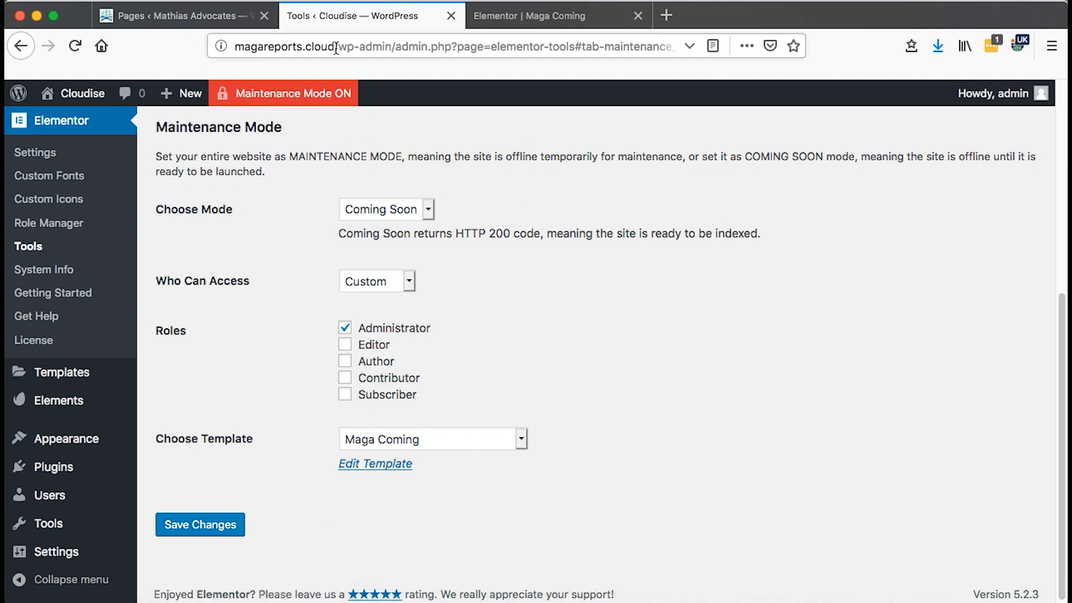
Load the site URL as a visitor and confirm the WEBSITE COMING SOON page shows.
click(335, 46)
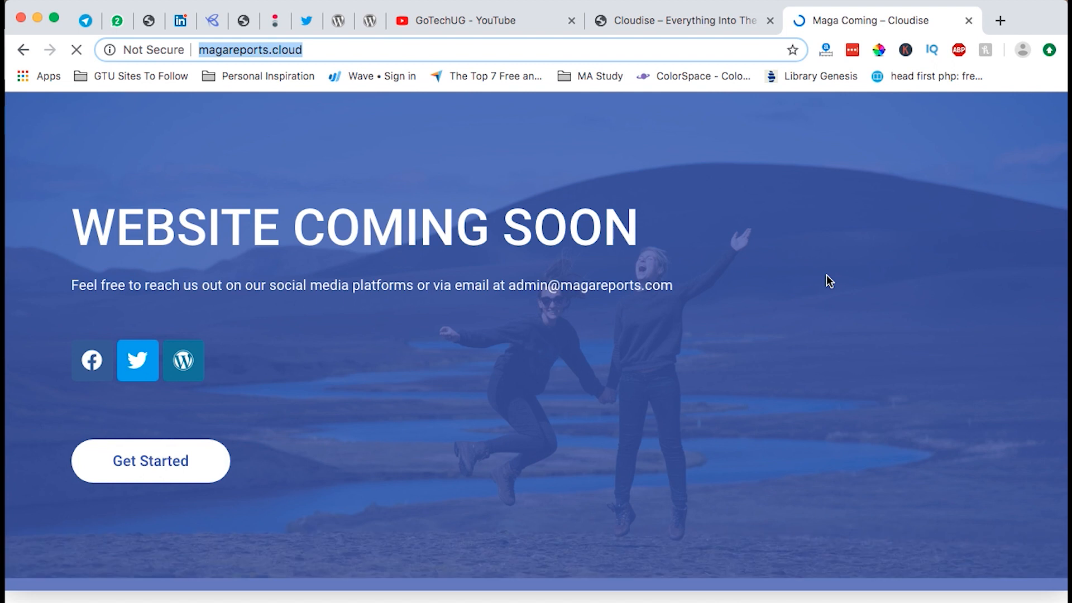
mouse_move(814, 252)
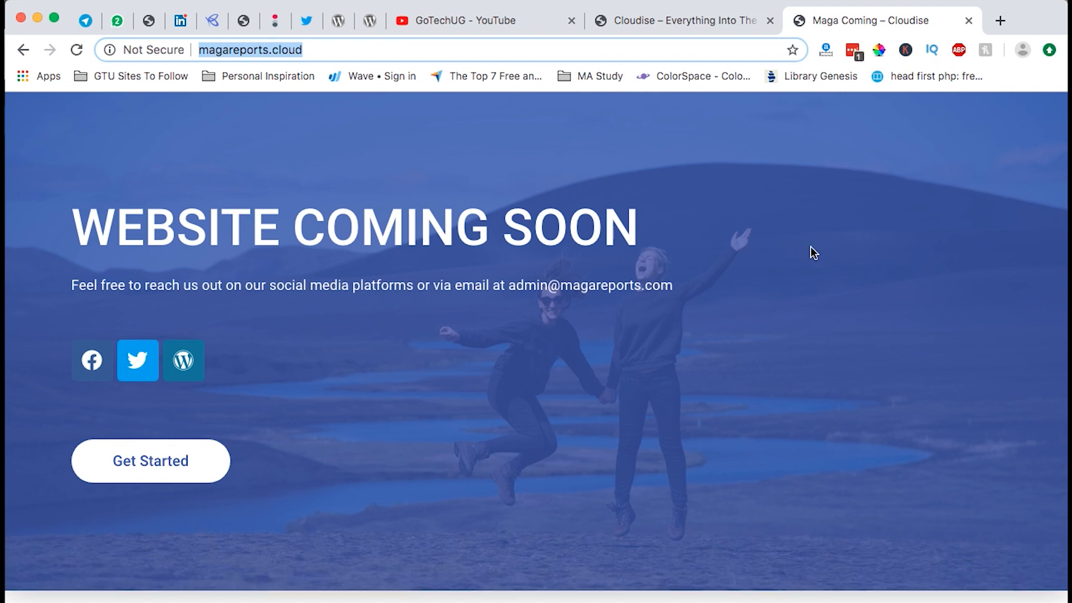
click(680, 20)
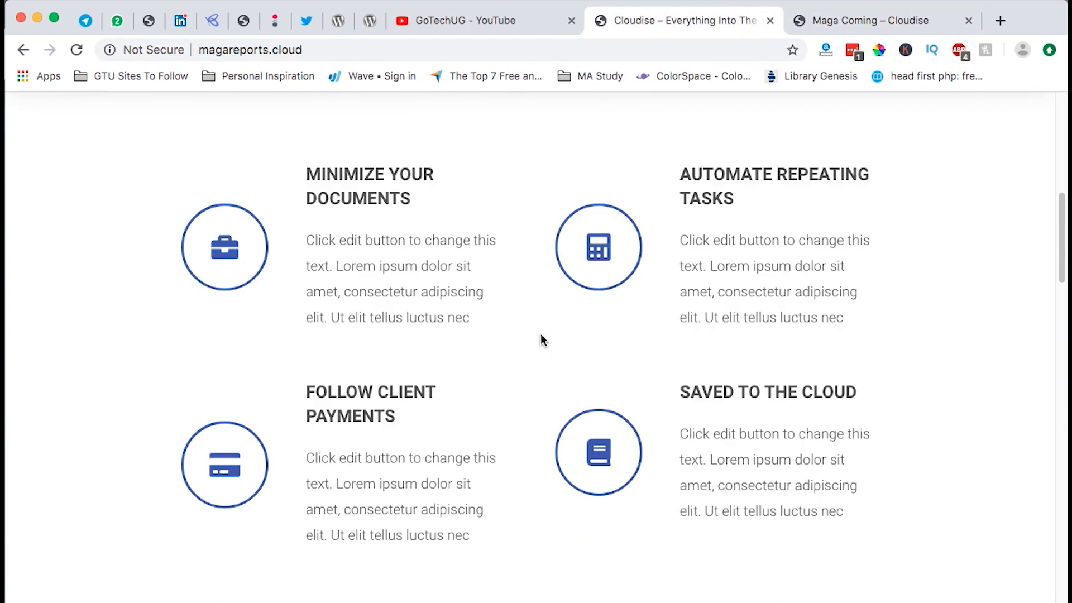
scroll(down, 3)
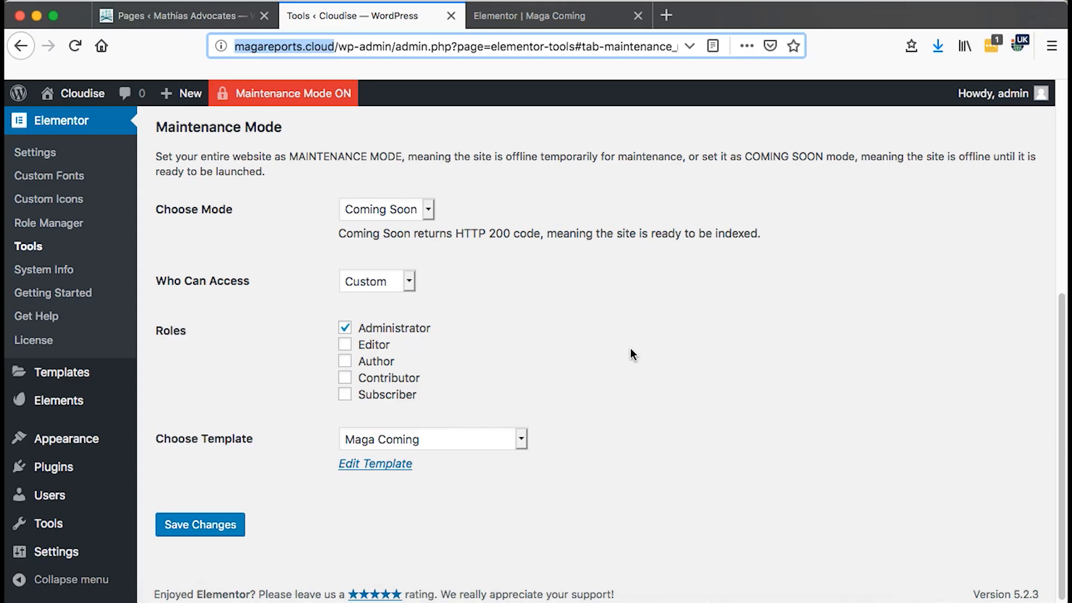
mouse_move(586, 319)
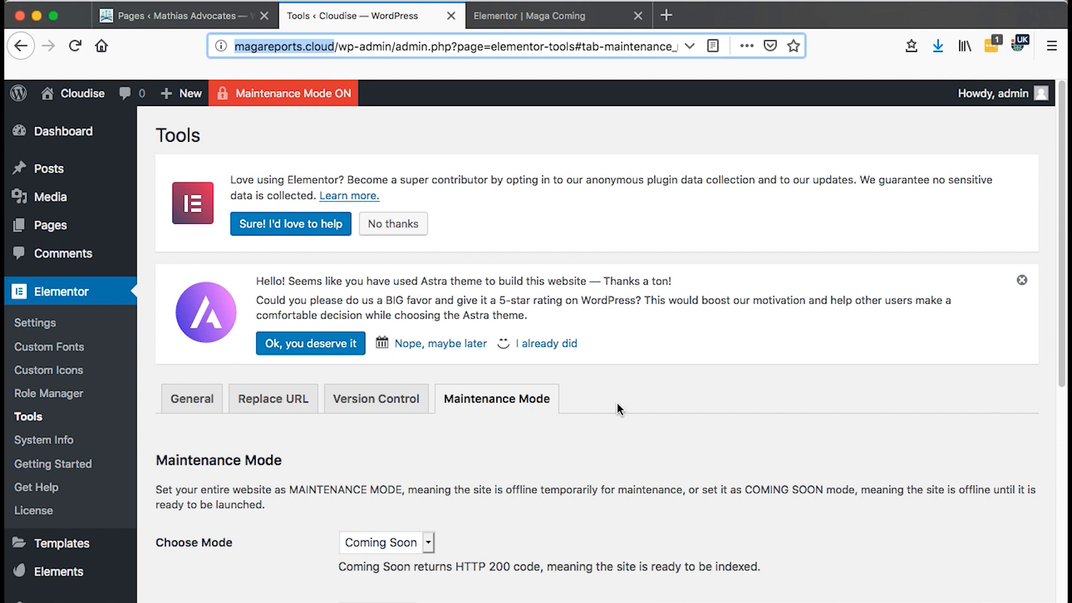
mouse_move(601, 354)
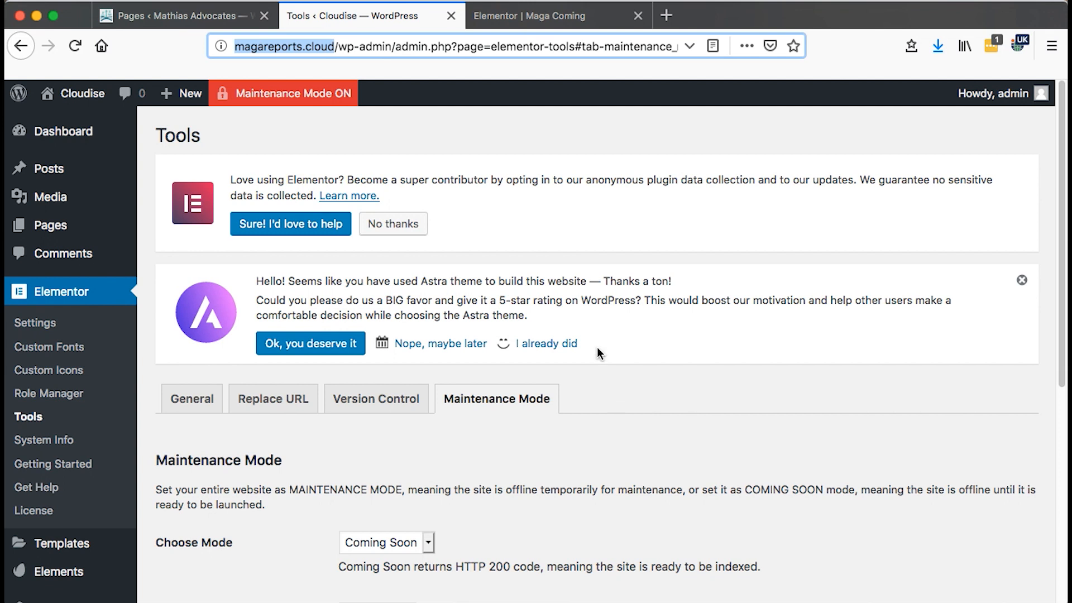
mouse_move(625, 300)
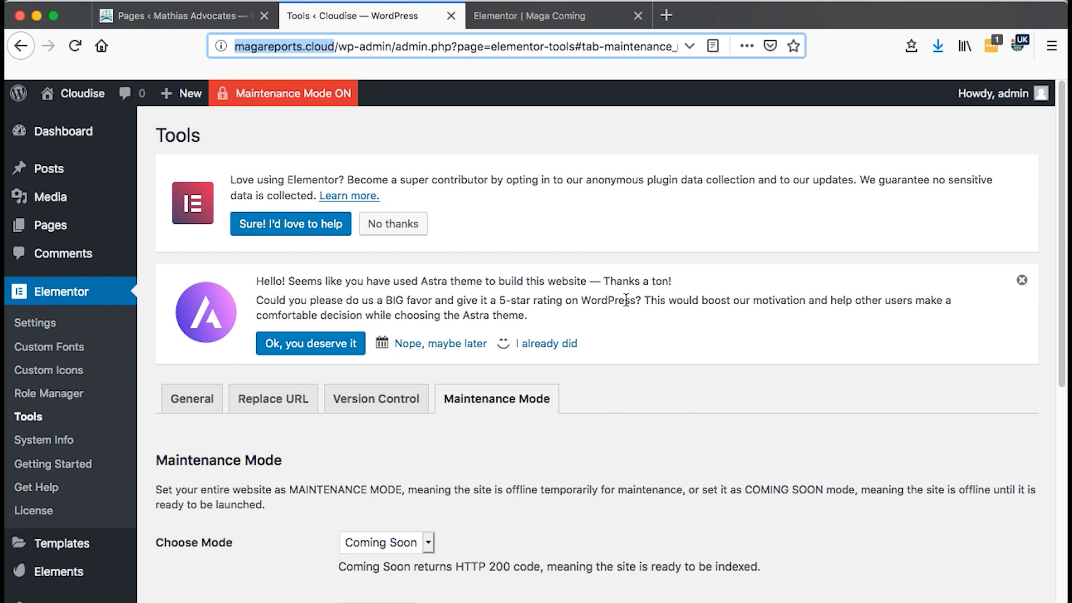